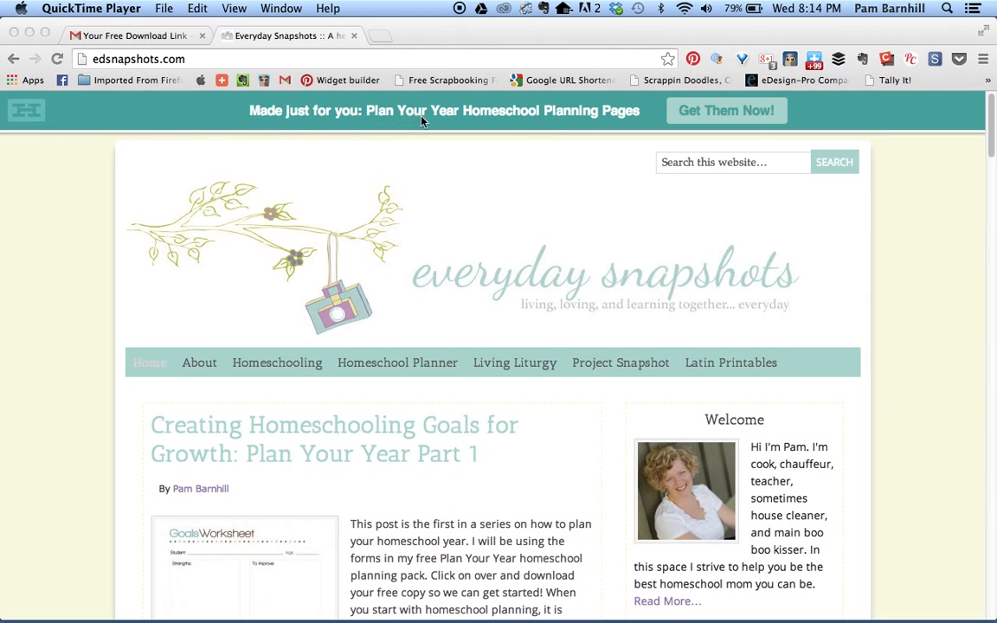
{"action": "mouse_move", "coordinate": [726, 110]}
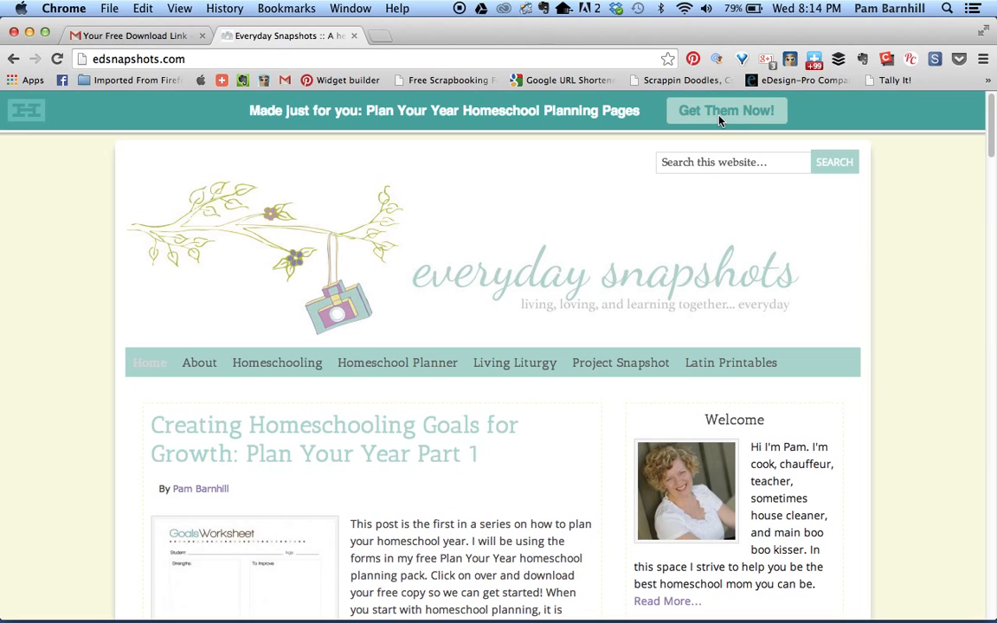
Follow the 'Get Them Now!' banner to the Plan Your Year planner page and reach its signup form.
{"action": "left_click", "coordinate": [727, 110]}
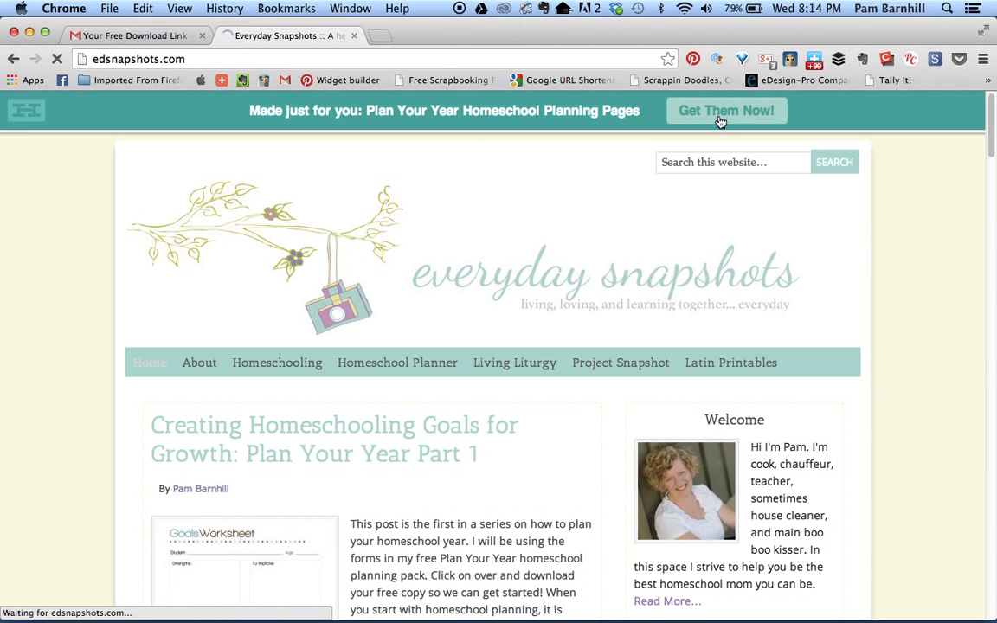
{"action": "left_click", "coordinate": [726, 111]}
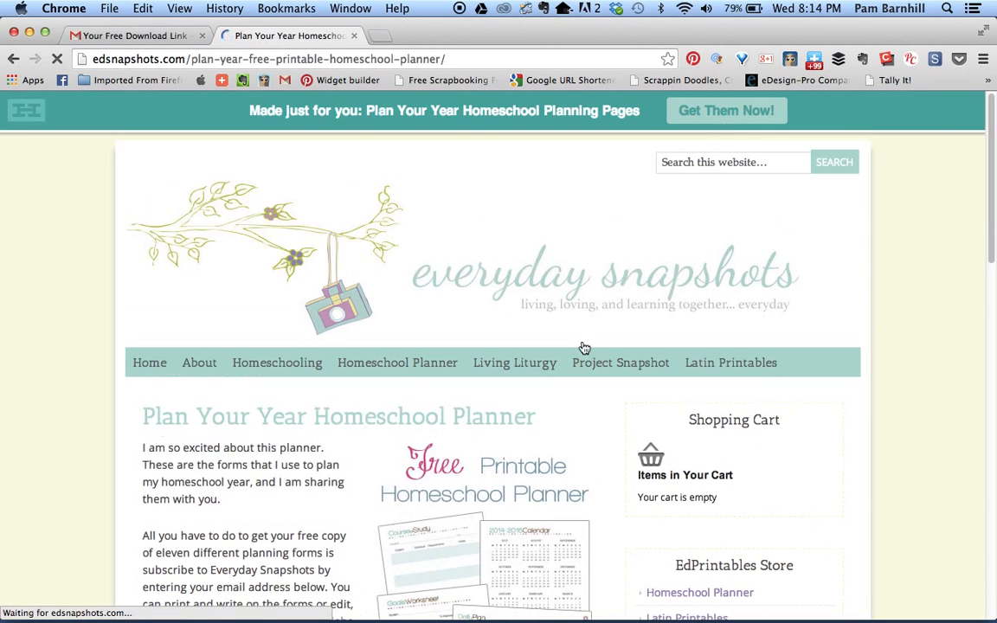
{"action": "mouse_move", "coordinate": [422, 433]}
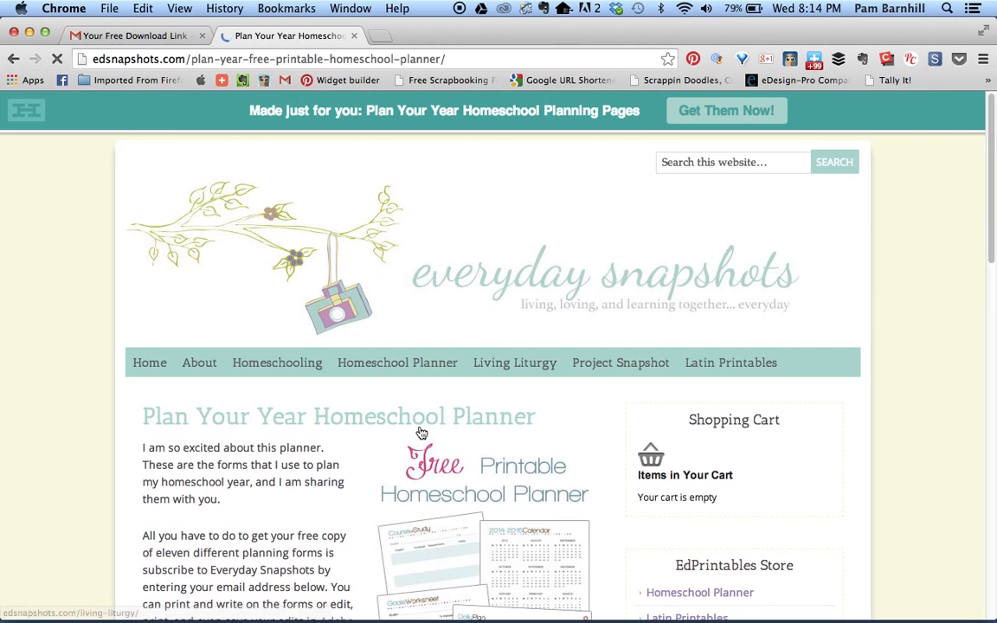
{"action": "scroll", "scroll_direction": "down", "scroll_amount": 3}
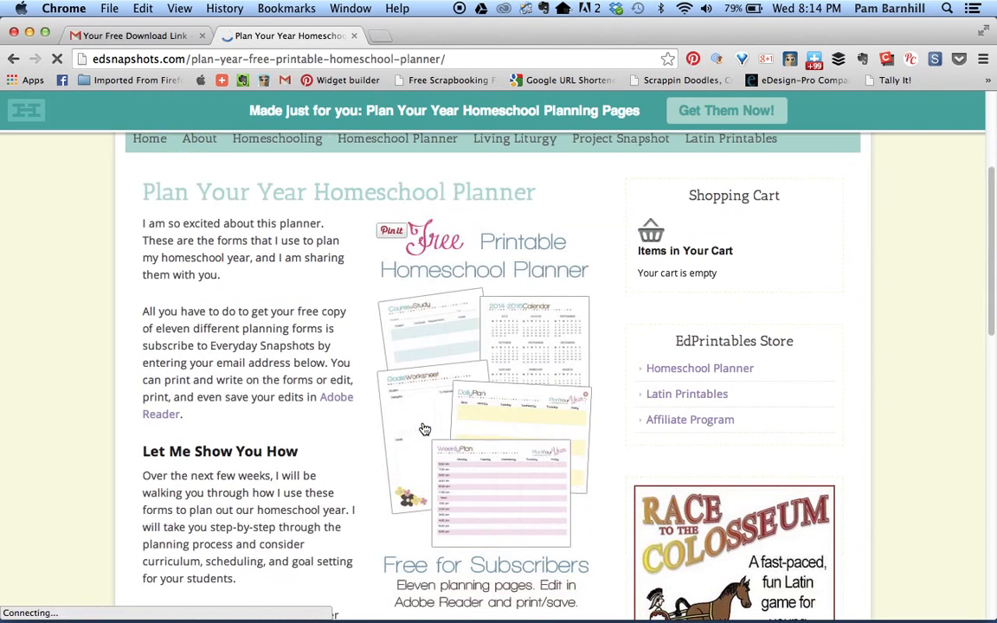
{"action": "scroll", "scroll_direction": "down", "scroll_amount": 3}
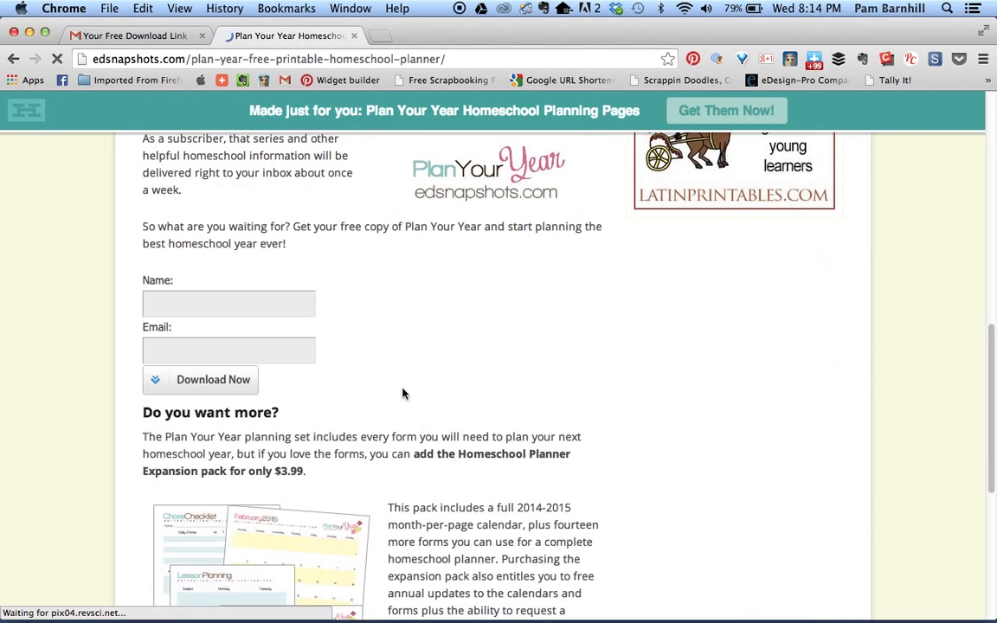
Submit the planner signup form with name Pam and the autofilled email address.
{"action": "left_click", "coordinate": [229, 303]}
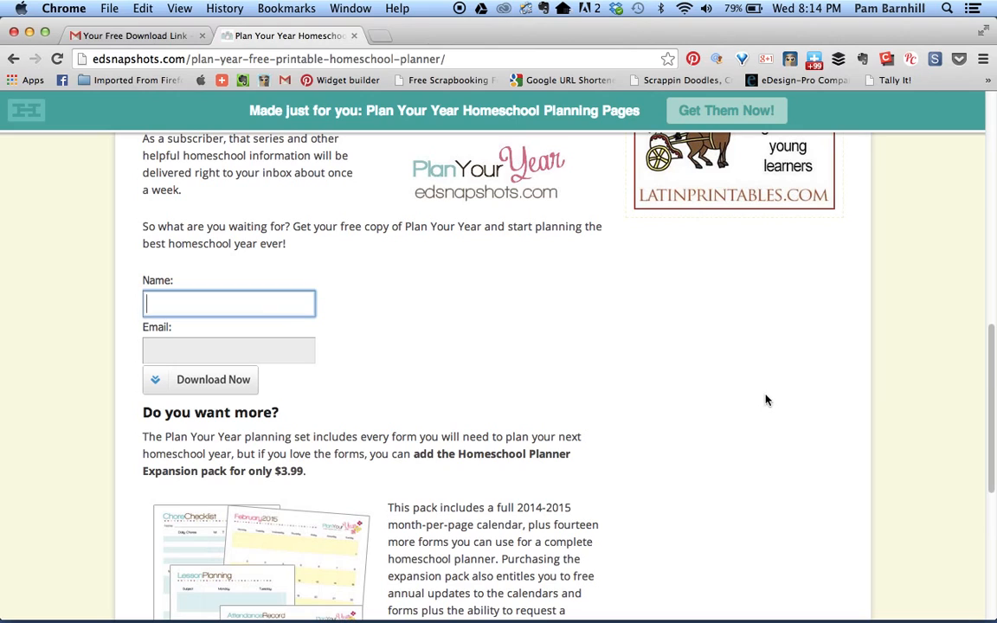
{"action": "type", "text": "Pam"}
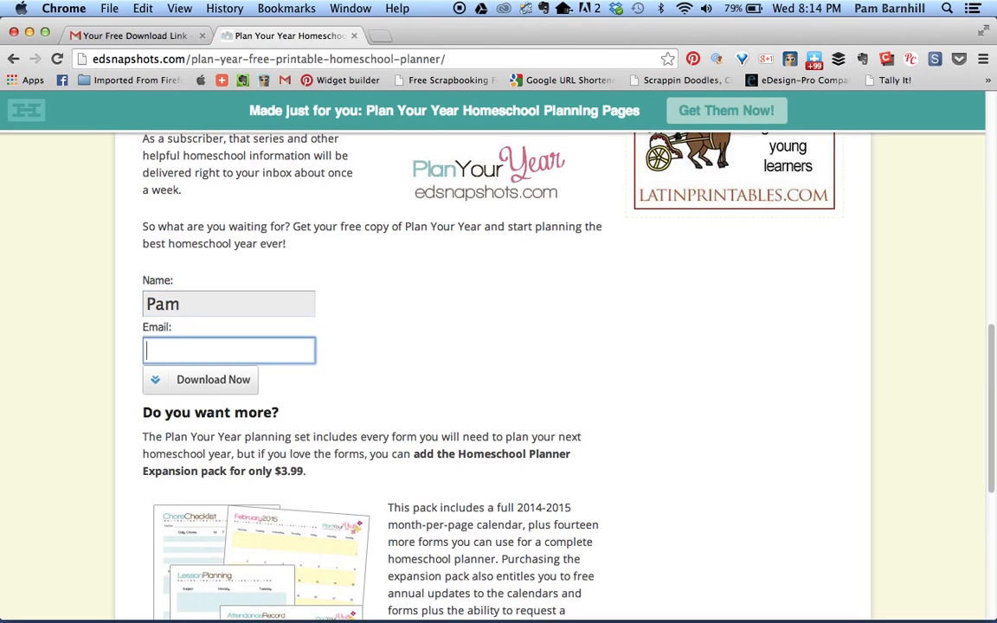
{"action": "type", "text": "pk"}
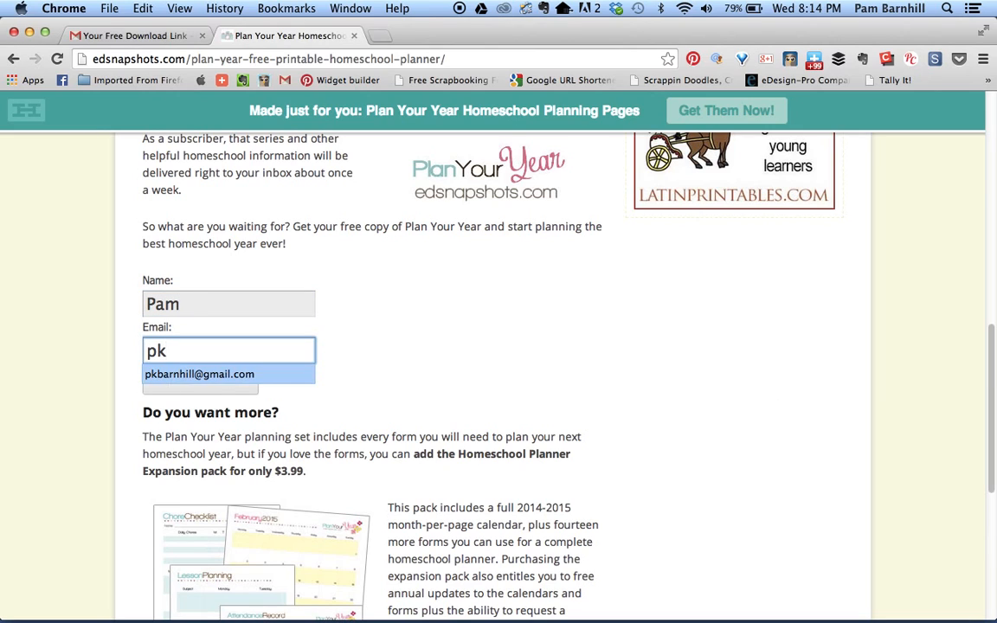
{"action": "left_click", "coordinate": [199, 374]}
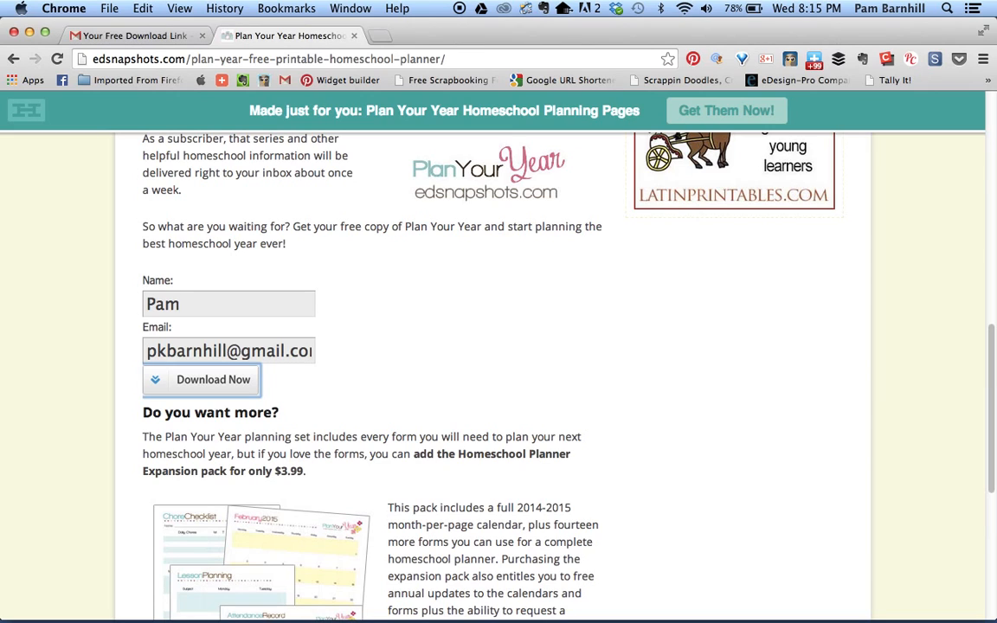
{"action": "mouse_move", "coordinate": [191, 392]}
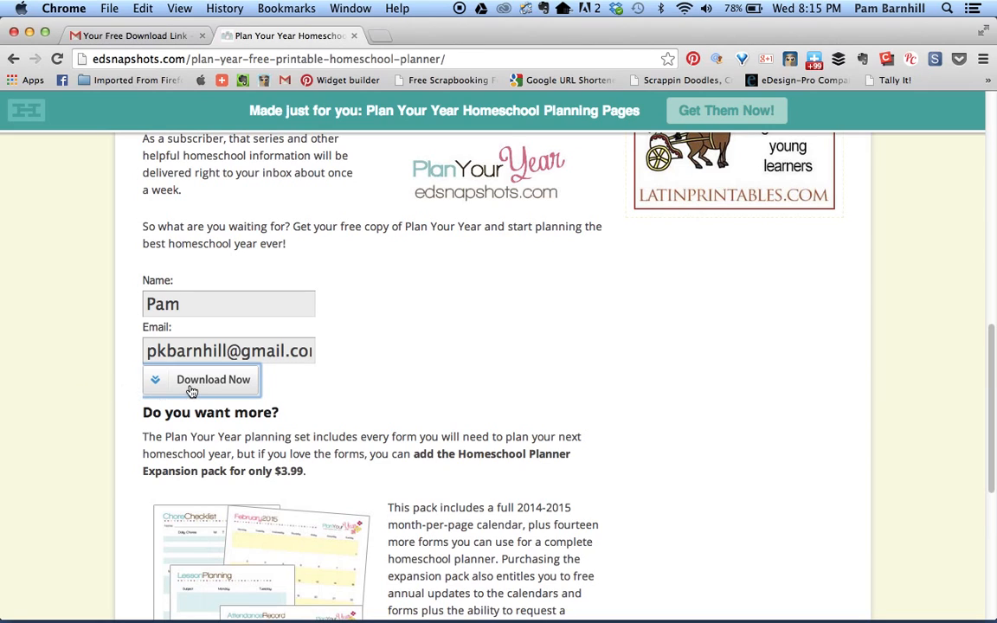
{"action": "left_click", "coordinate": [201, 379]}
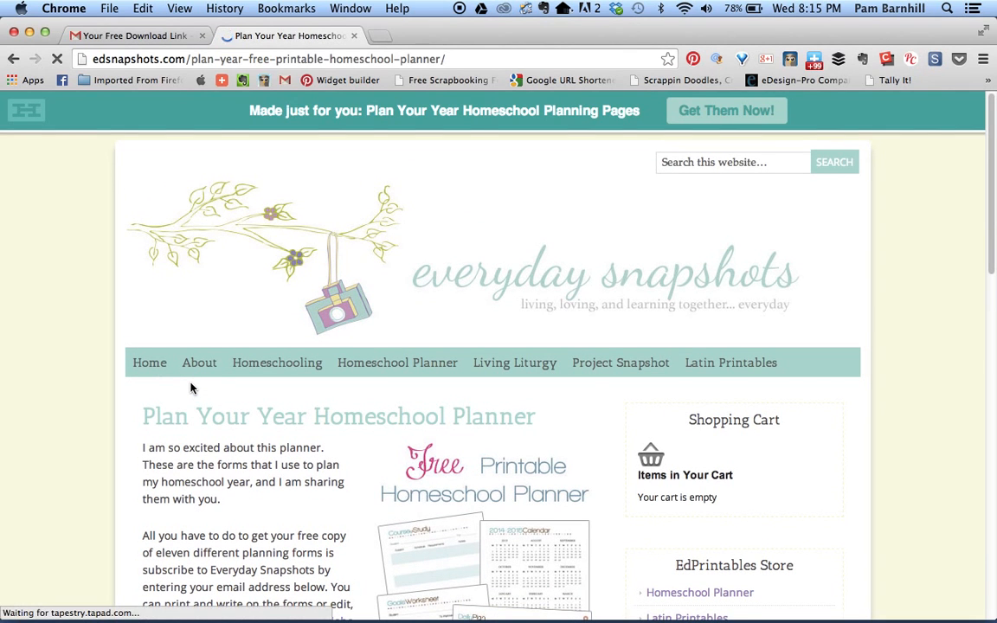
{"action": "scroll", "scroll_direction": "down", "scroll_amount": 3}
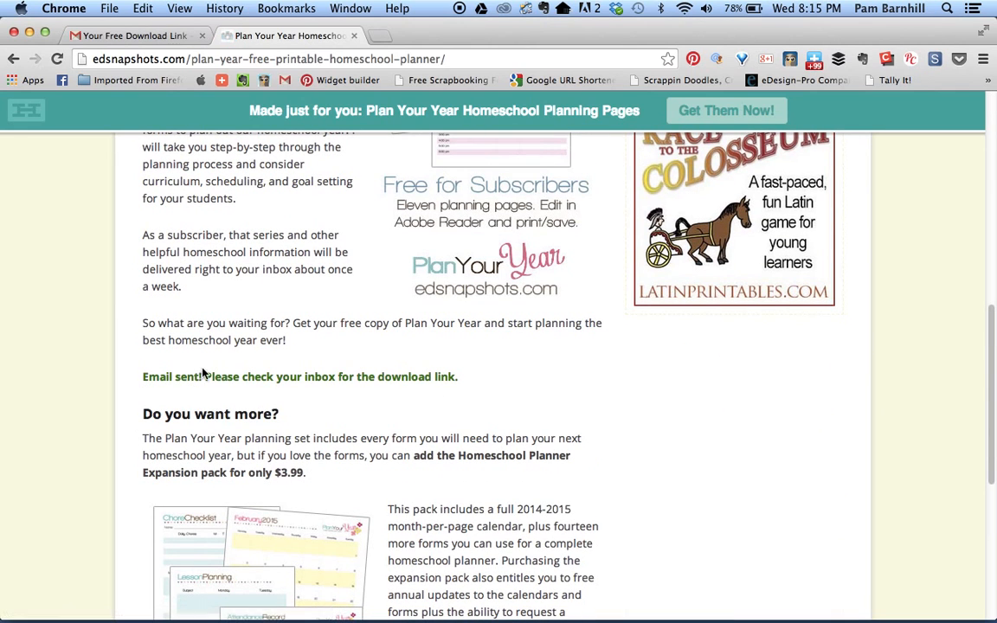
{"action": "mouse_move", "coordinate": [145, 374]}
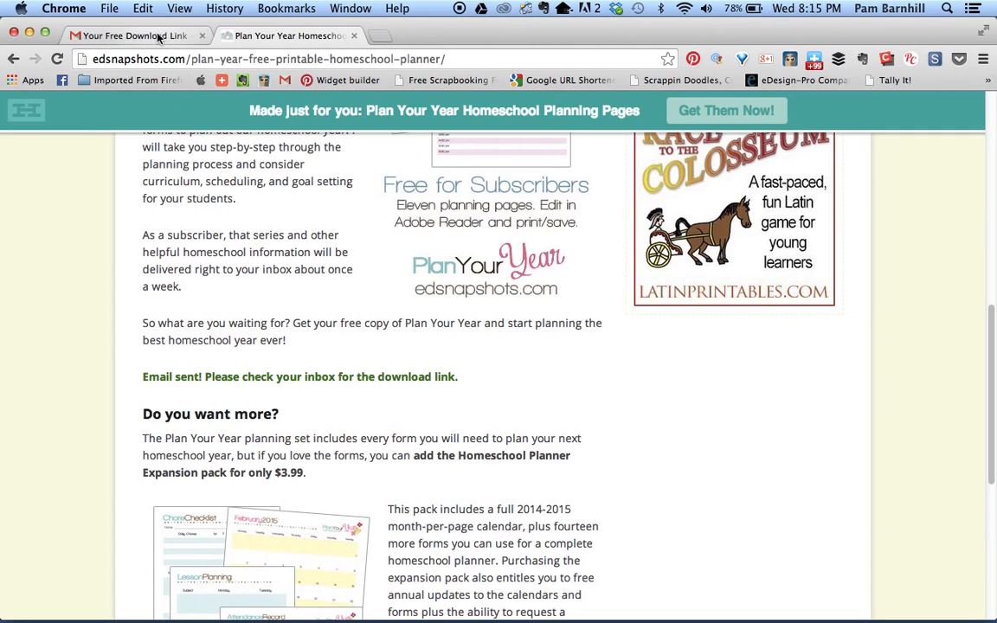
Switch to Gmail to reach the 'Your Free Download Link' email.
{"action": "left_click", "coordinate": [130, 34]}
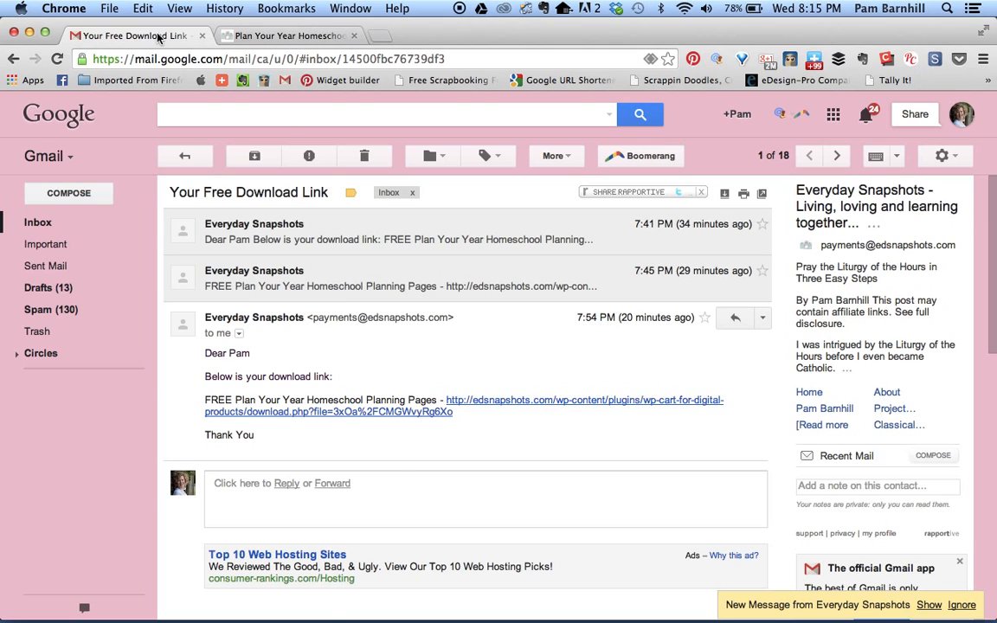
{"action": "mouse_move", "coordinate": [437, 407]}
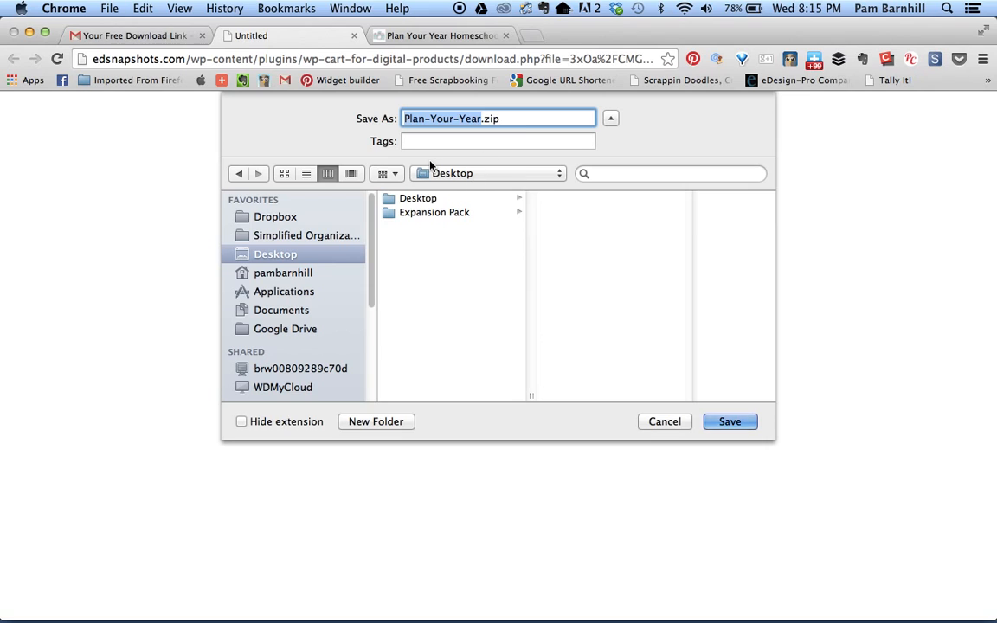
{"action": "mouse_move", "coordinate": [460, 198]}
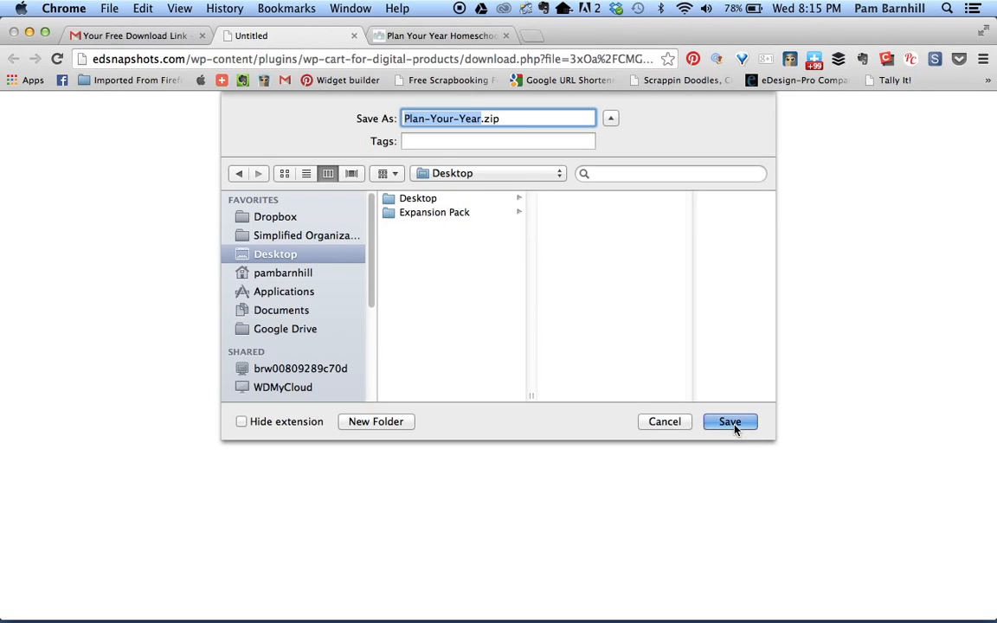
Save the downloaded Plan-Your-Year.zip to the Desktop.
{"action": "left_click", "coordinate": [731, 423]}
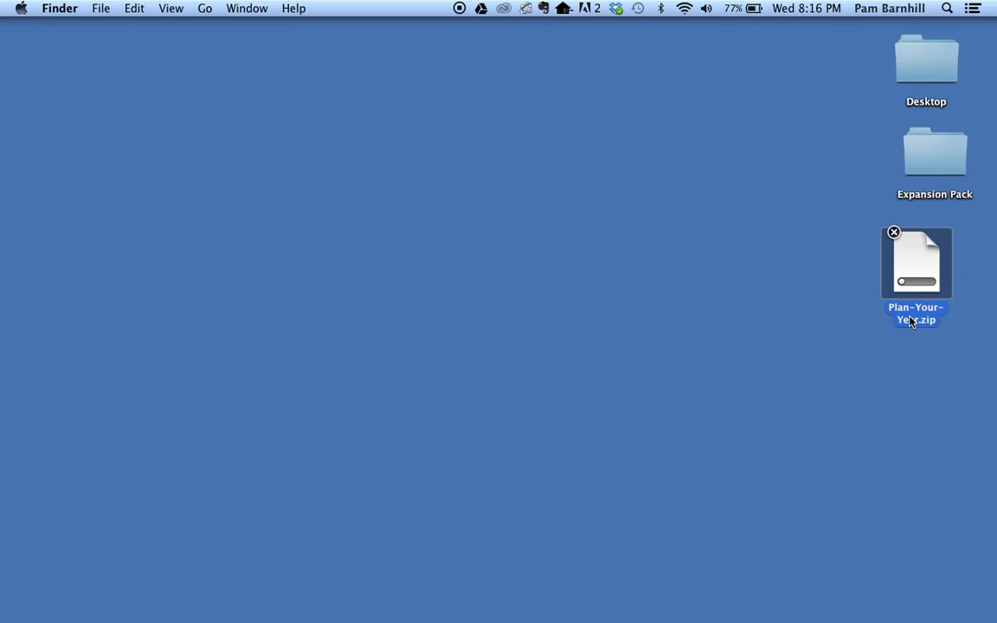
{"action": "mouse_move", "coordinate": [913, 321]}
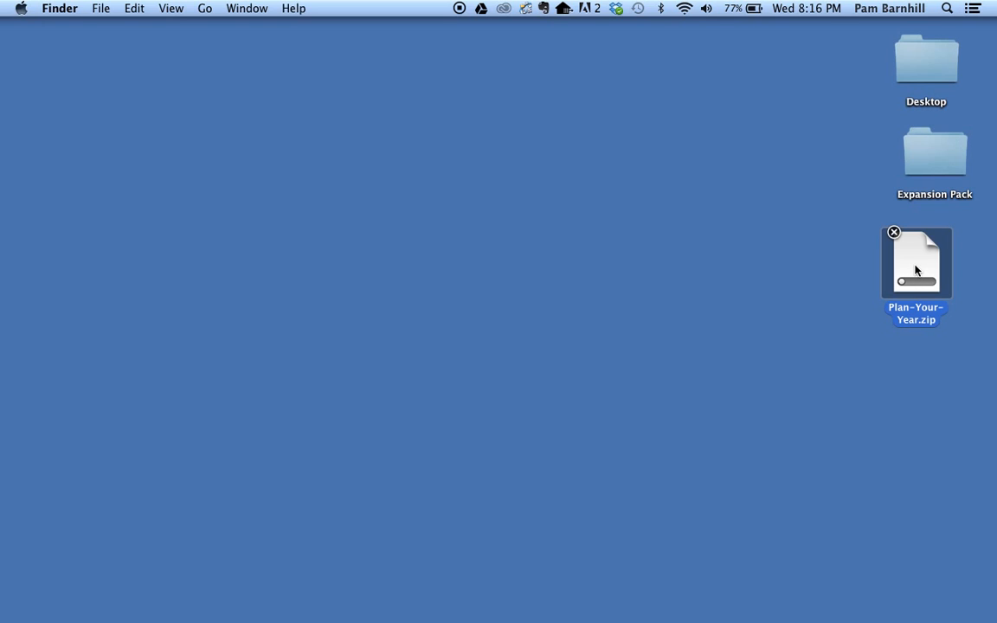
Extract Plan-Your-Year.zip and browse into the resulting Plan Your Year folder.
{"action": "double_click", "coordinate": [916, 264]}
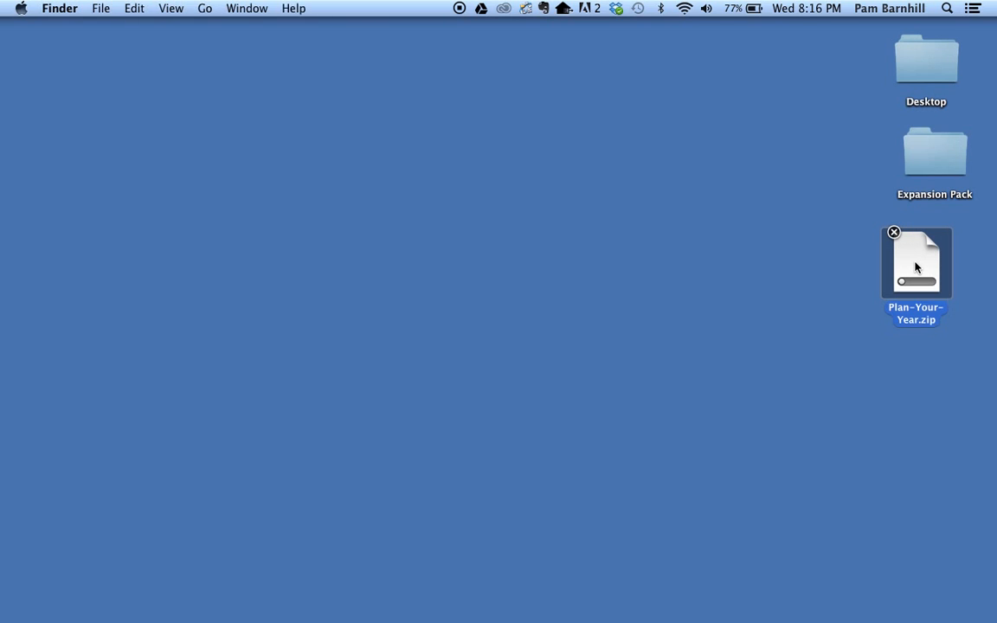
{"action": "double_click", "coordinate": [916, 263]}
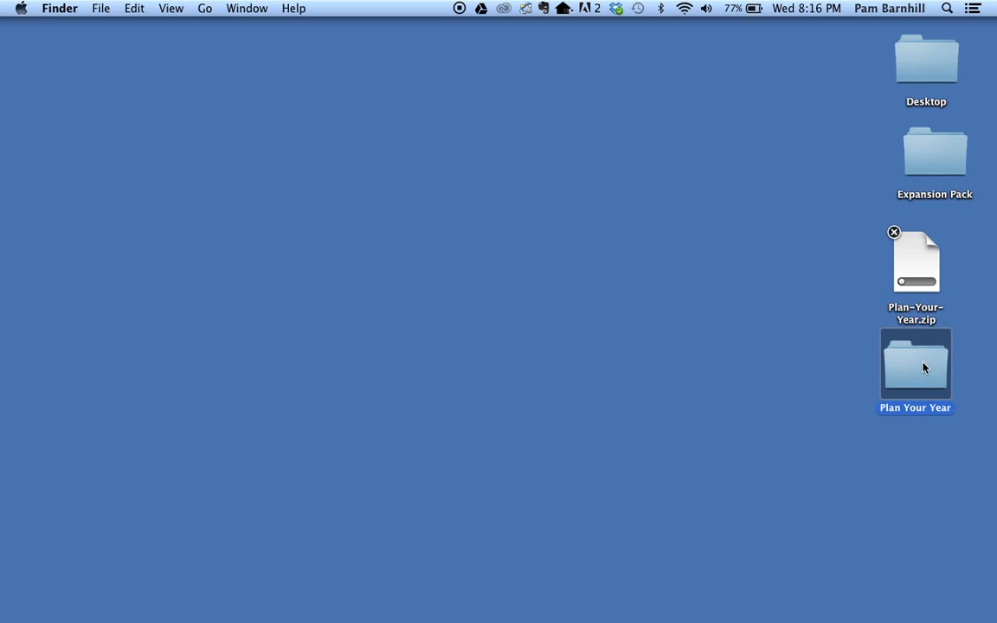
{"action": "double_click", "coordinate": [915, 363]}
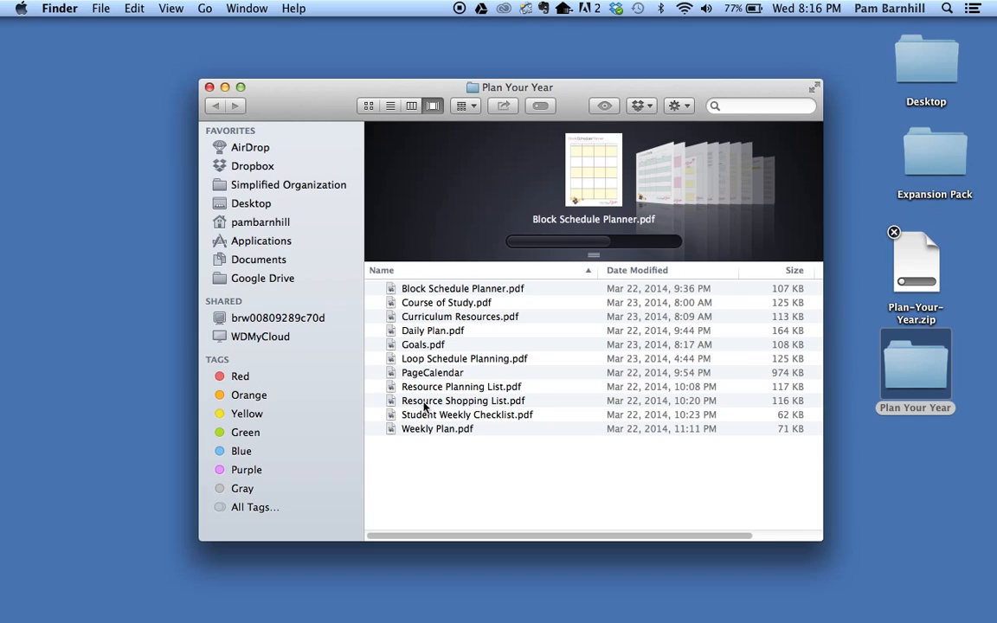
{"action": "mouse_move", "coordinate": [662, 374]}
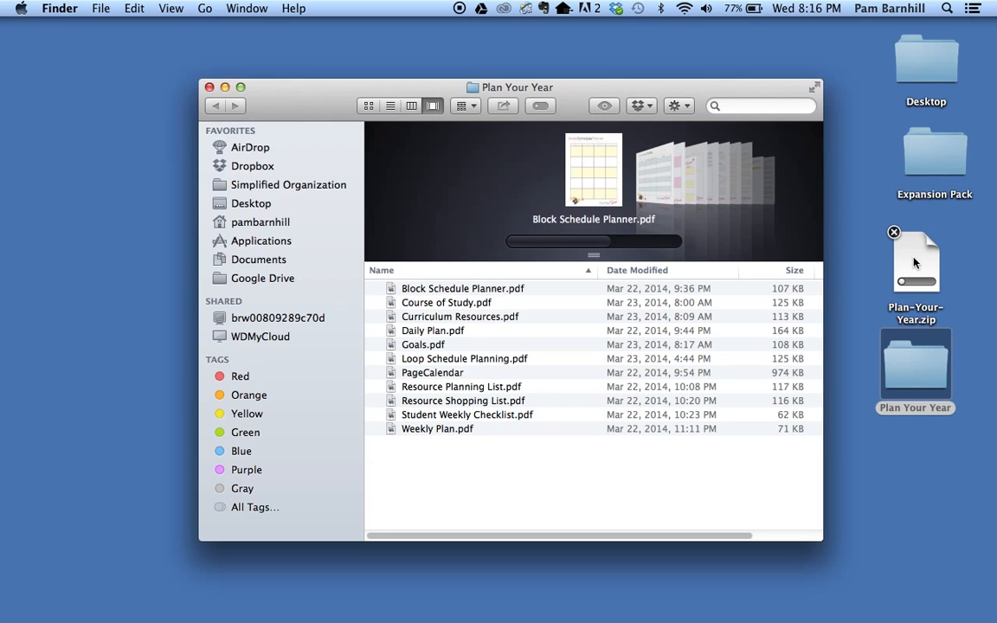
Move the zip into the Plan Your Year folder and rename it zPlan-Your-Year.zip.
{"action": "left_click_drag", "start_coordinate": [914, 260], "coordinate": [561, 451]}
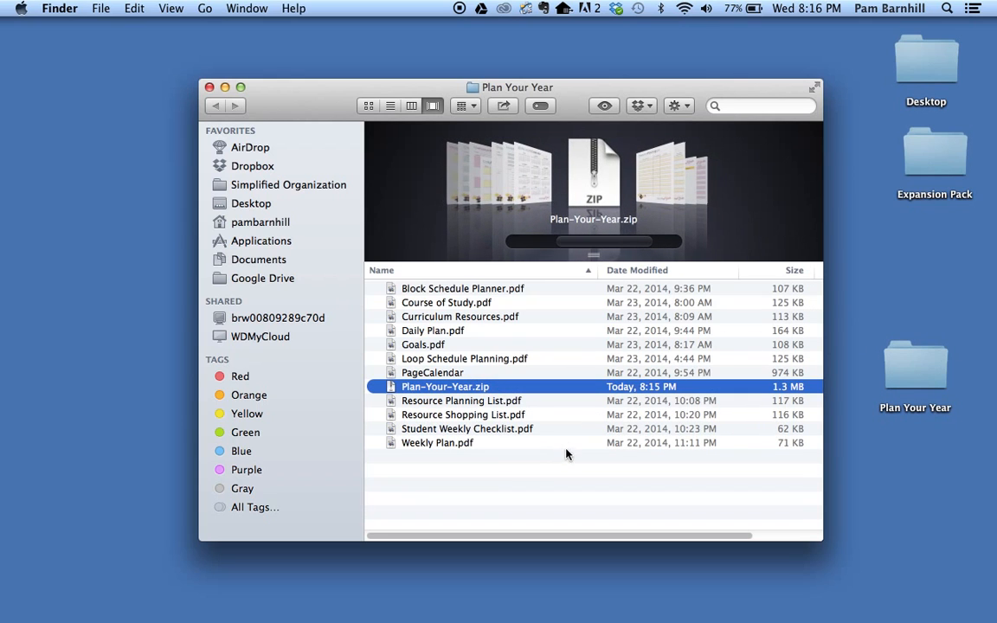
{"action": "mouse_move", "coordinate": [436, 397]}
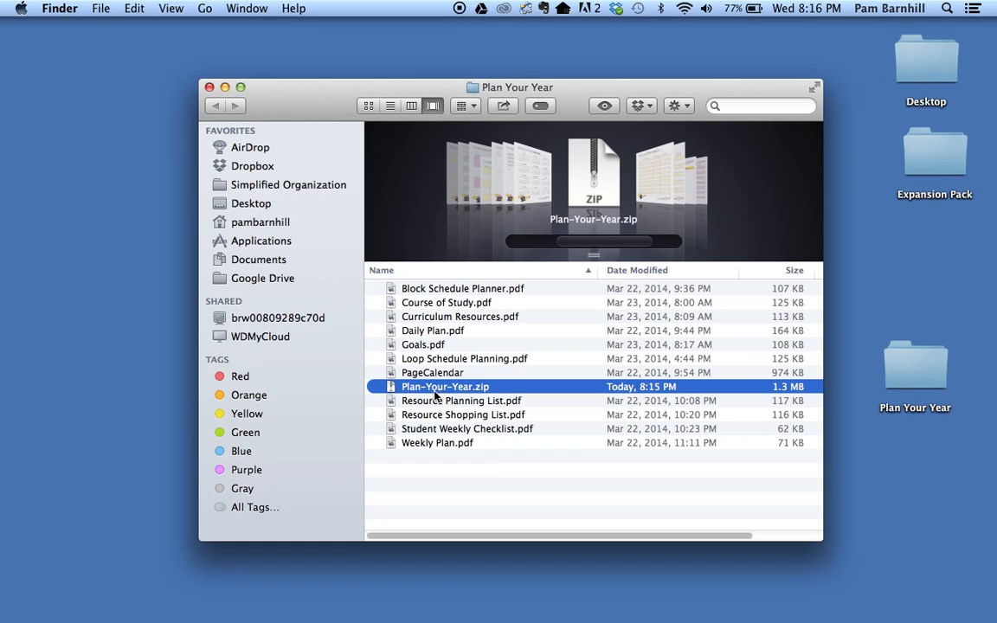
{"action": "mouse_move", "coordinate": [478, 398]}
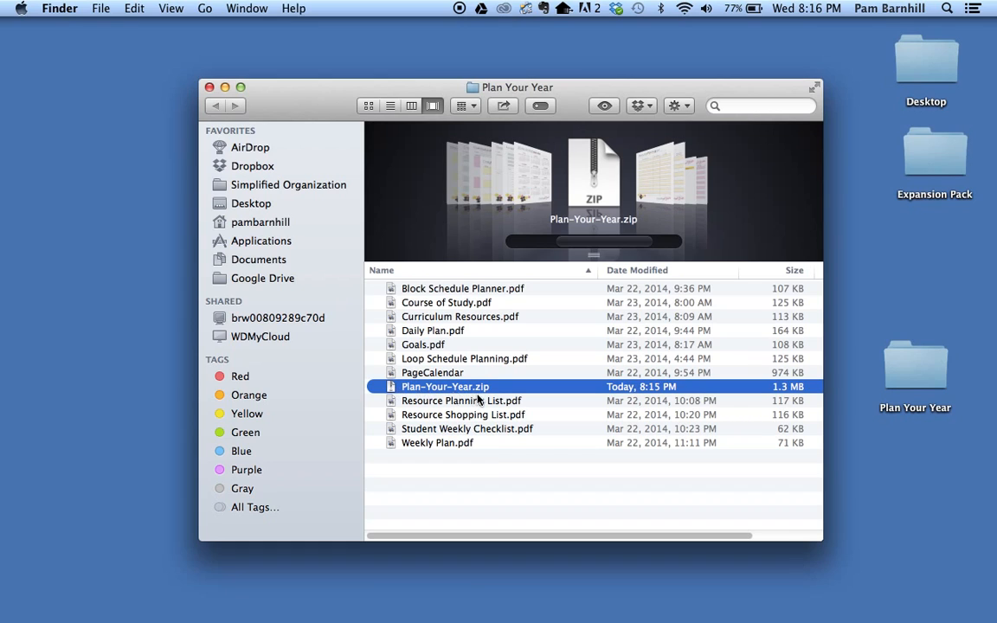
{"action": "mouse_move", "coordinate": [426, 317]}
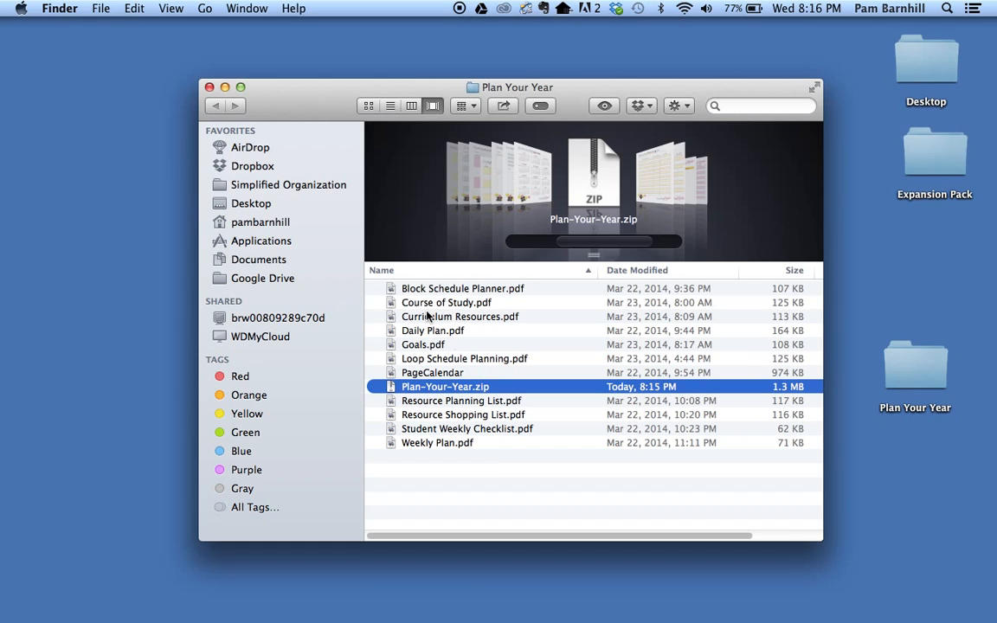
{"action": "mouse_move", "coordinate": [415, 343]}
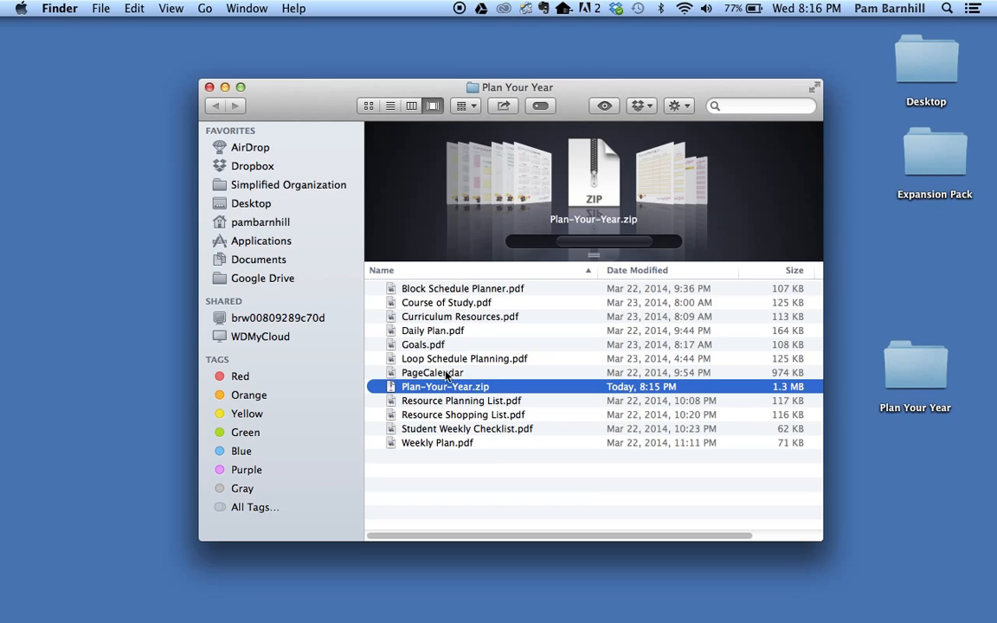
{"action": "mouse_move", "coordinate": [436, 358]}
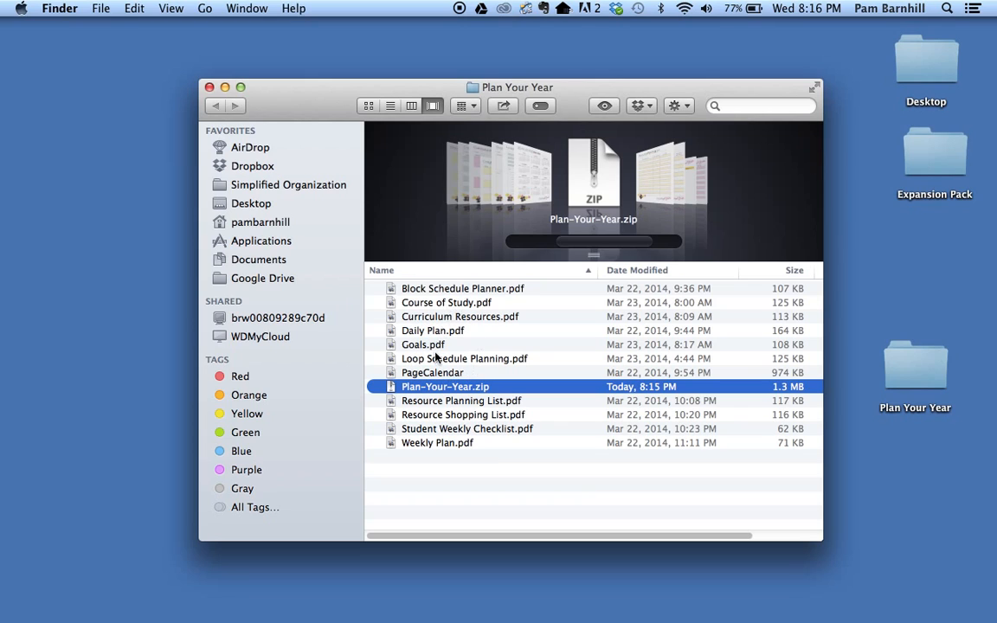
{"action": "mouse_move", "coordinate": [431, 407]}
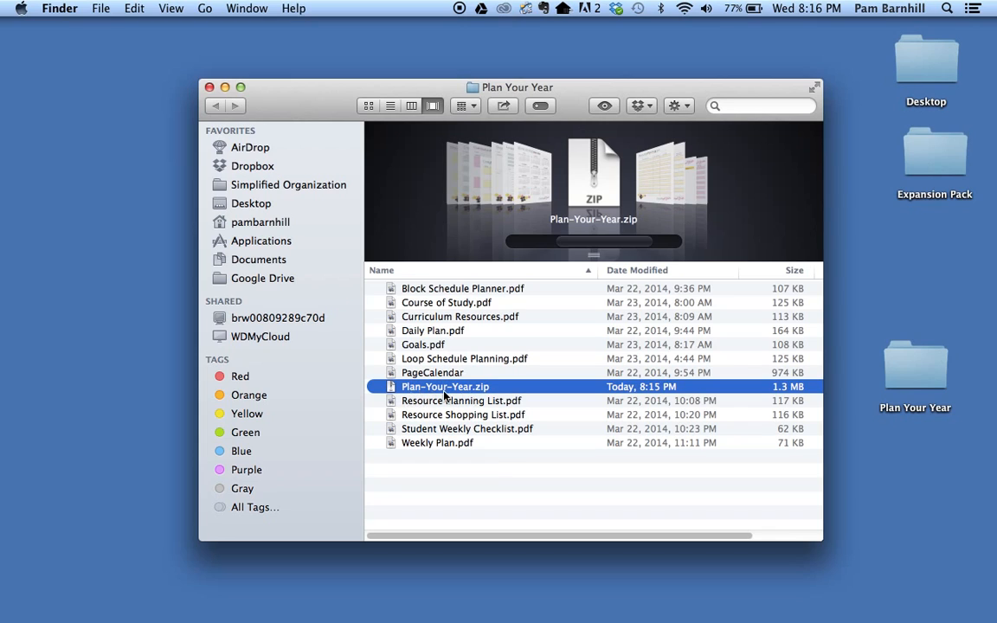
{"action": "mouse_move", "coordinate": [405, 397]}
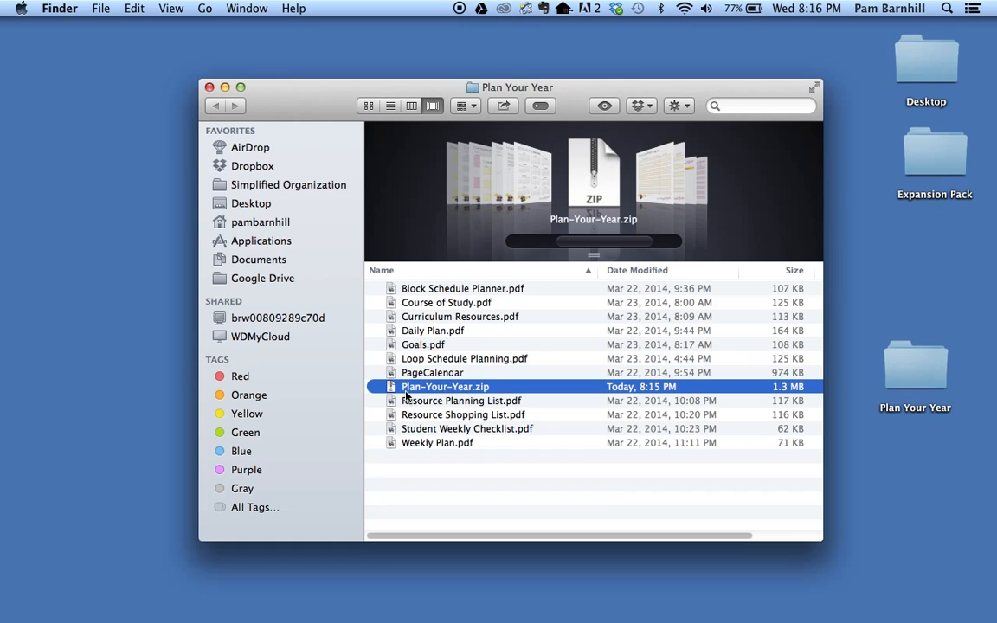
{"action": "double_click", "coordinate": [445, 388]}
{"action": "type", "text": "z"}
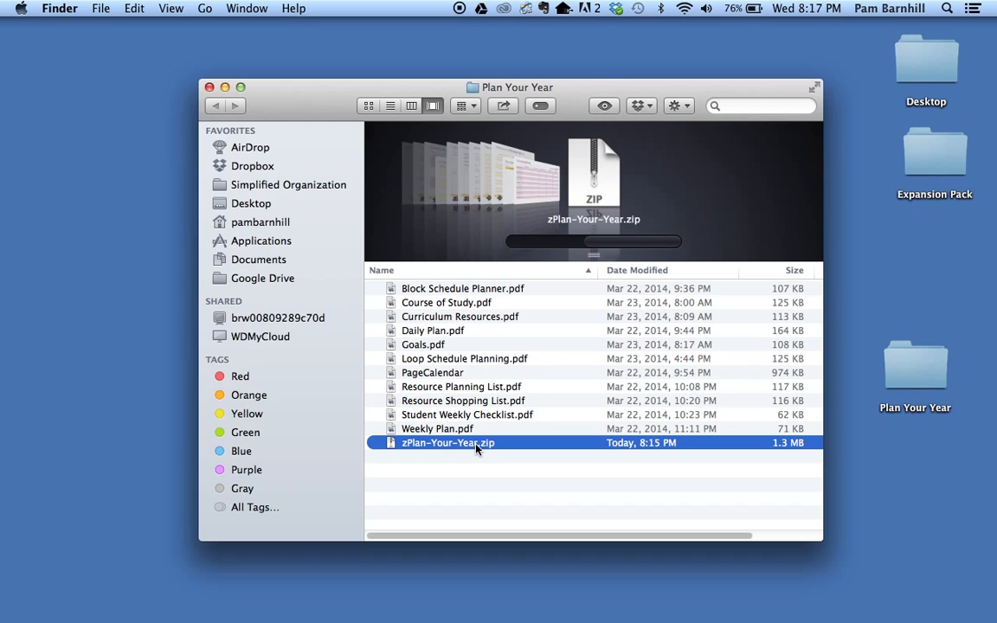
{"action": "mouse_move", "coordinate": [457, 457]}
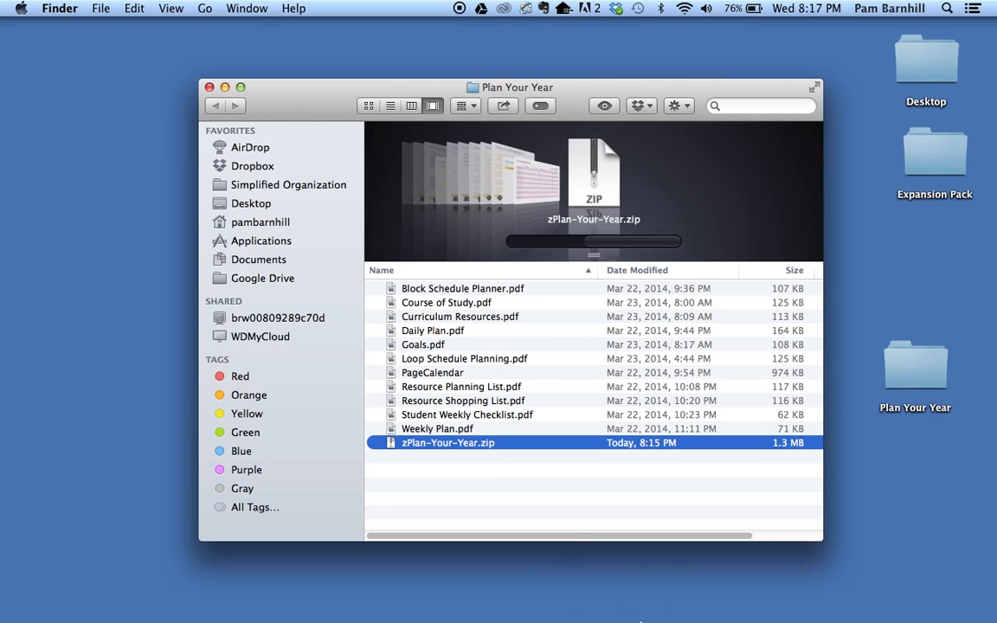
{"action": "mouse_move", "coordinate": [701, 596]}
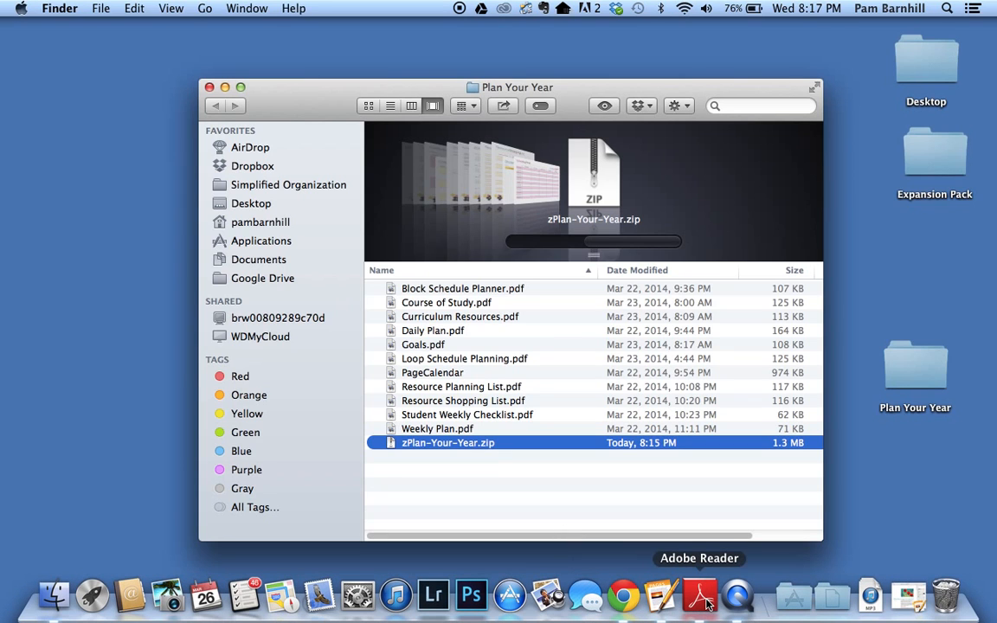
Load Goals.pdf from the Plan Your Year folder into Adobe Reader.
{"action": "left_click", "coordinate": [699, 595]}
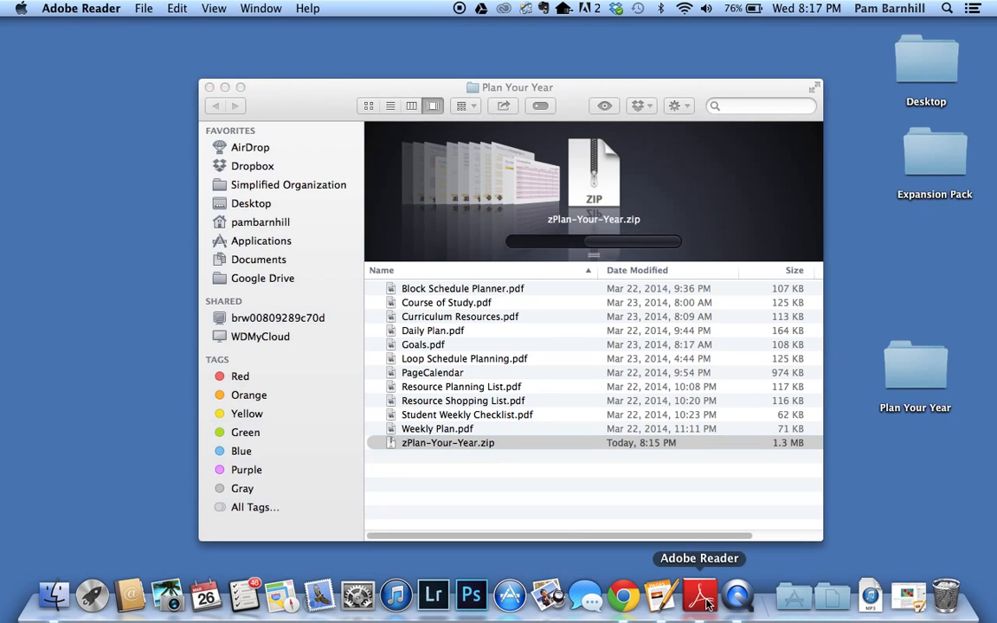
{"action": "mouse_move", "coordinate": [408, 222]}
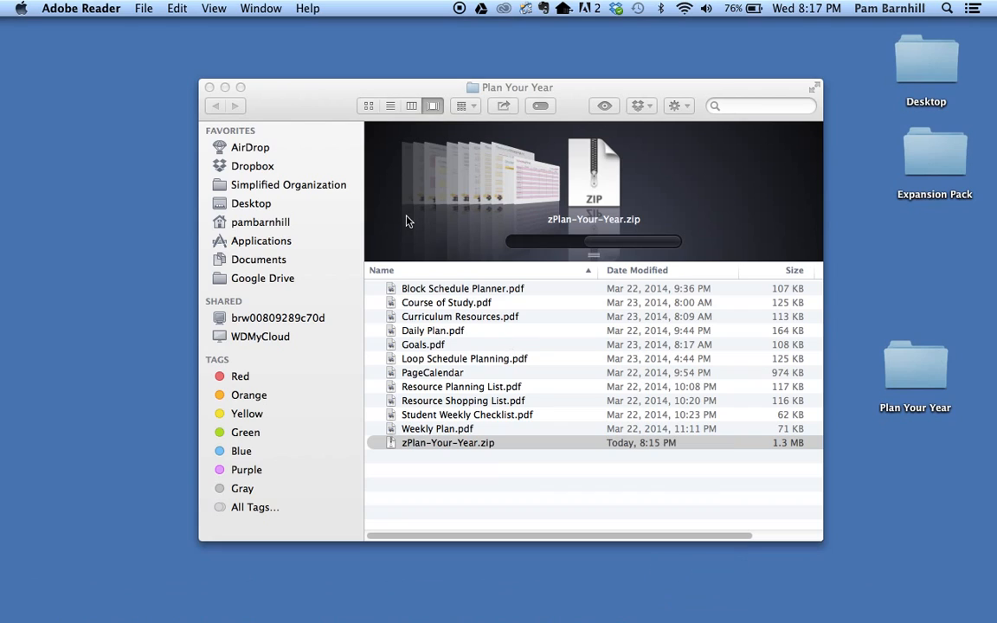
{"action": "mouse_move", "coordinate": [393, 211]}
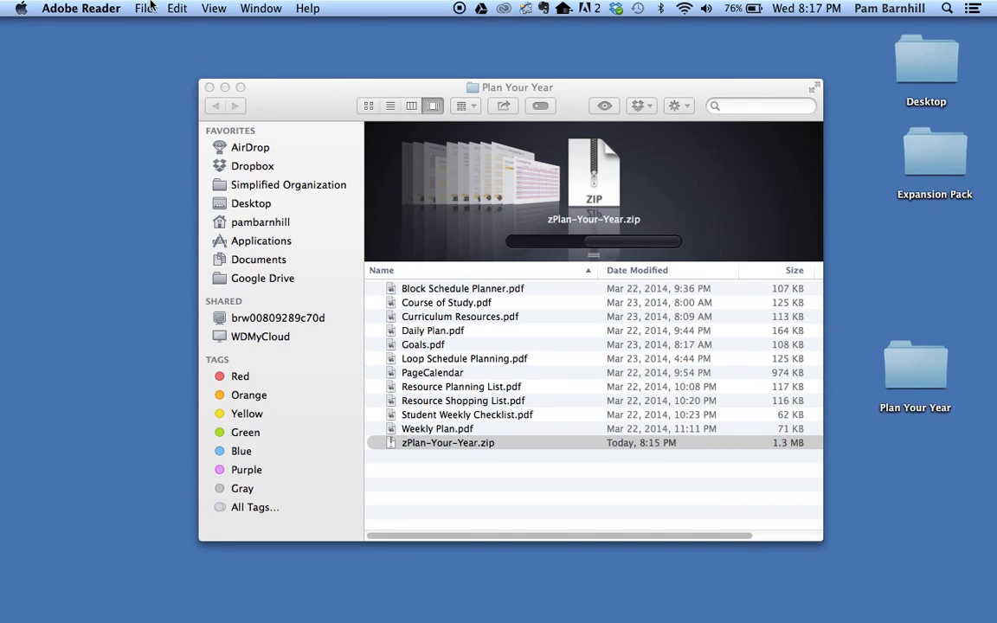
{"action": "left_click", "coordinate": [145, 7]}
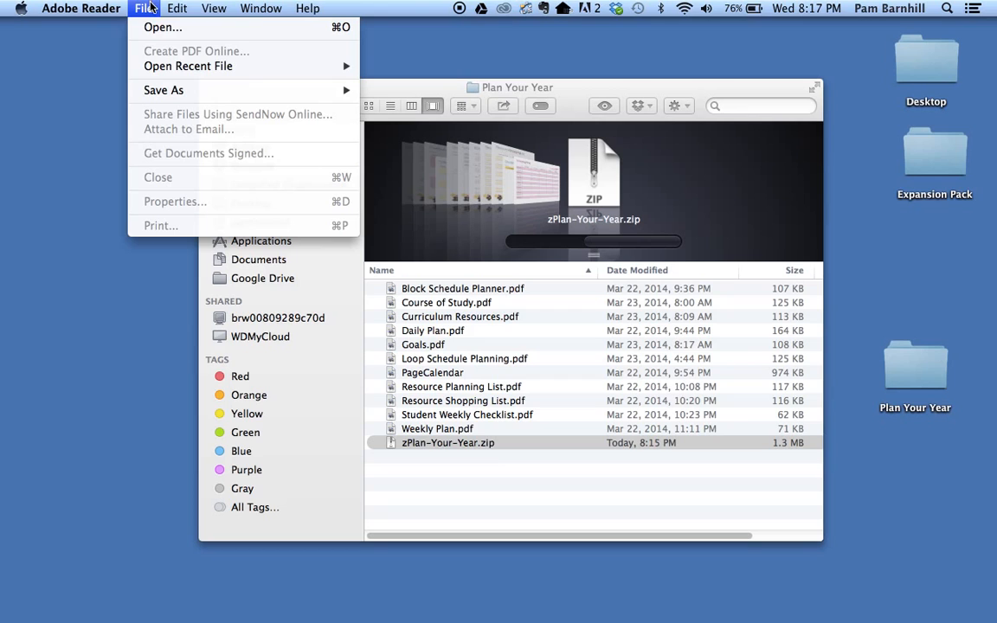
{"action": "mouse_move", "coordinate": [163, 28]}
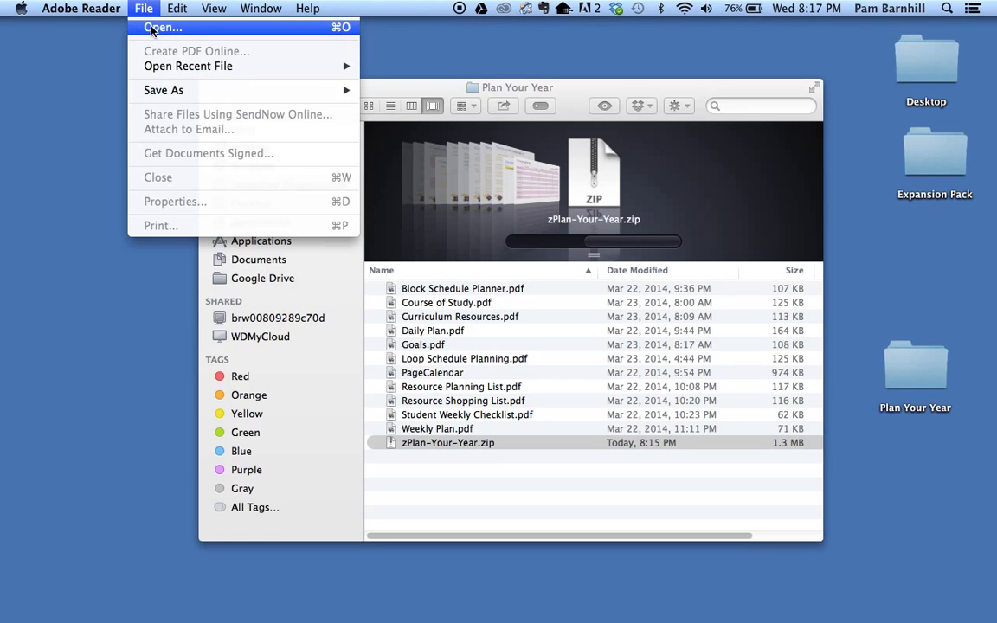
{"action": "left_click", "coordinate": [163, 27]}
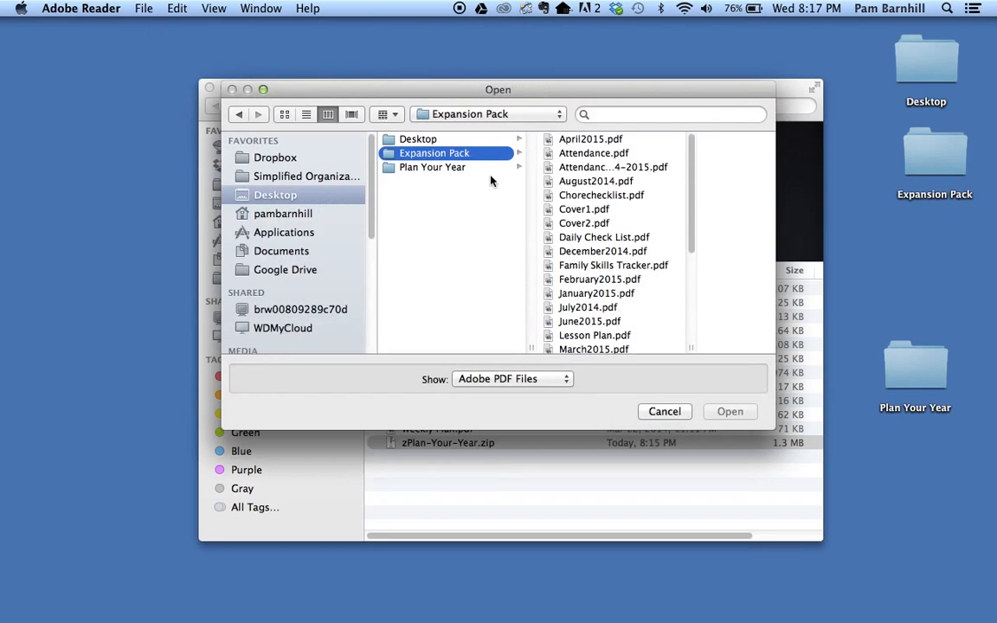
{"action": "left_click", "coordinate": [433, 166]}
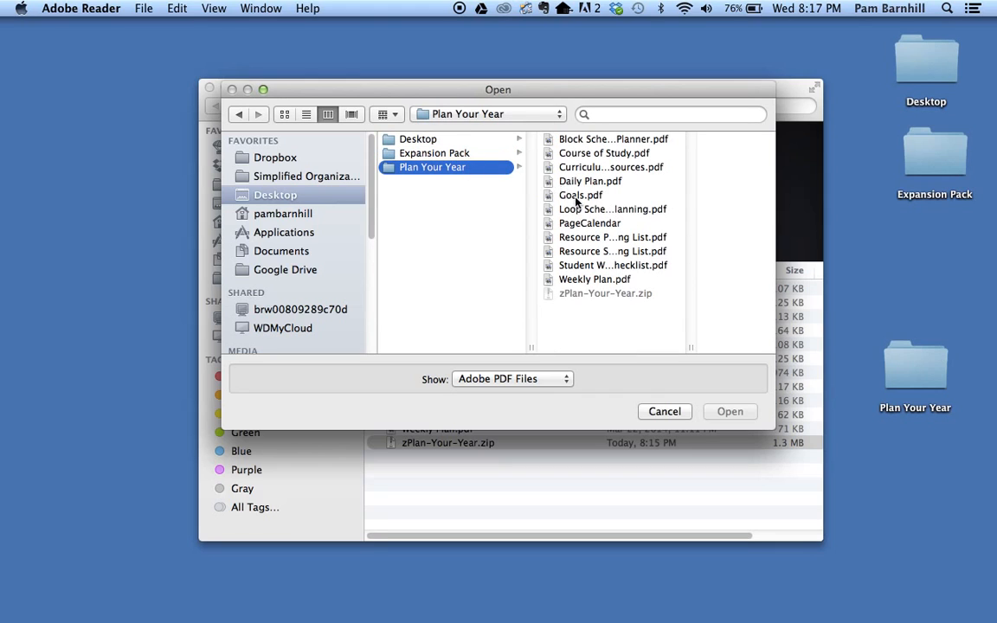
{"action": "left_click", "coordinate": [582, 194]}
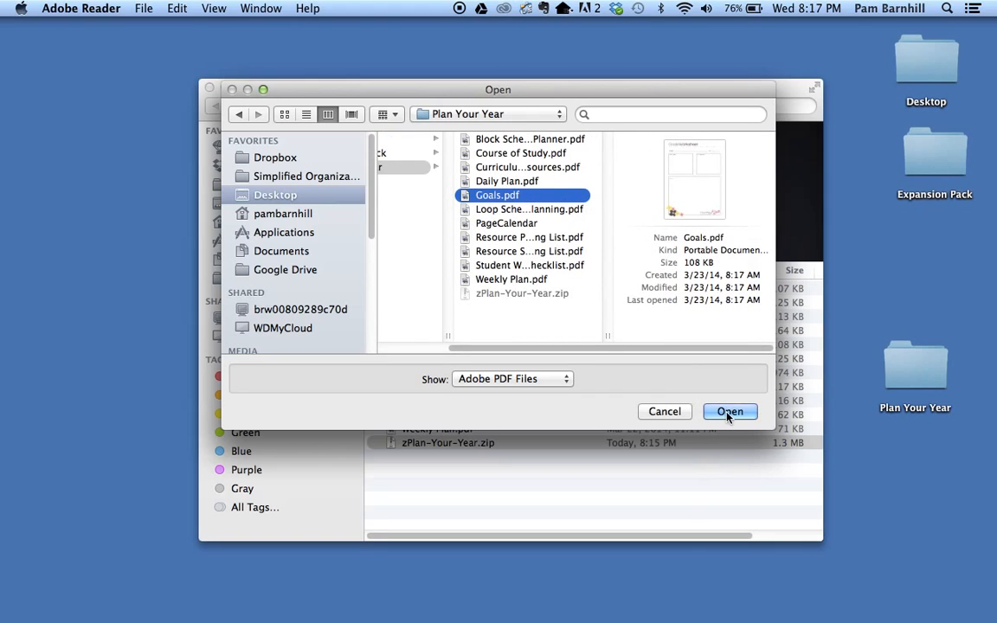
{"action": "left_click", "coordinate": [665, 412]}
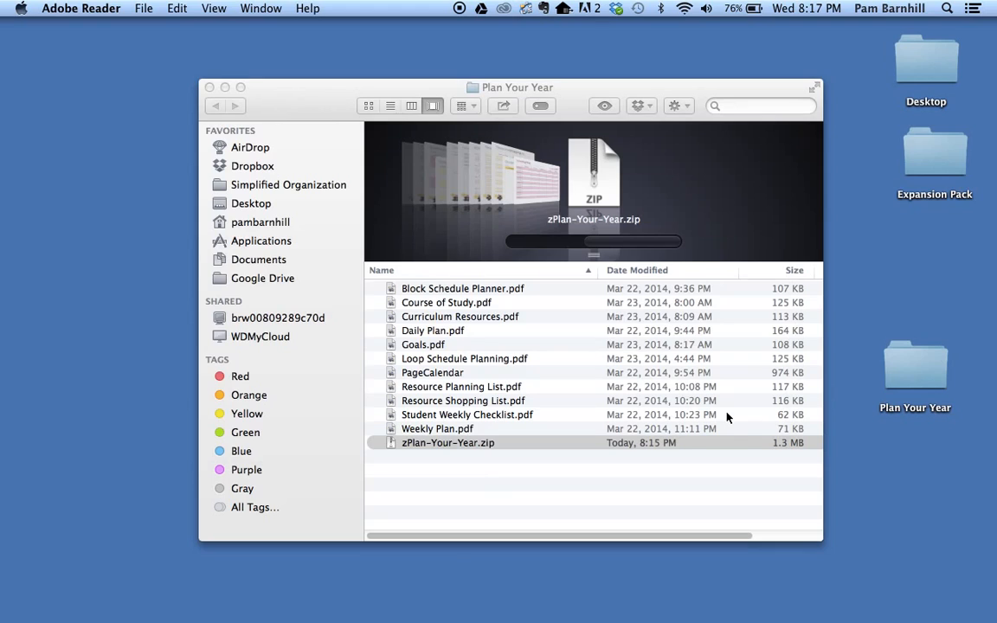
Bring the Goals.pdf worksheet window into full view.
{"action": "double_click", "coordinate": [423, 344]}
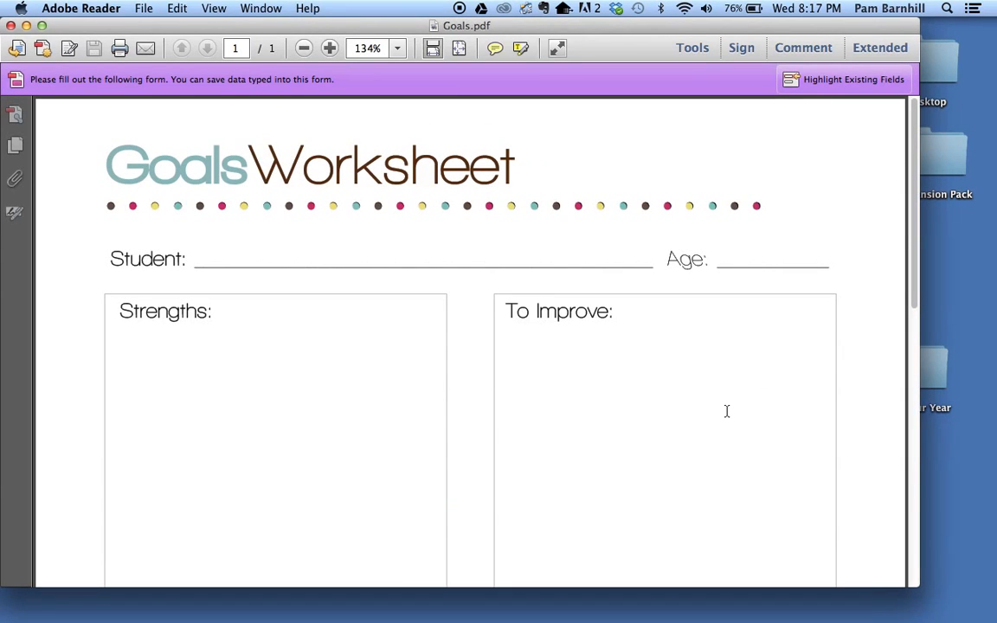
{"action": "mouse_move", "coordinate": [398, 148]}
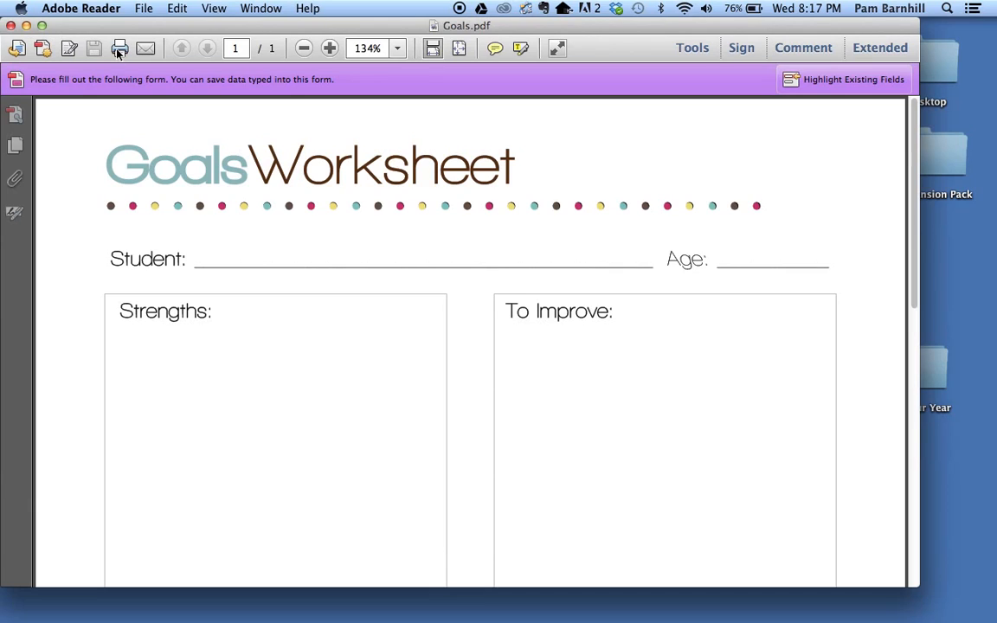
{"action": "mouse_move", "coordinate": [120, 48]}
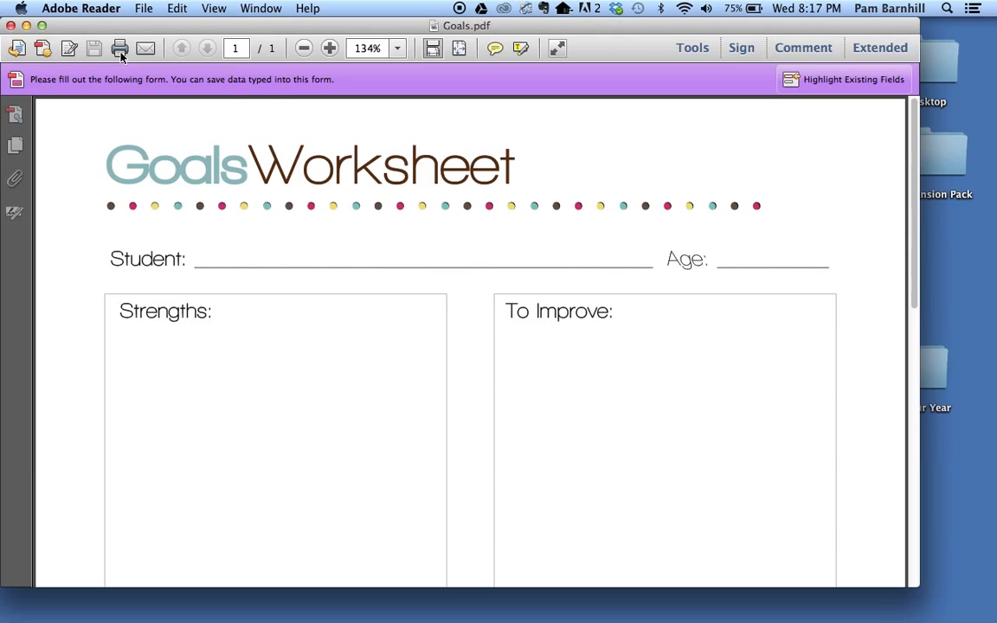
{"action": "left_click", "coordinate": [120, 48]}
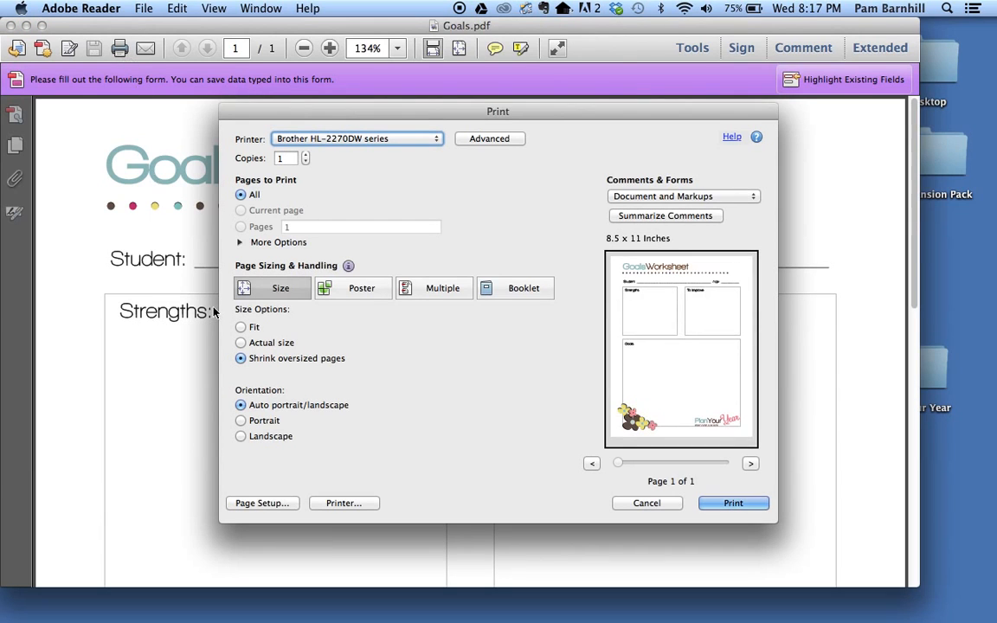
{"action": "mouse_move", "coordinate": [475, 440]}
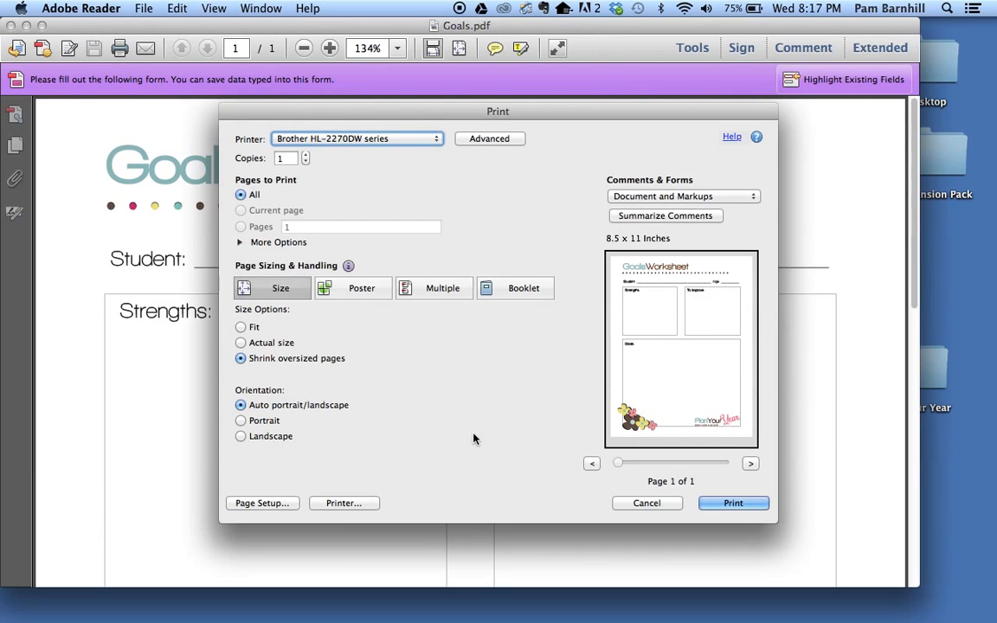
{"action": "mouse_move", "coordinate": [315, 367]}
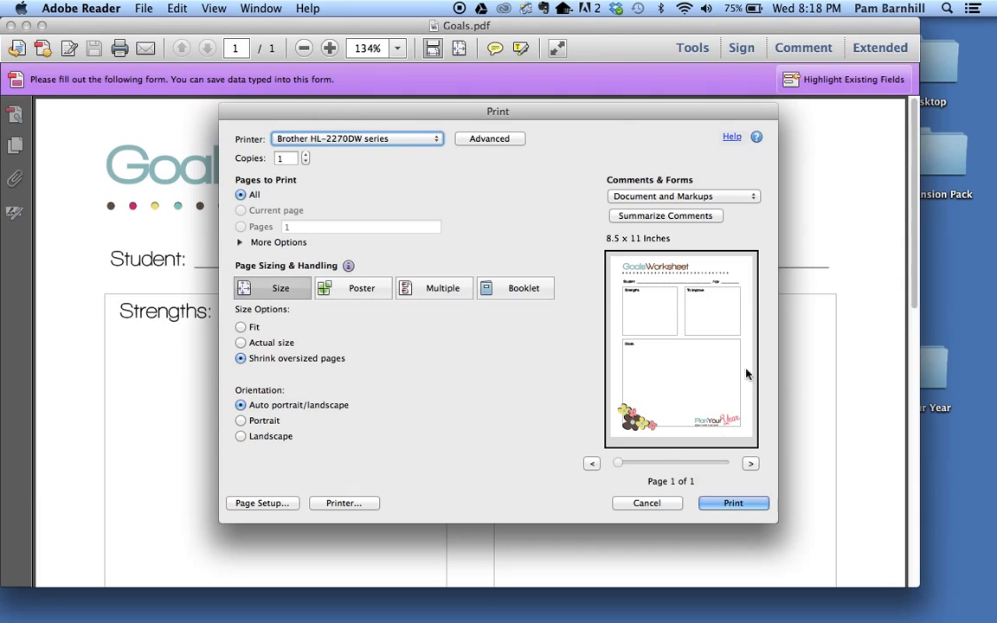
{"action": "mouse_move", "coordinate": [741, 343]}
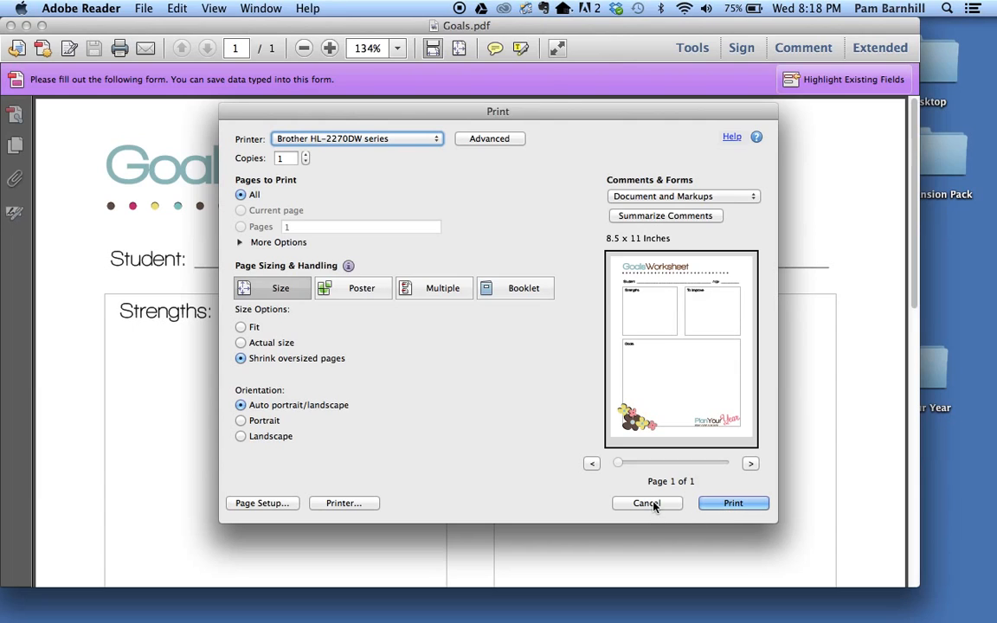
{"action": "left_click", "coordinate": [648, 502]}
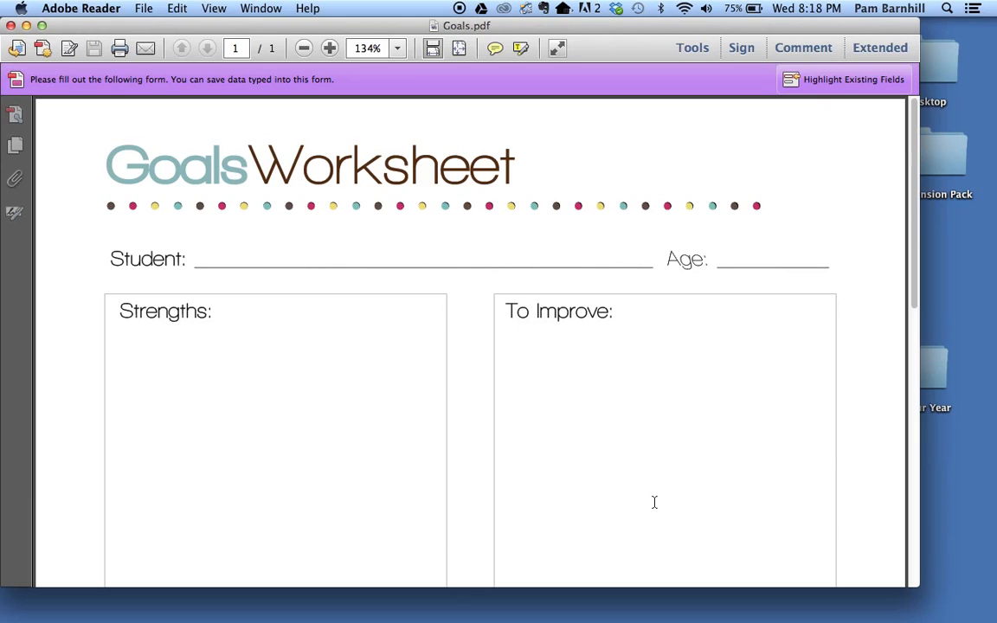
{"action": "mouse_move", "coordinate": [267, 94]}
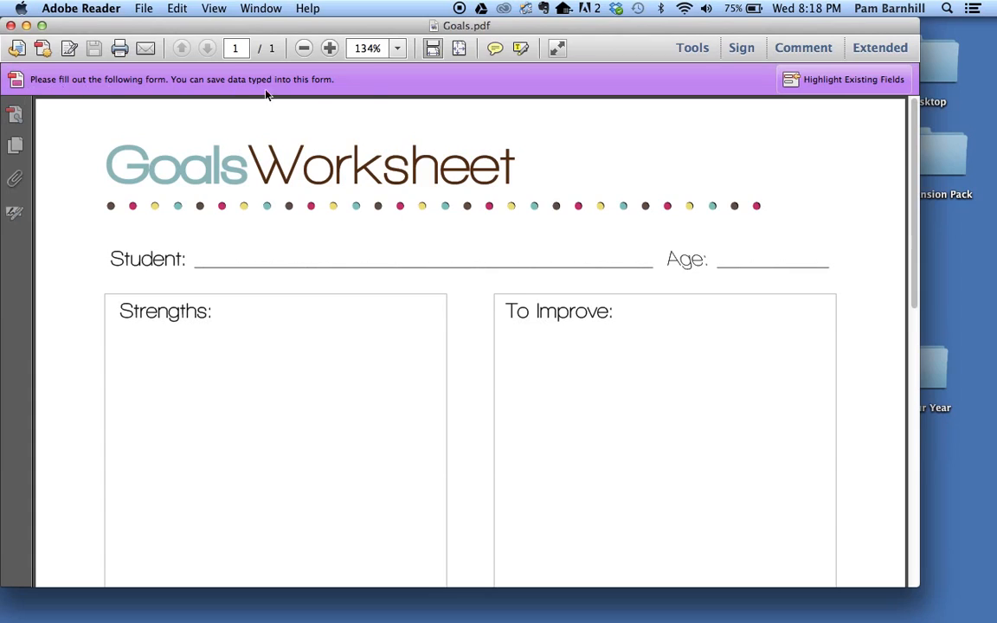
{"action": "mouse_move", "coordinate": [758, 80]}
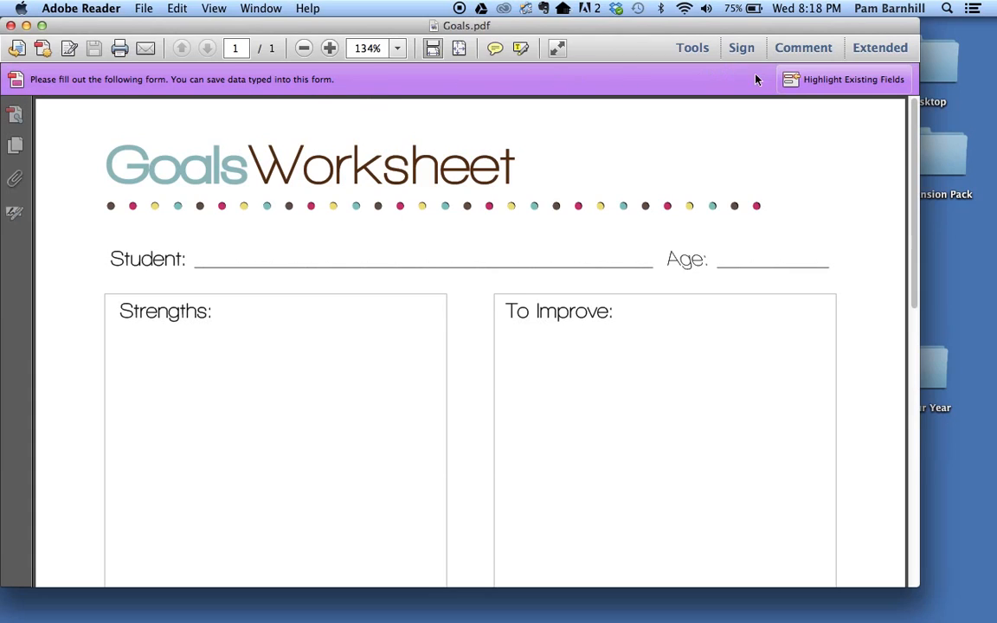
{"action": "mouse_move", "coordinate": [821, 80]}
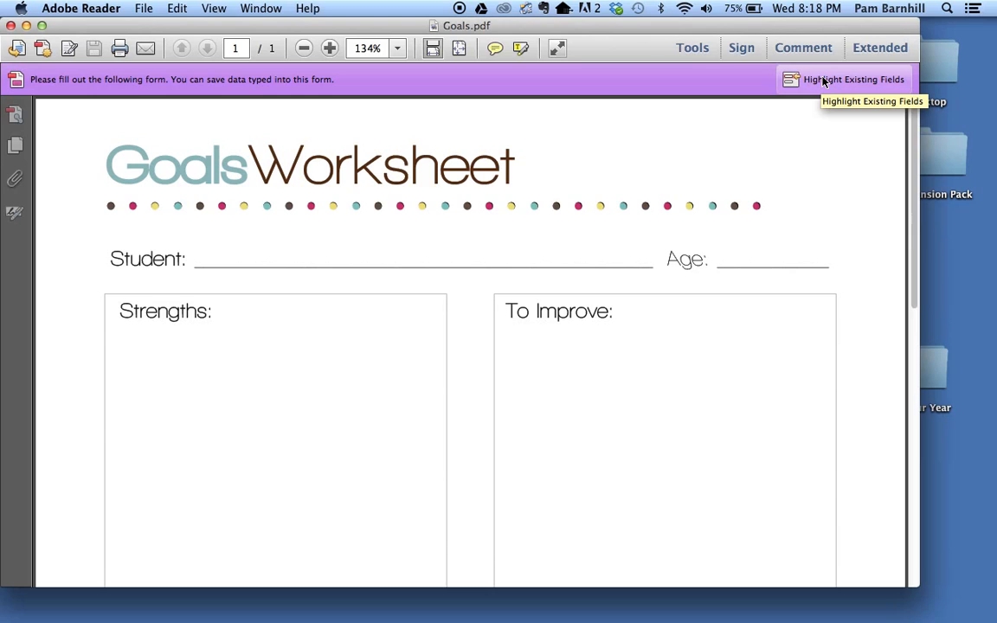
{"action": "left_click", "coordinate": [852, 80]}
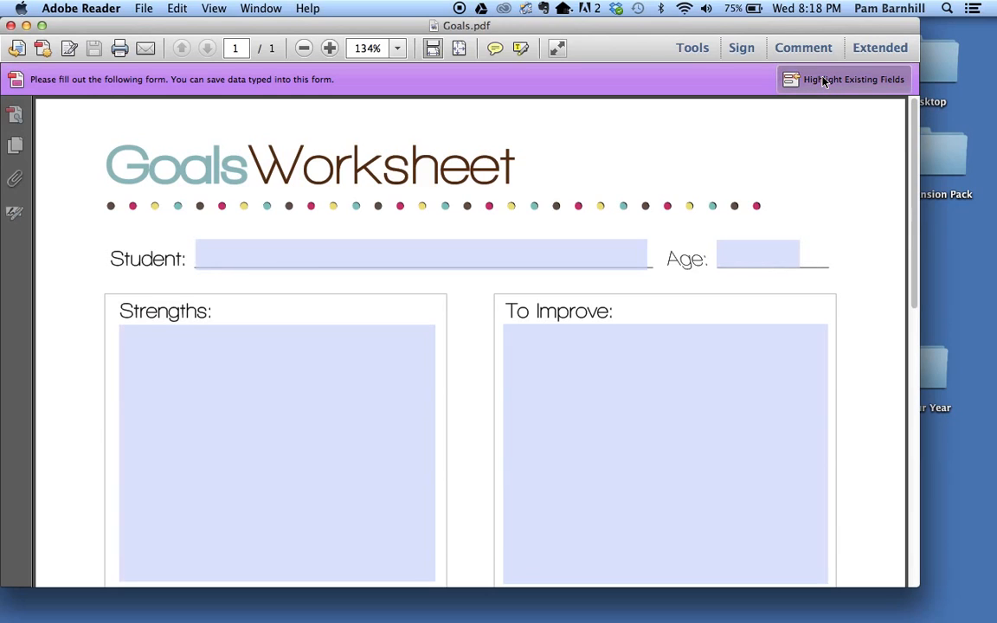
{"action": "scroll", "scroll_direction": "down", "scroll_amount": 3}
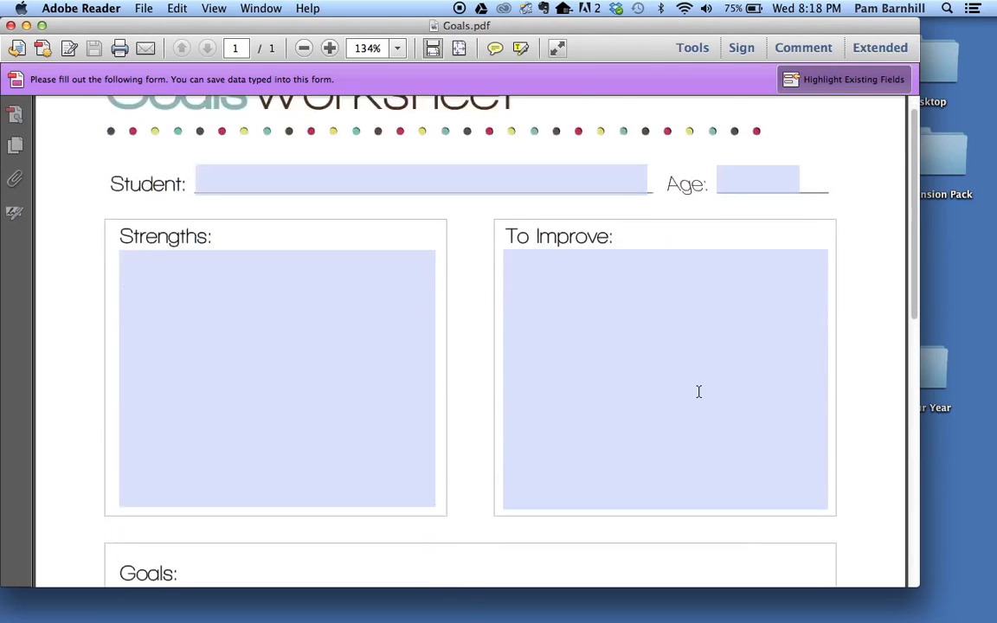
{"action": "scroll", "scroll_direction": "down", "scroll_amount": 3}
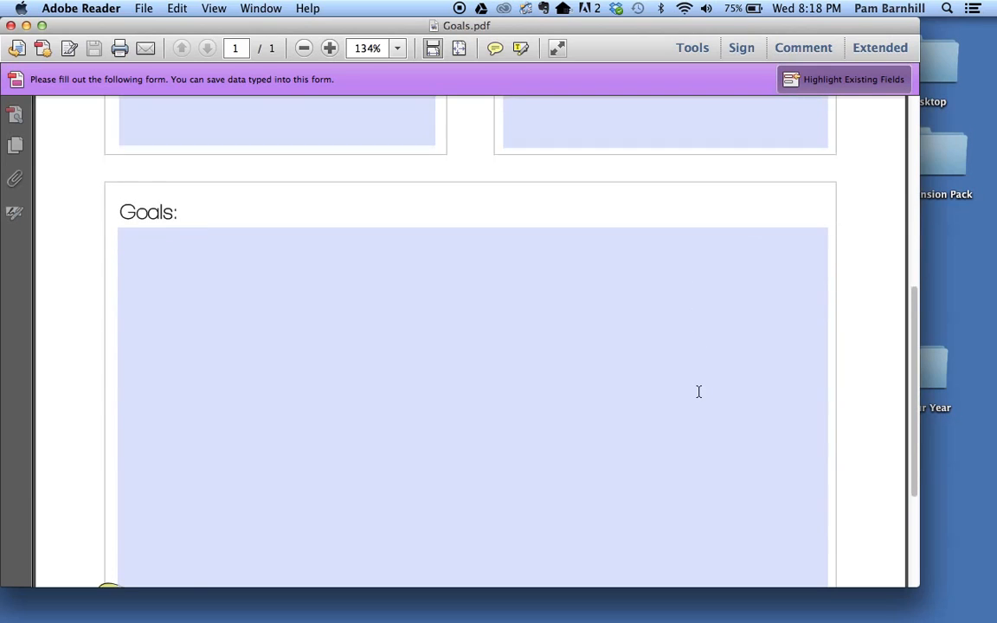
{"action": "scroll", "scroll_direction": "down", "scroll_amount": 3}
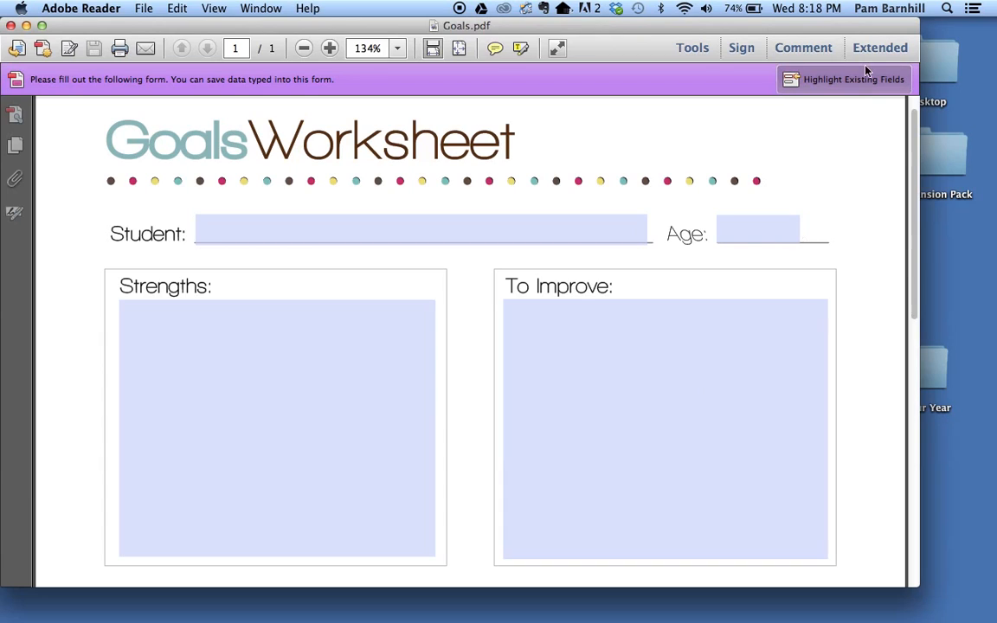
Turn off field highlighting and enter student Olivia, age 9.
{"action": "left_click", "coordinate": [843, 80]}
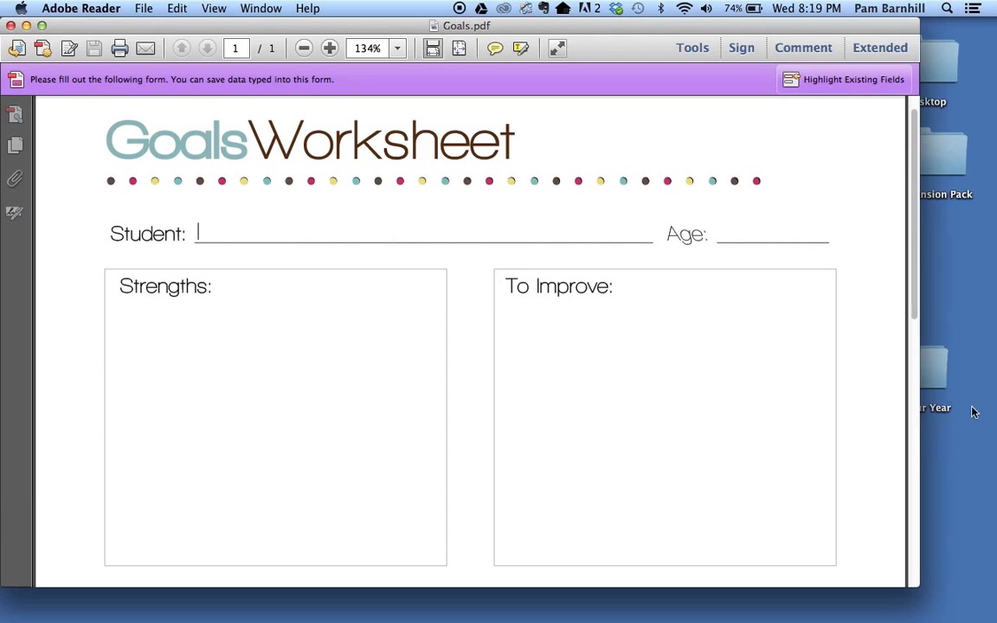
{"action": "type", "text": "O"}
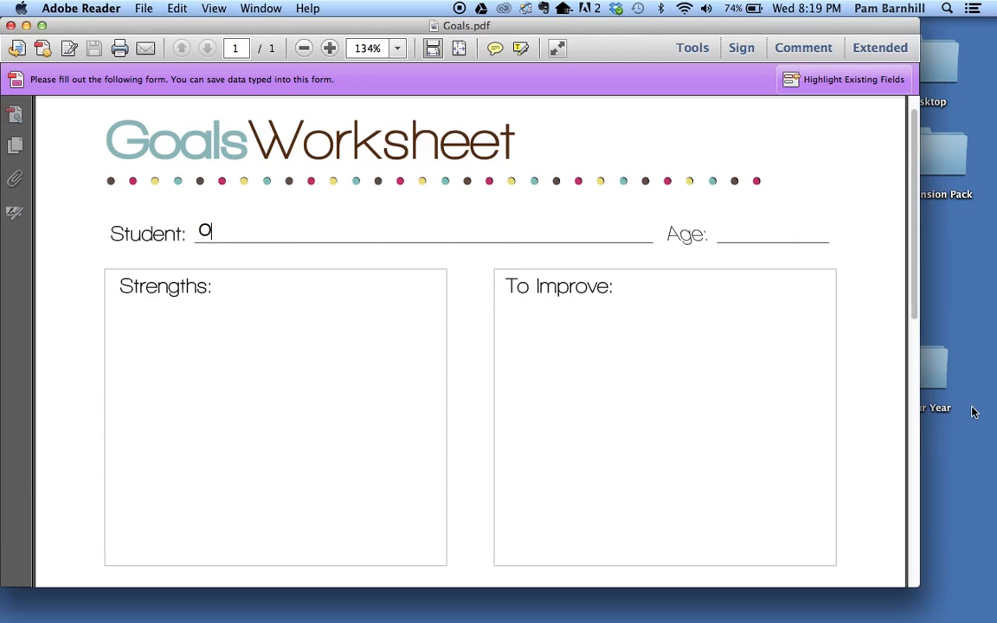
{"action": "type", "text": "livia"}
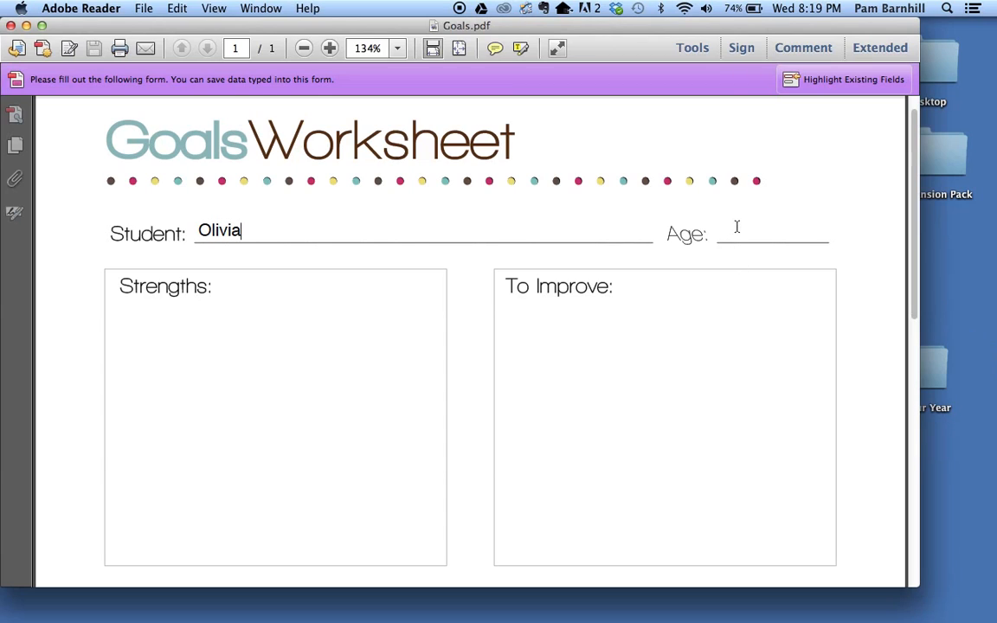
{"action": "type", "text": "9"}
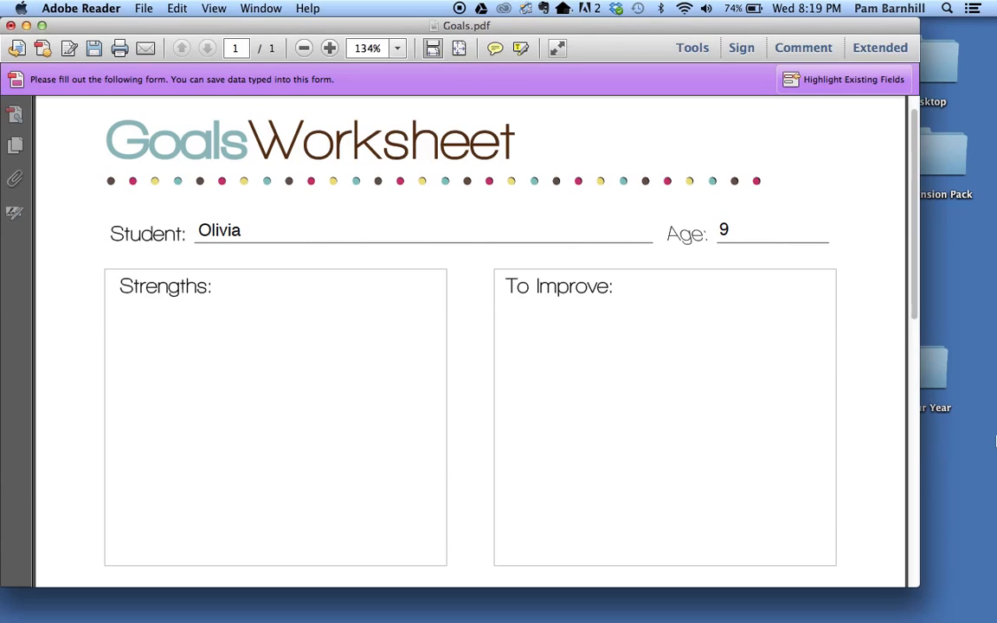
List strengths 'Creativity and art', 'Writing skills', 'Communication' and 'Math fact fluency' to improve.
{"action": "type", "text": "Creativity"}
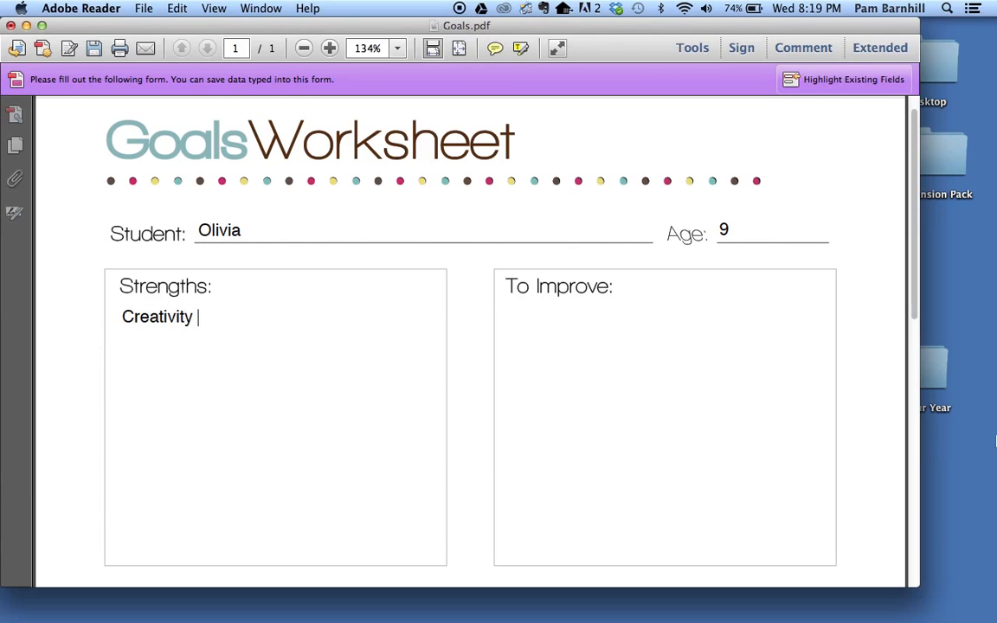
{"action": "type", "text": "and art"}
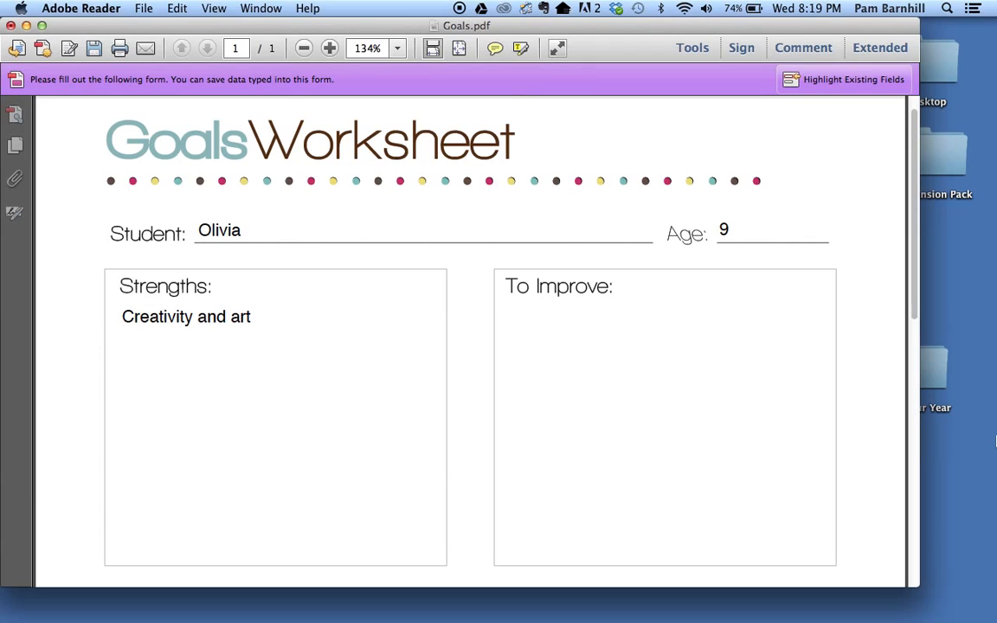
{"action": "type", "text": "Writing"}
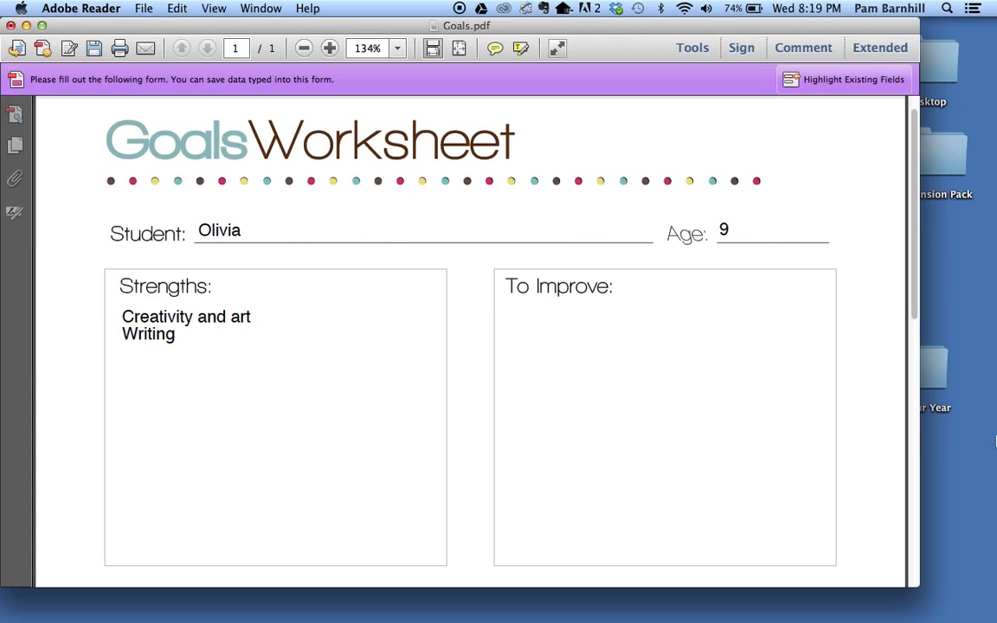
{"action": "type", "text": "skills"}
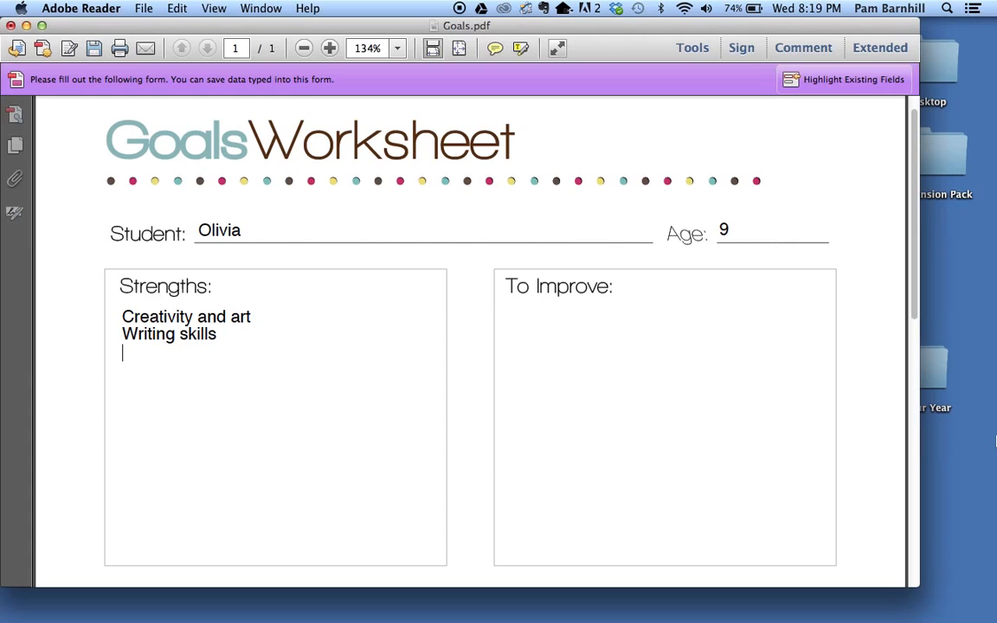
{"action": "type", "text": "Comm"}
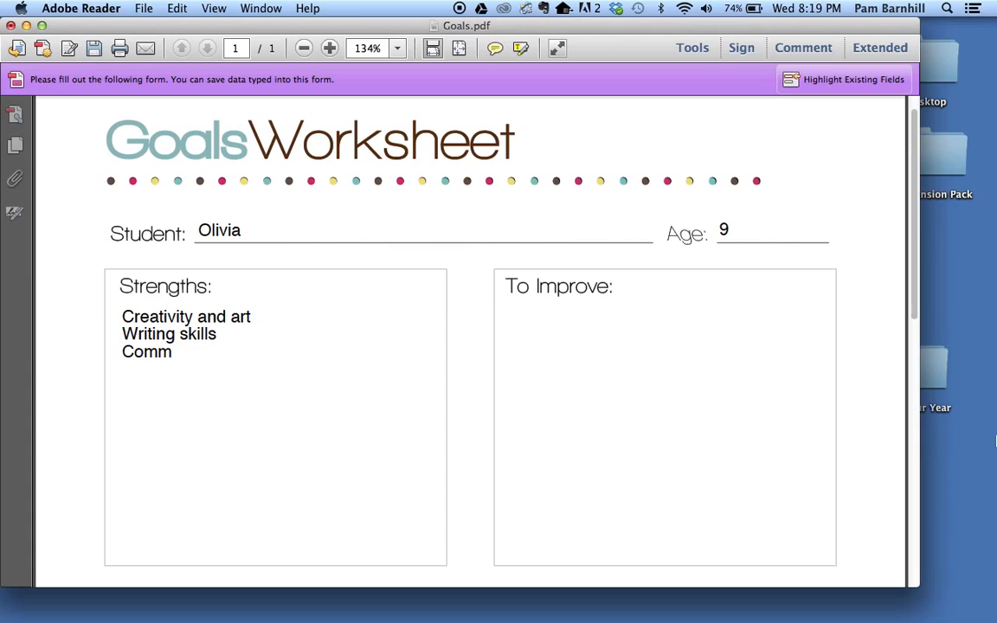
{"action": "type", "text": "unication"}
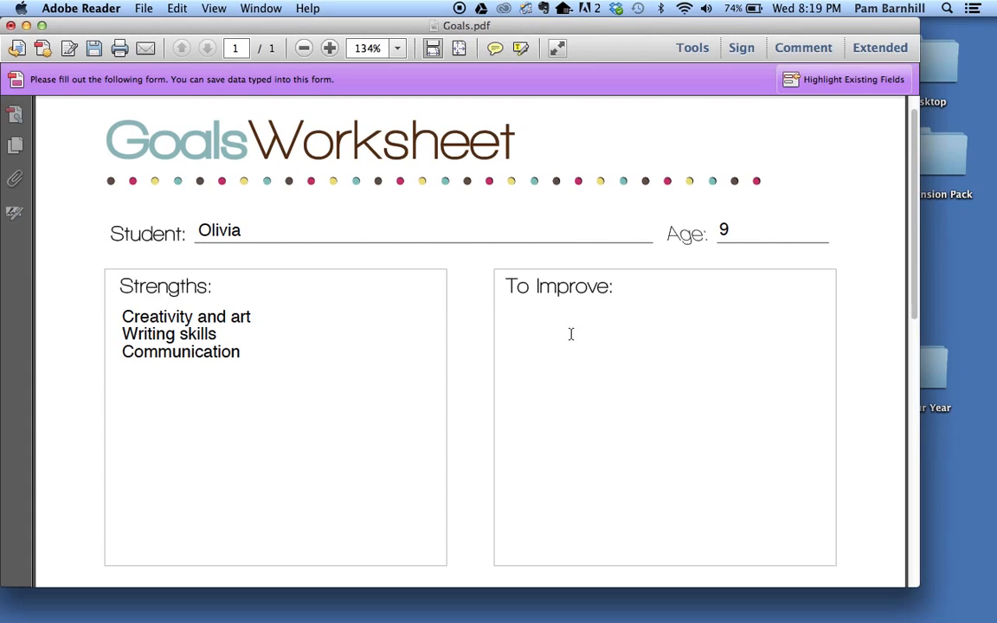
{"action": "type", "text": "Math fact"}
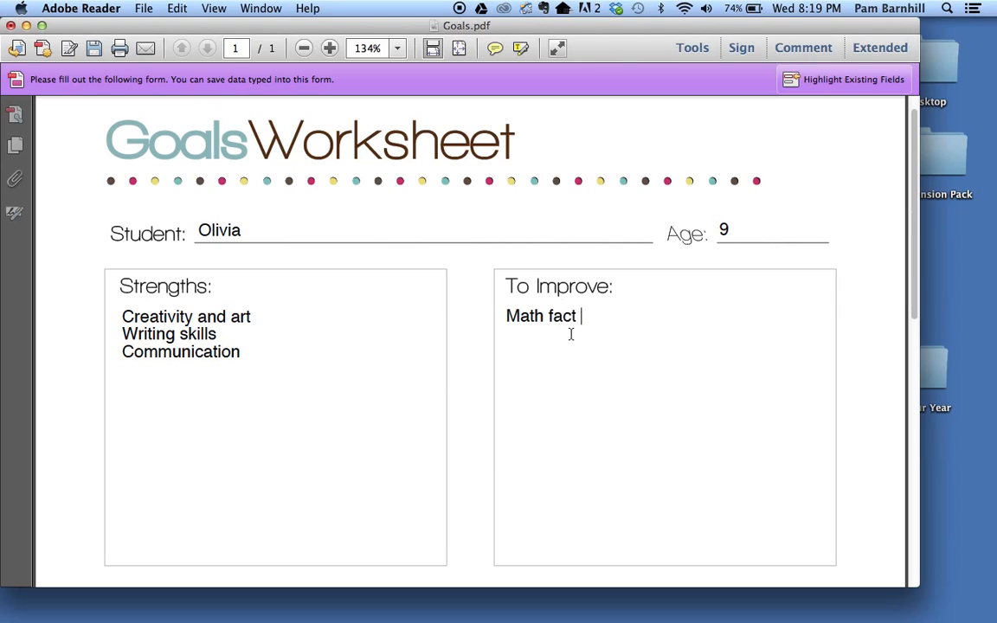
{"action": "type", "text": "fluency"}
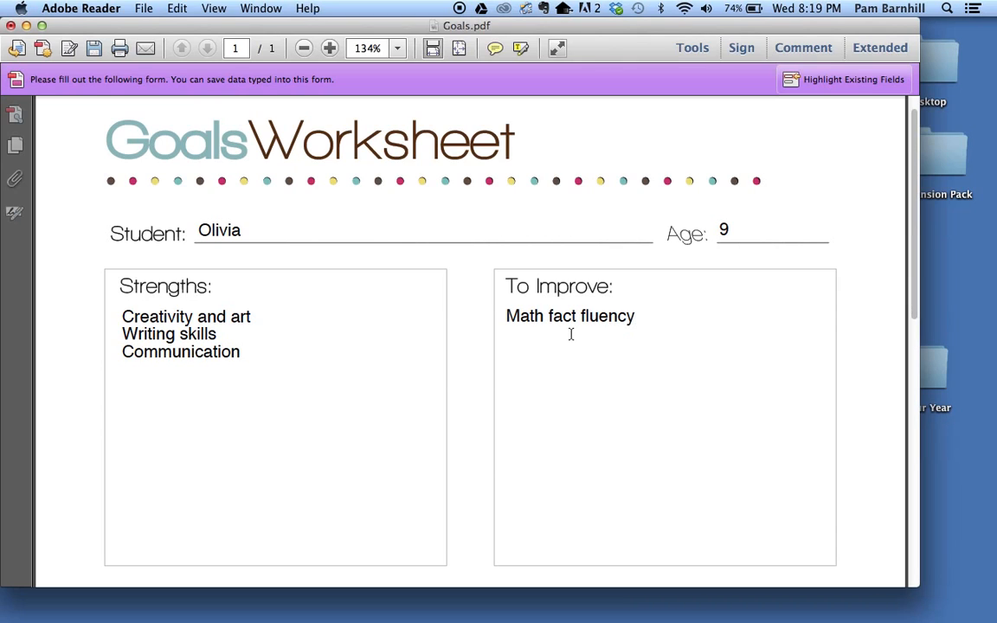
{"action": "mouse_move", "coordinate": [468, 517]}
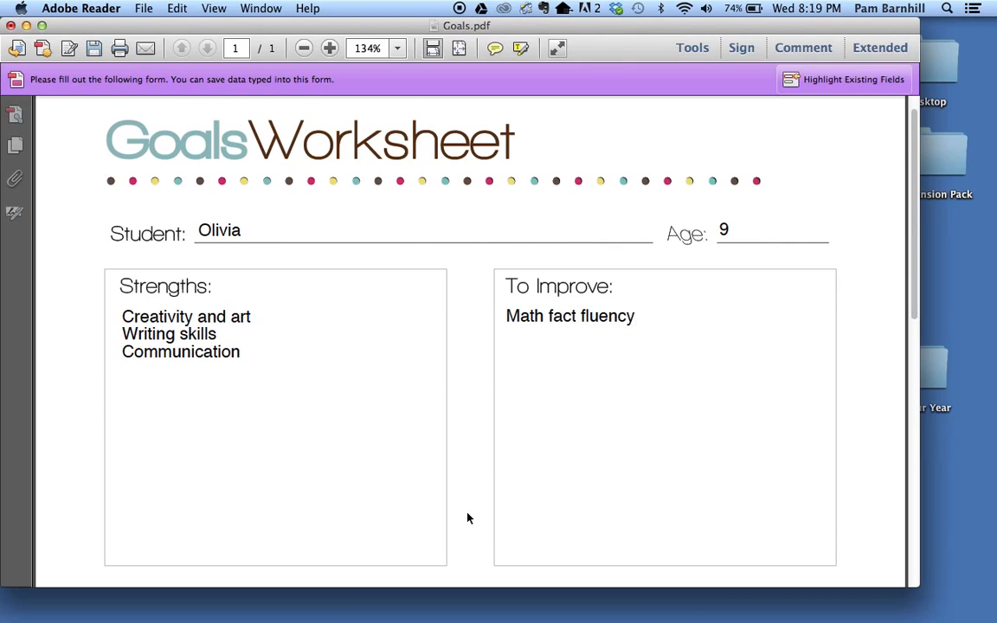
{"action": "scroll", "scroll_direction": "down", "scroll_amount": 3}
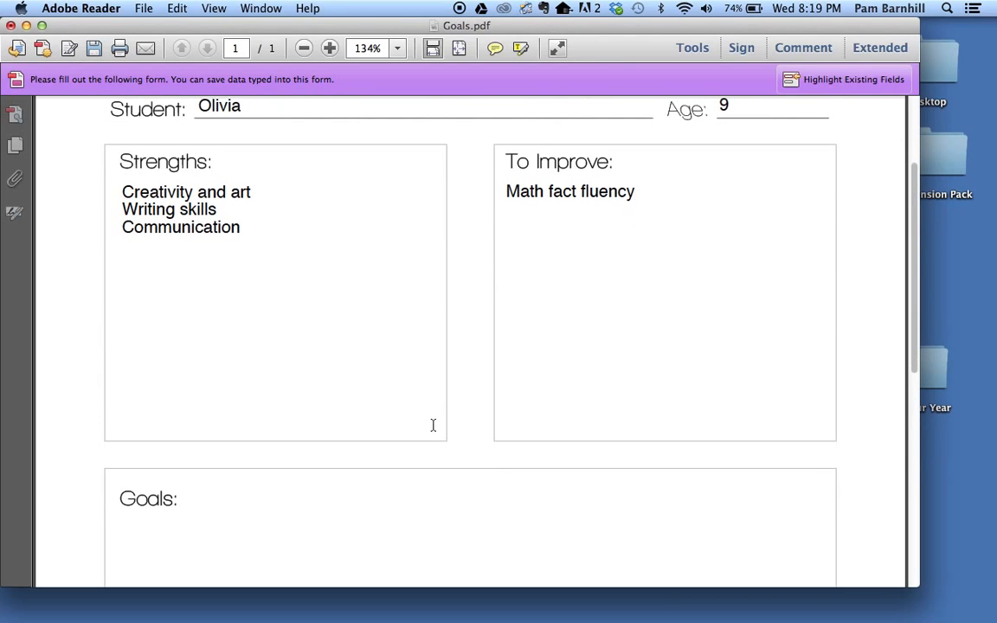
{"action": "mouse_move", "coordinate": [434, 414]}
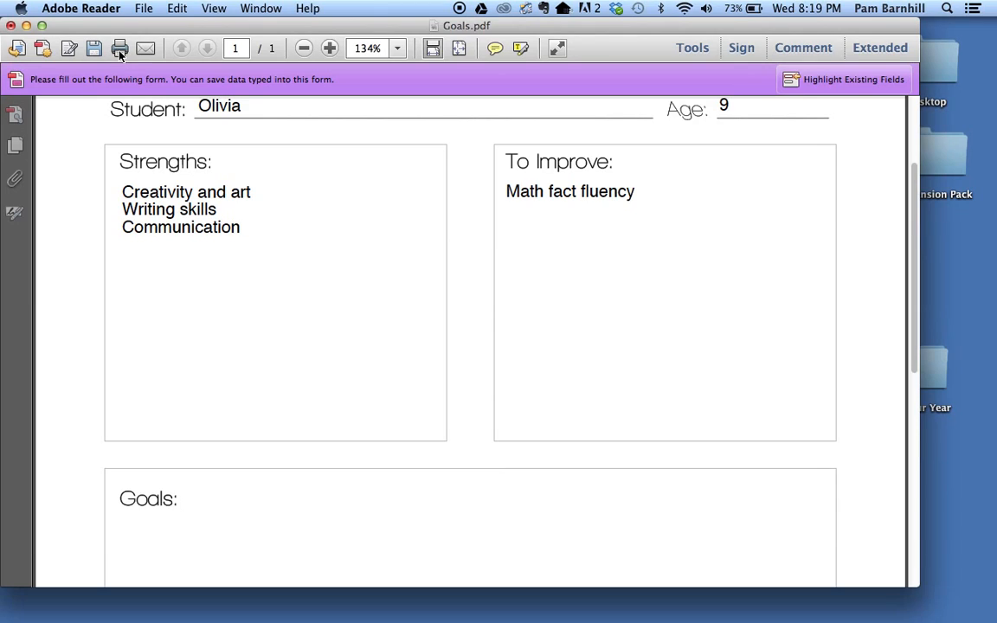
{"action": "left_click", "coordinate": [120, 48]}
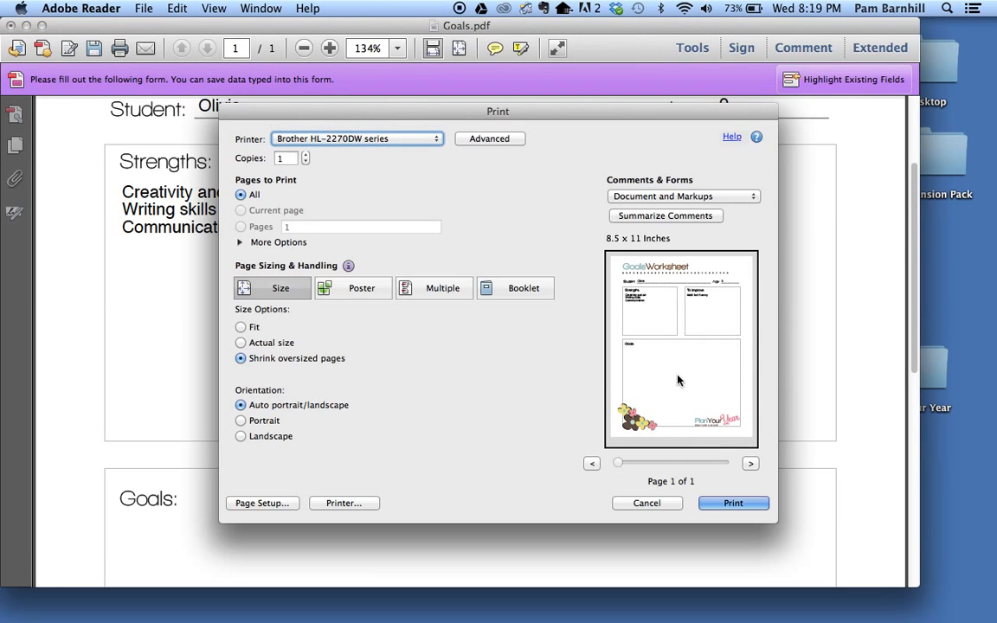
{"action": "mouse_move", "coordinate": [676, 358]}
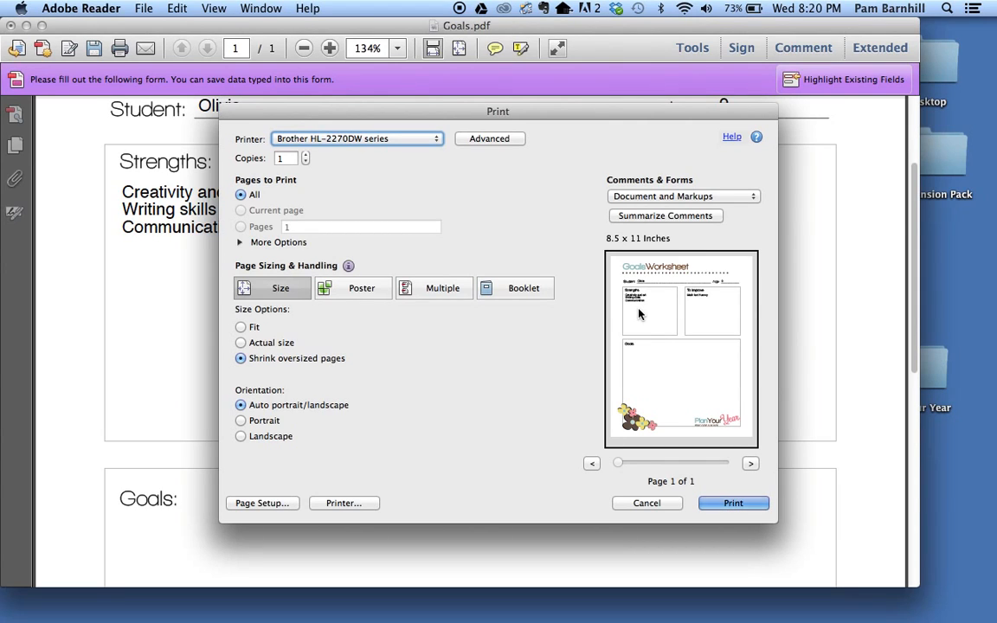
{"action": "mouse_move", "coordinate": [637, 347]}
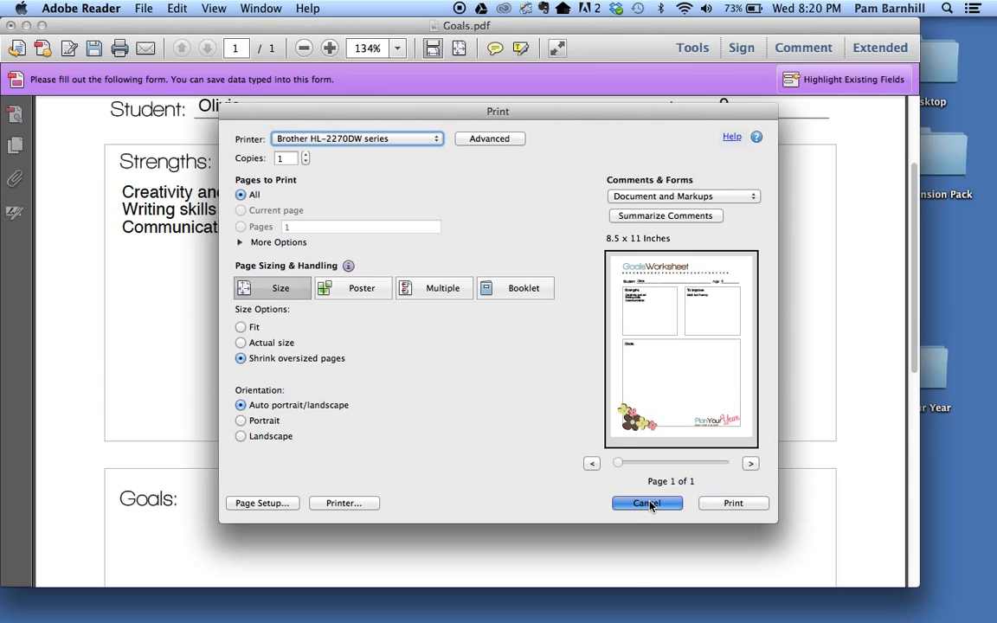
{"action": "left_click", "coordinate": [648, 502]}
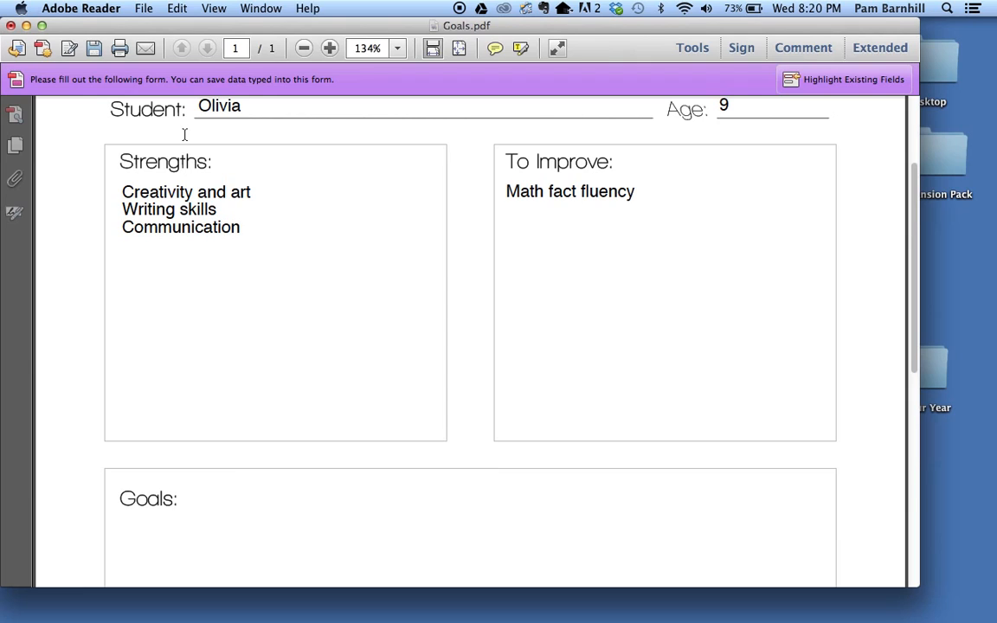
{"action": "mouse_move", "coordinate": [123, 19]}
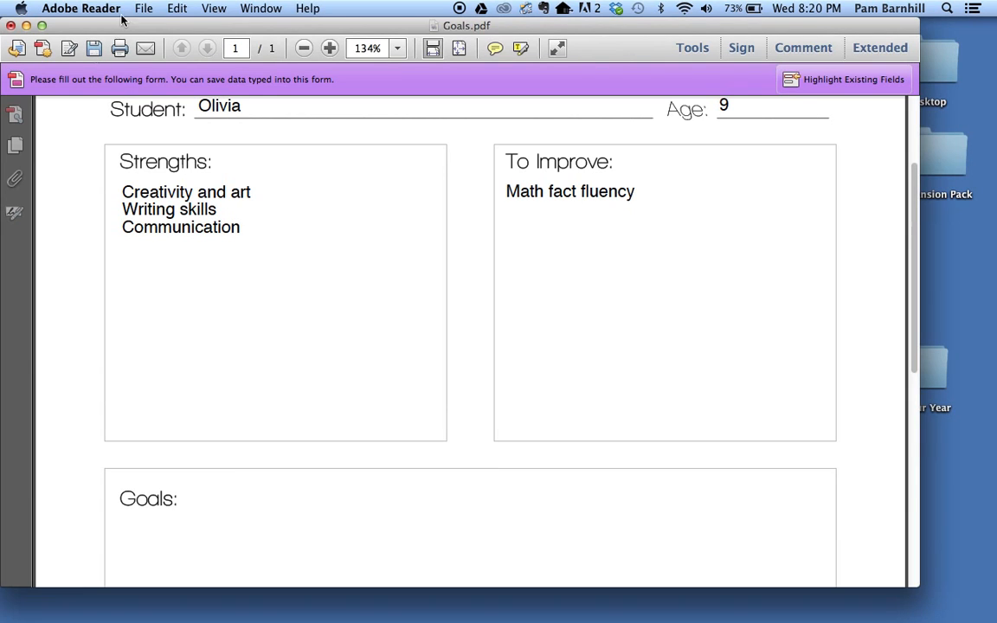
{"action": "mouse_move", "coordinate": [269, 20]}
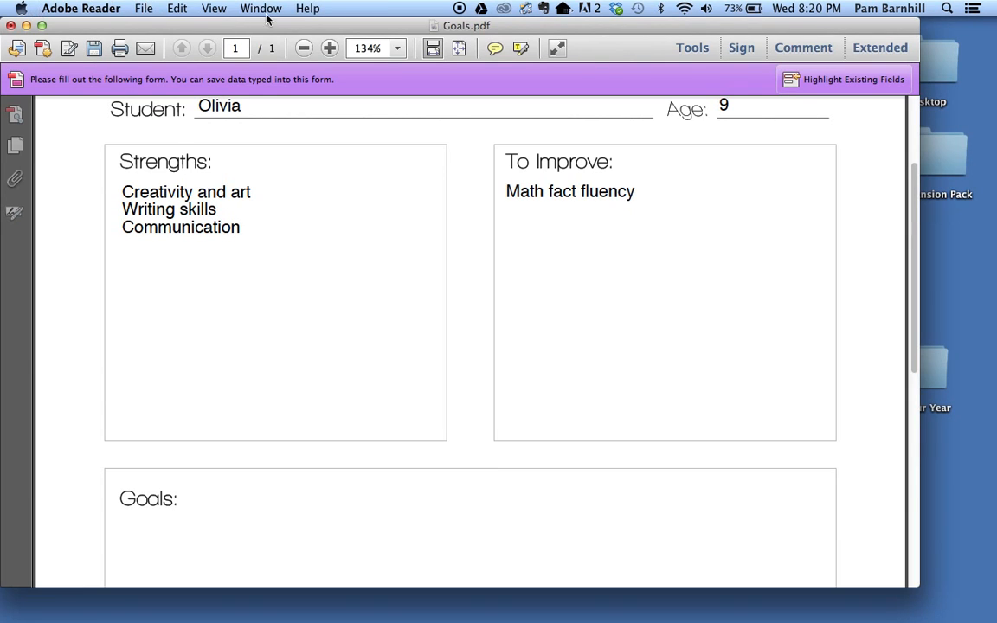
Save the filled worksheet as a new PDF named Olivia Goals in the Plan Your Year folder.
{"action": "left_click", "coordinate": [144, 7]}
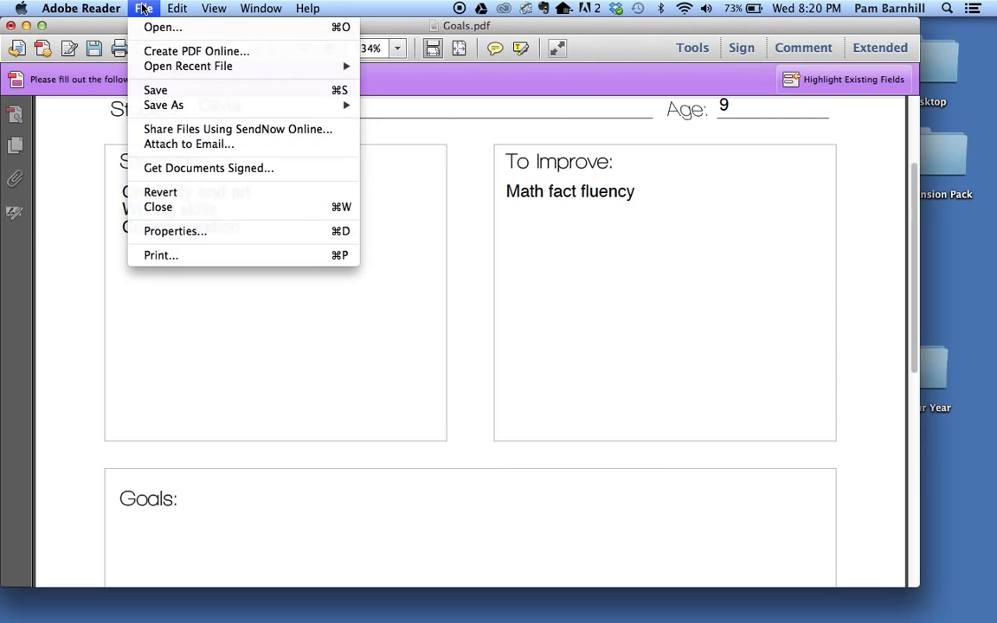
{"action": "mouse_move", "coordinate": [163, 105]}
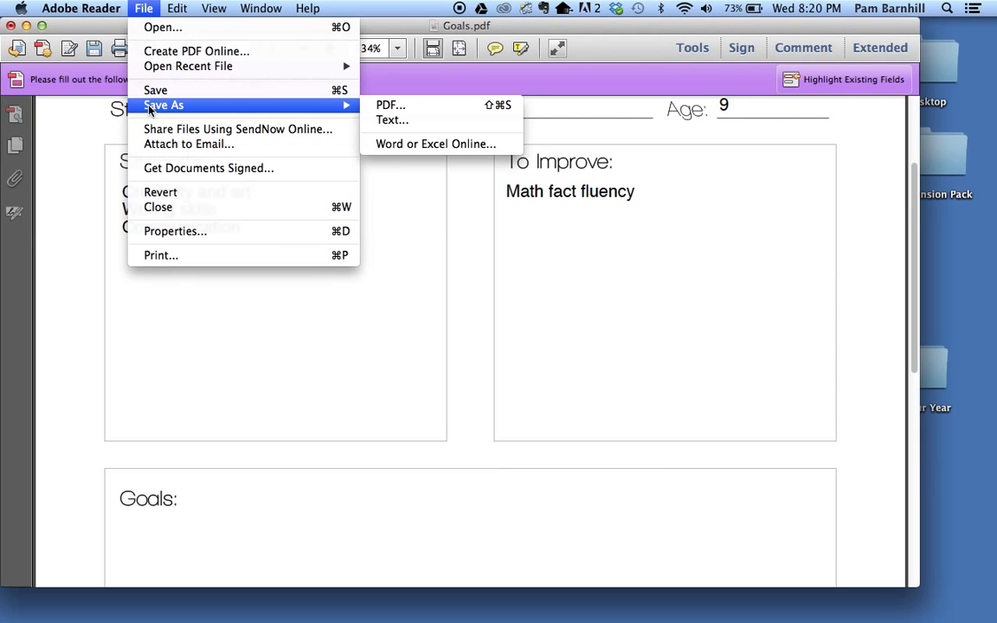
{"action": "mouse_move", "coordinate": [156, 90]}
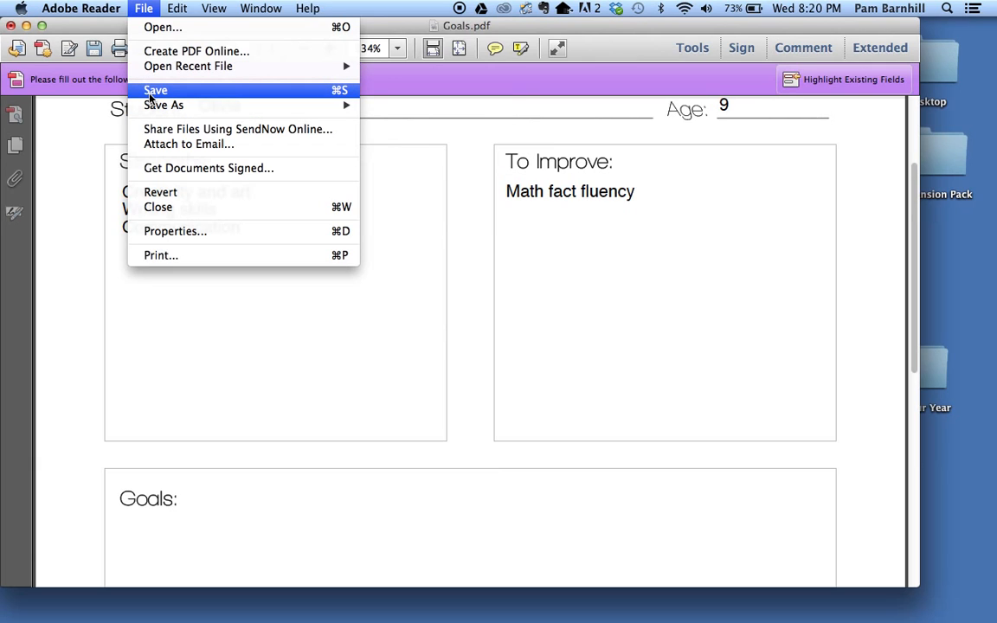
{"action": "mouse_move", "coordinate": [163, 106]}
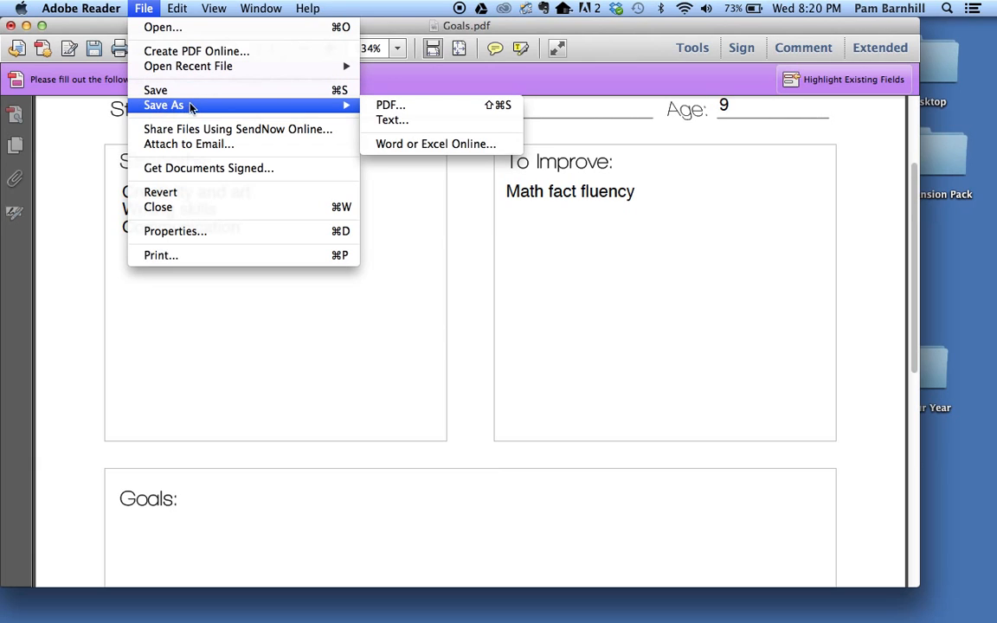
{"action": "mouse_move", "coordinate": [159, 111]}
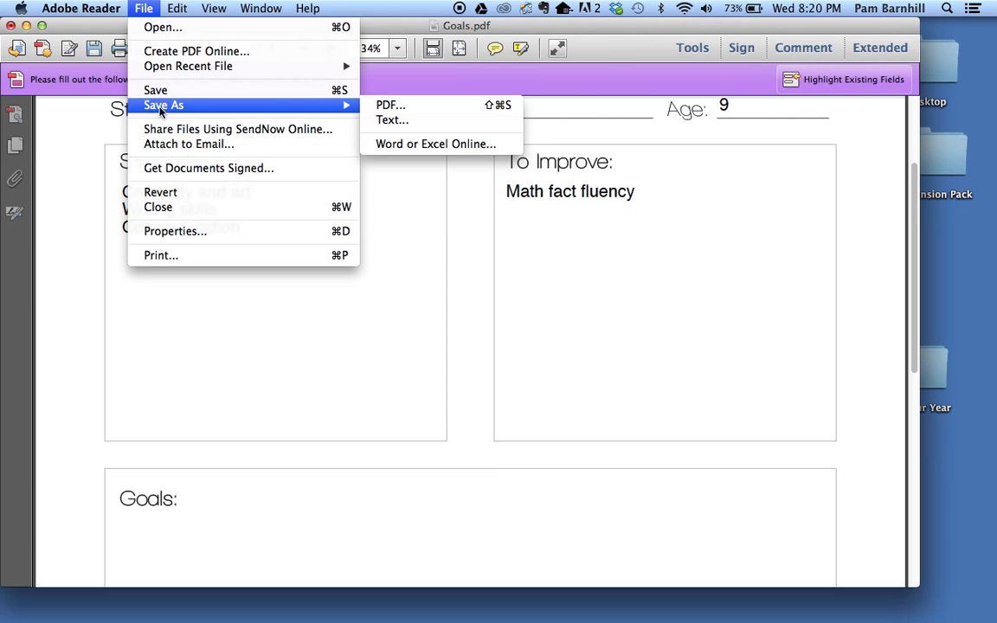
{"action": "mouse_move", "coordinate": [156, 90]}
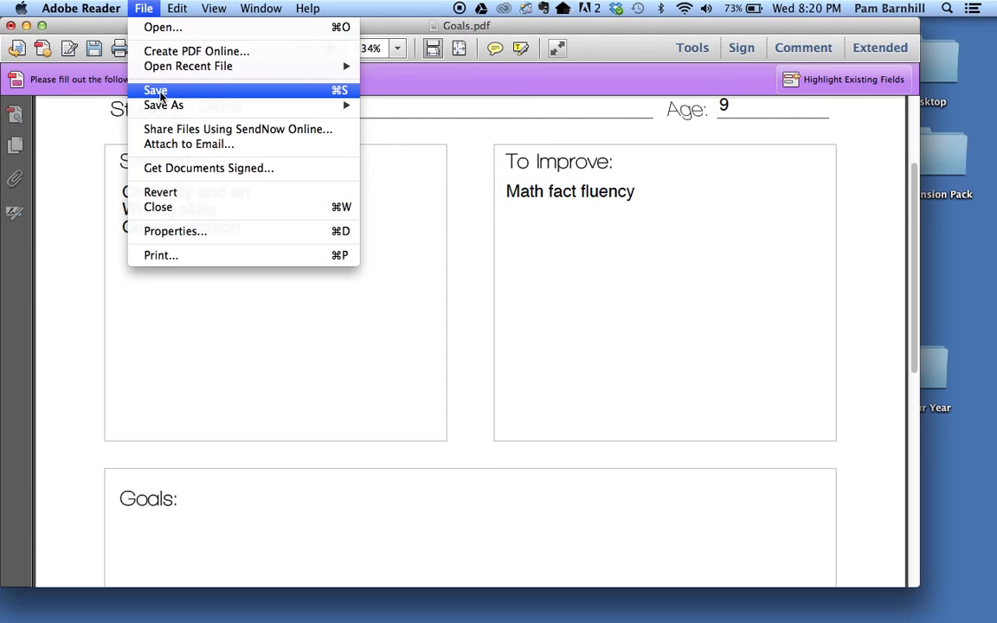
{"action": "mouse_move", "coordinate": [163, 106]}
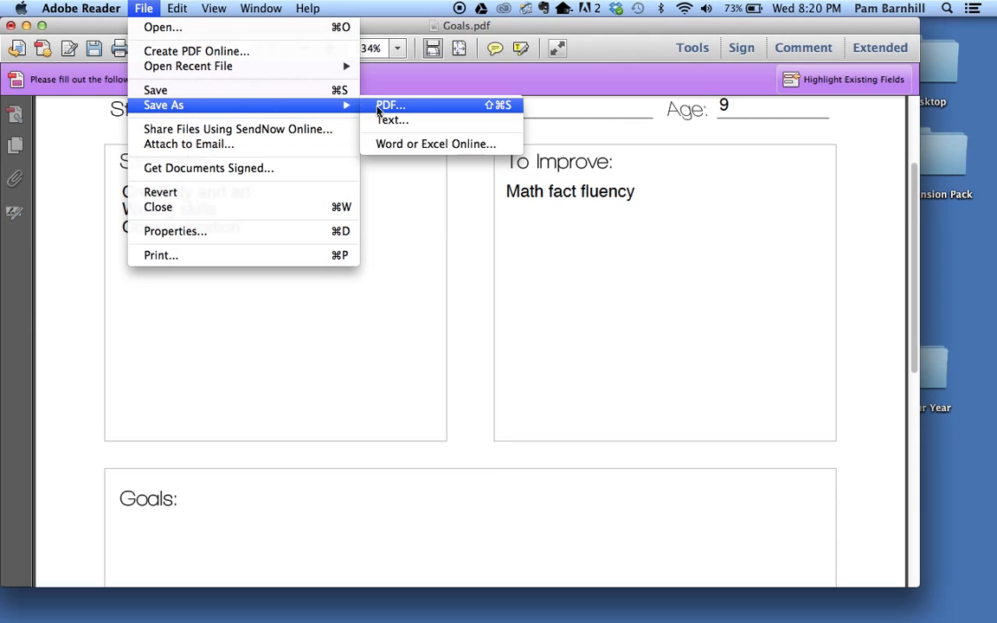
{"action": "left_click", "coordinate": [389, 106]}
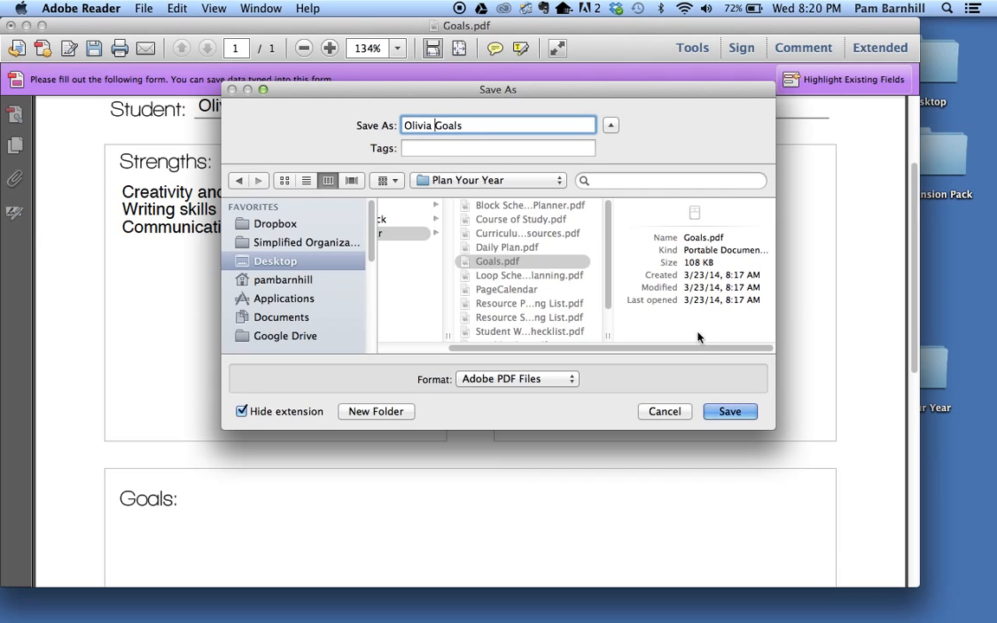
{"action": "left_click", "coordinate": [731, 412]}
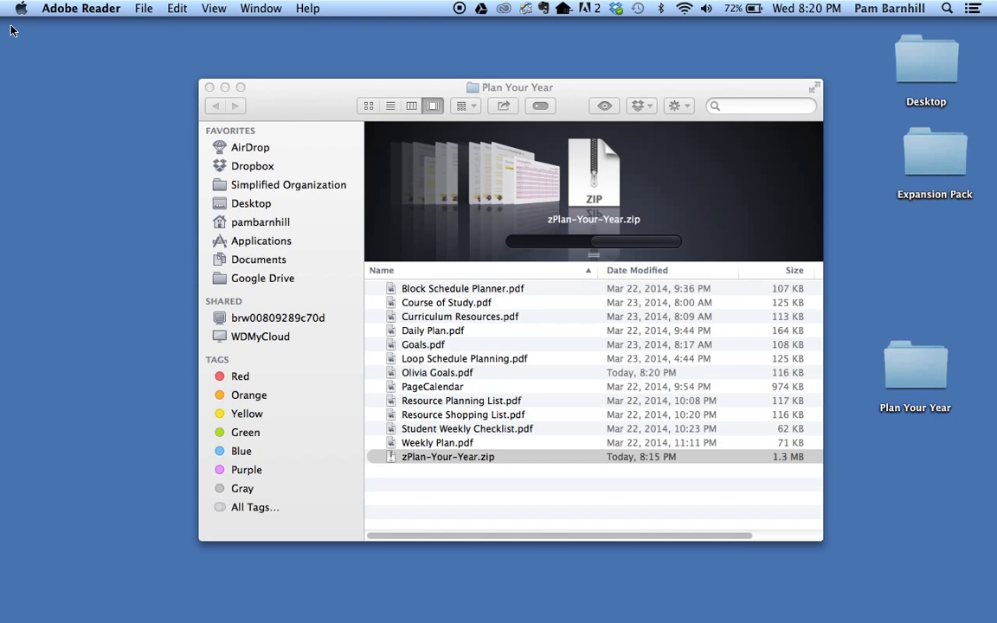
Preview the blank Goals.pdf and the filled Olivia Goals.pdf, then close the Plan Your Year folder.
{"action": "left_click", "coordinate": [447, 457]}
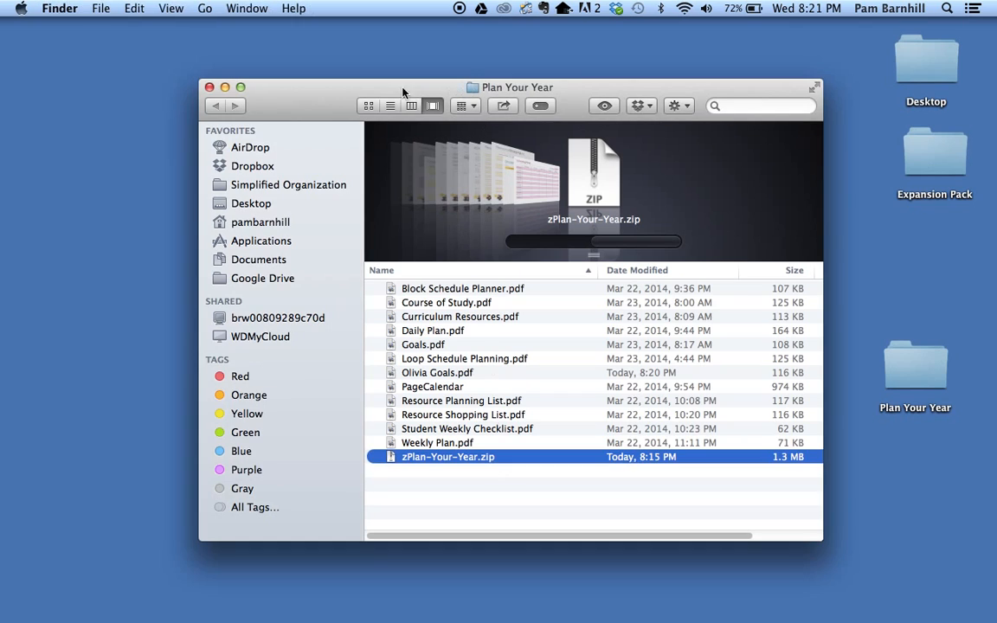
{"action": "mouse_move", "coordinate": [422, 364]}
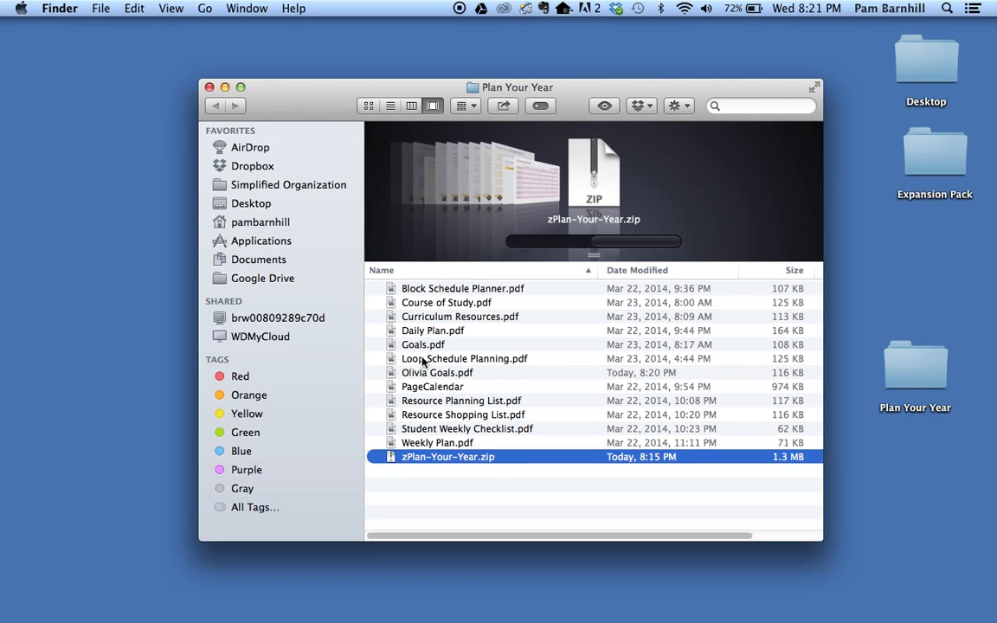
{"action": "left_click", "coordinate": [423, 345]}
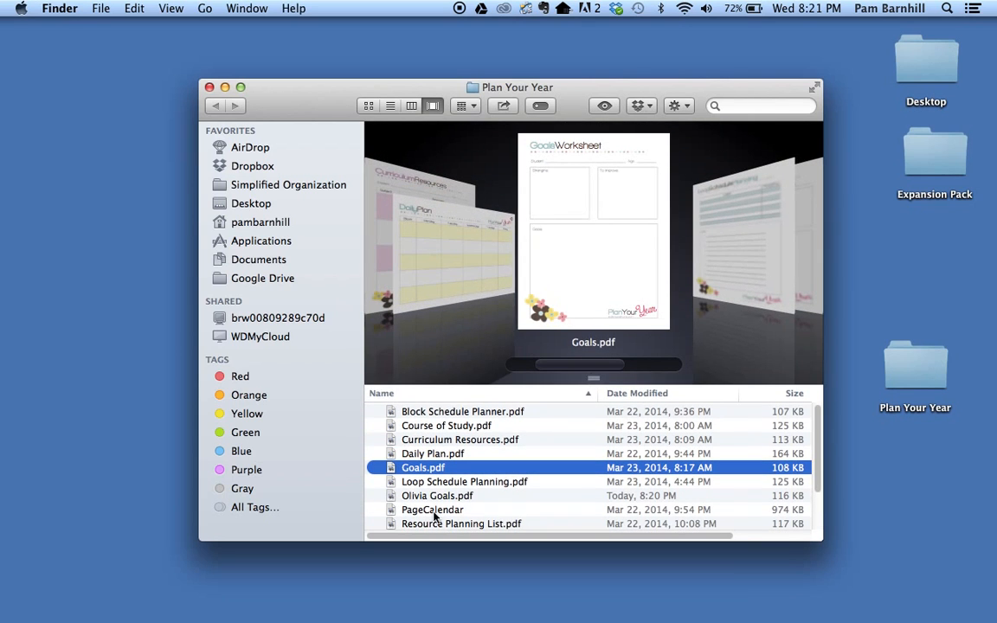
{"action": "left_click", "coordinate": [436, 495]}
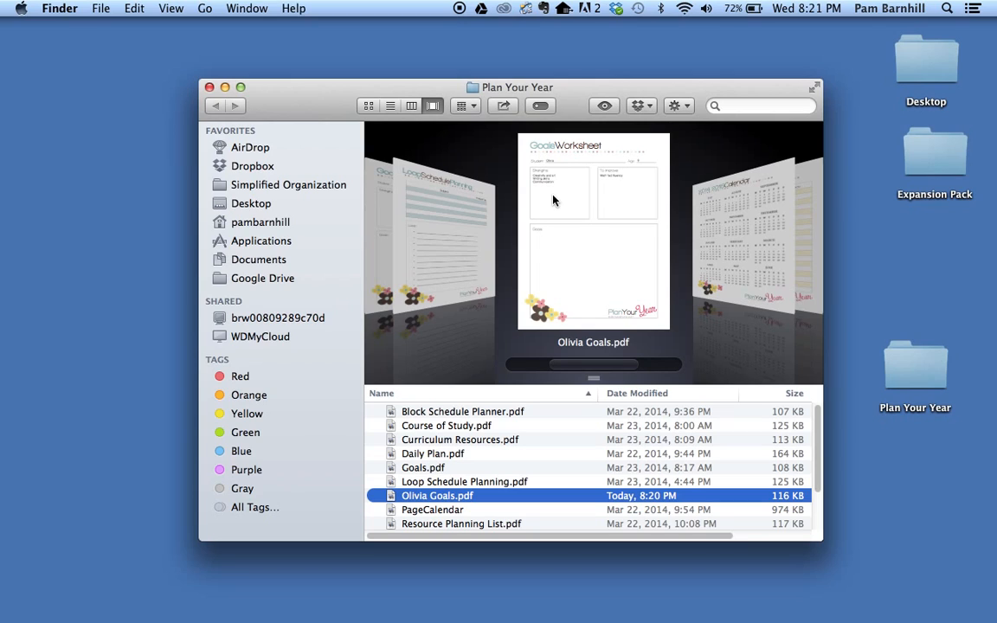
{"action": "mouse_move", "coordinate": [544, 201]}
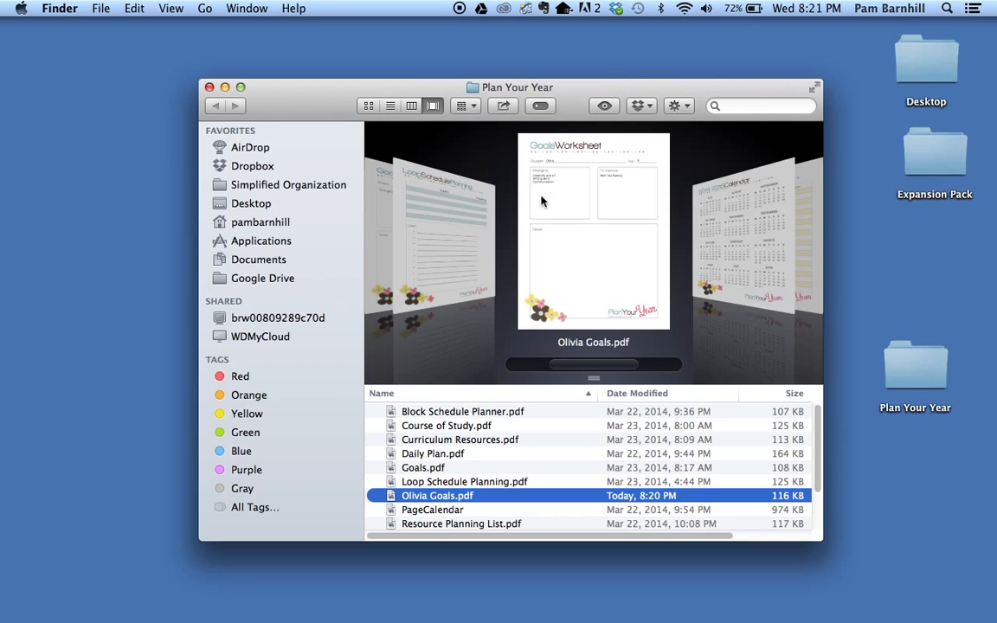
{"action": "mouse_move", "coordinate": [338, 83]}
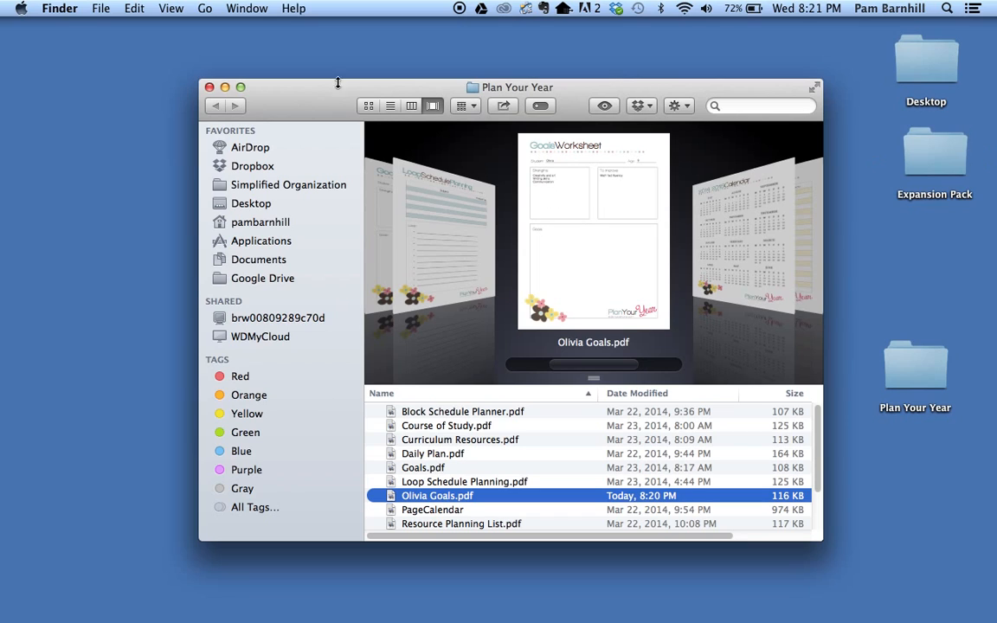
{"action": "left_click", "coordinate": [208, 86]}
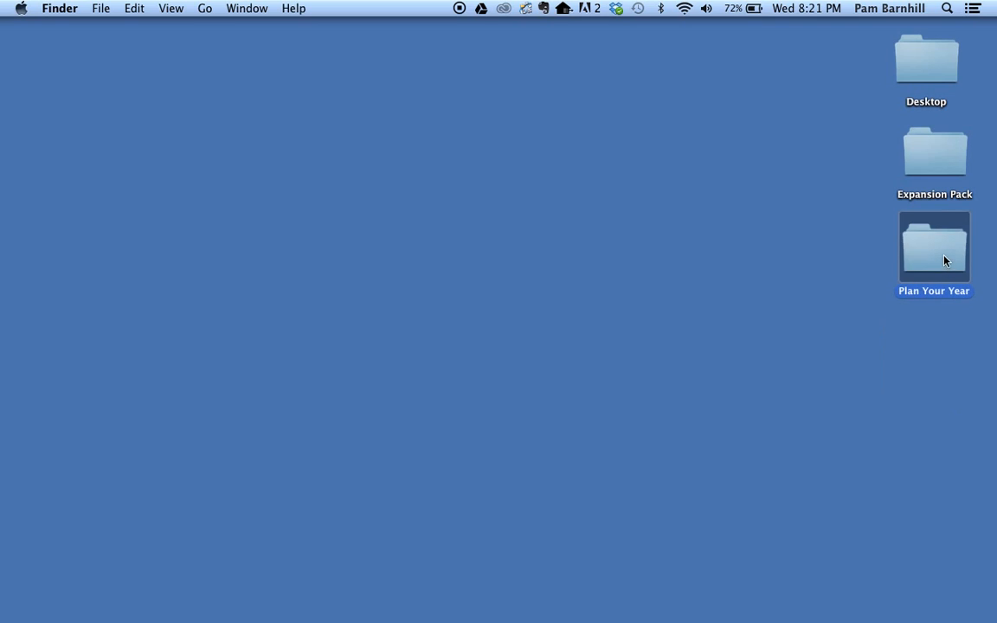
Open the Expansion Pack folder from the desktop to see its planner PDFs.
{"action": "left_click", "coordinate": [935, 152]}
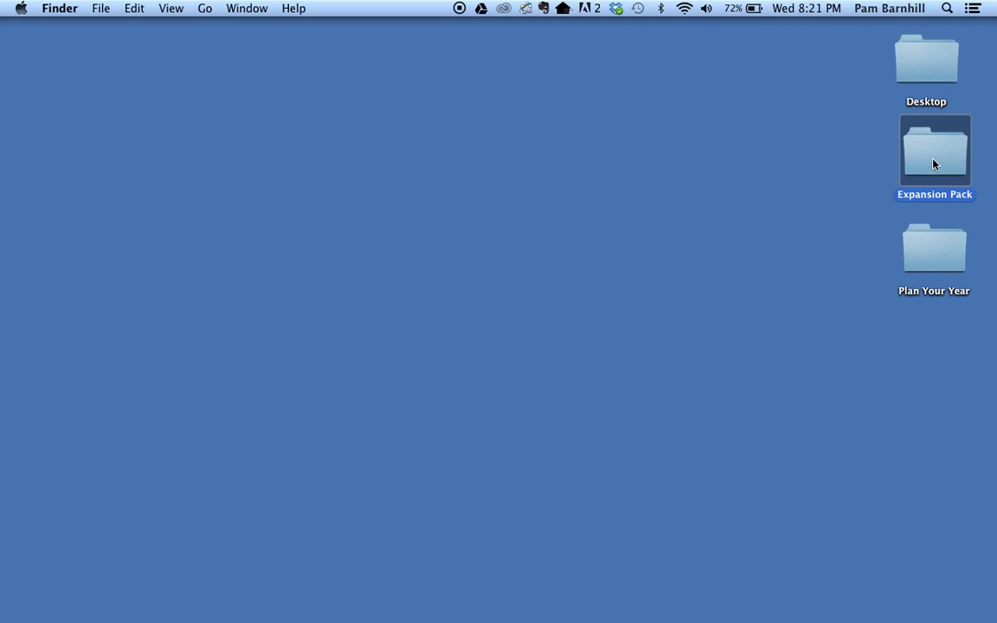
{"action": "double_click", "coordinate": [935, 153]}
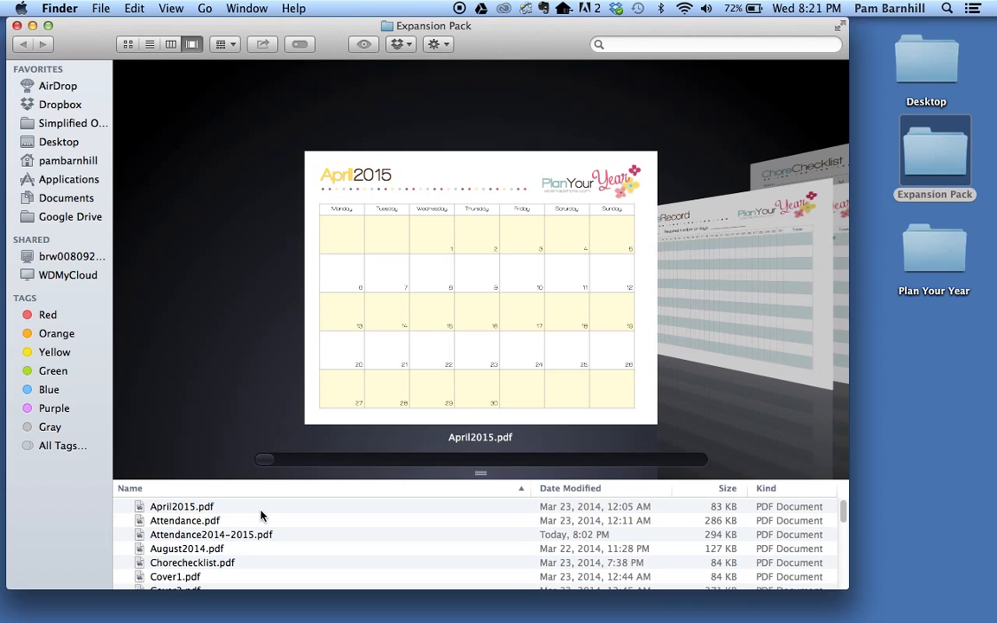
{"action": "mouse_move", "coordinate": [457, 263]}
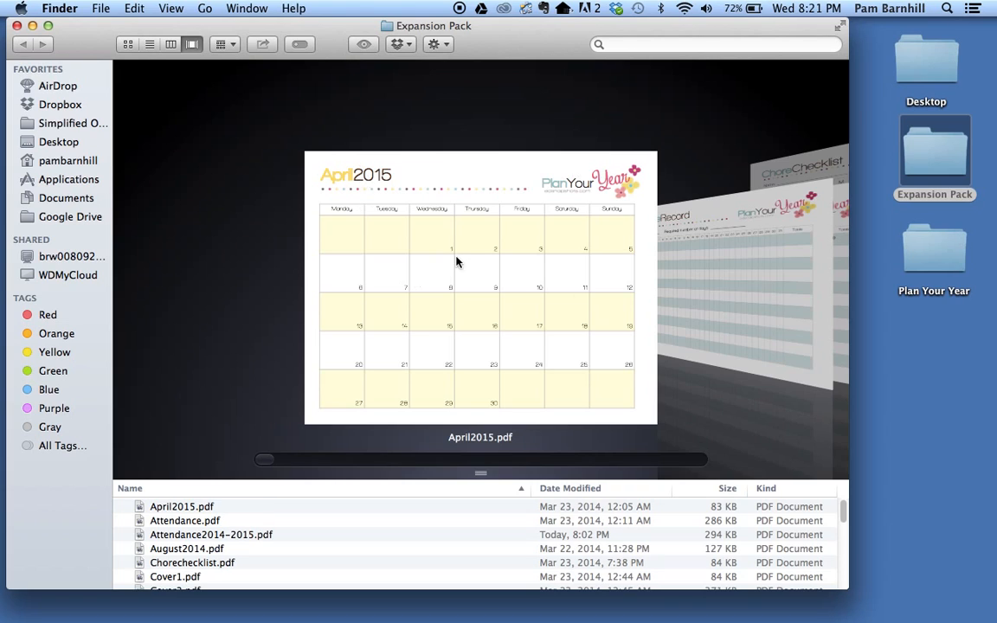
{"action": "mouse_move", "coordinate": [610, 291]}
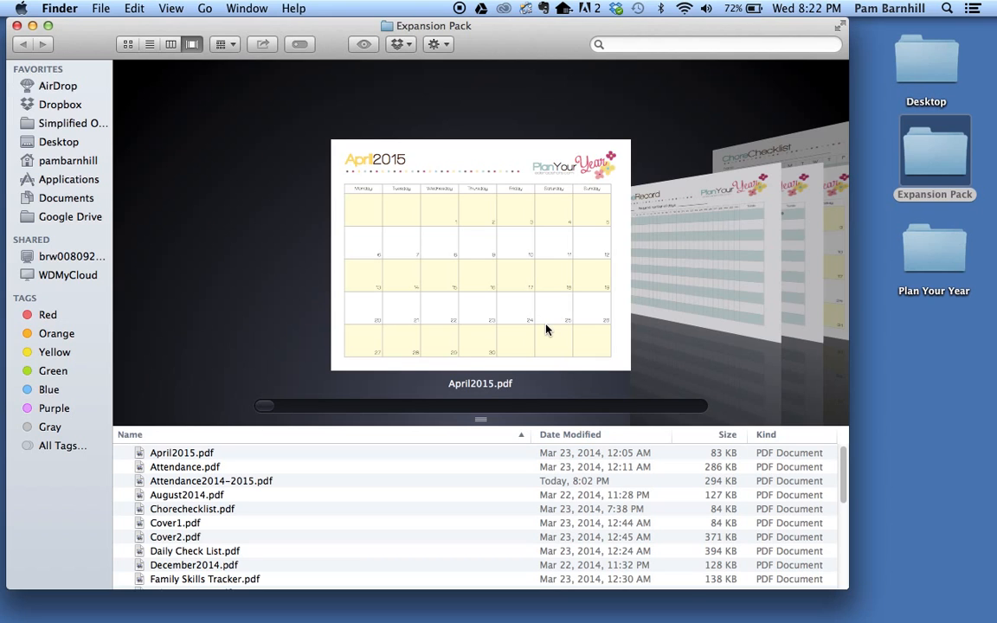
{"action": "mouse_move", "coordinate": [173, 486]}
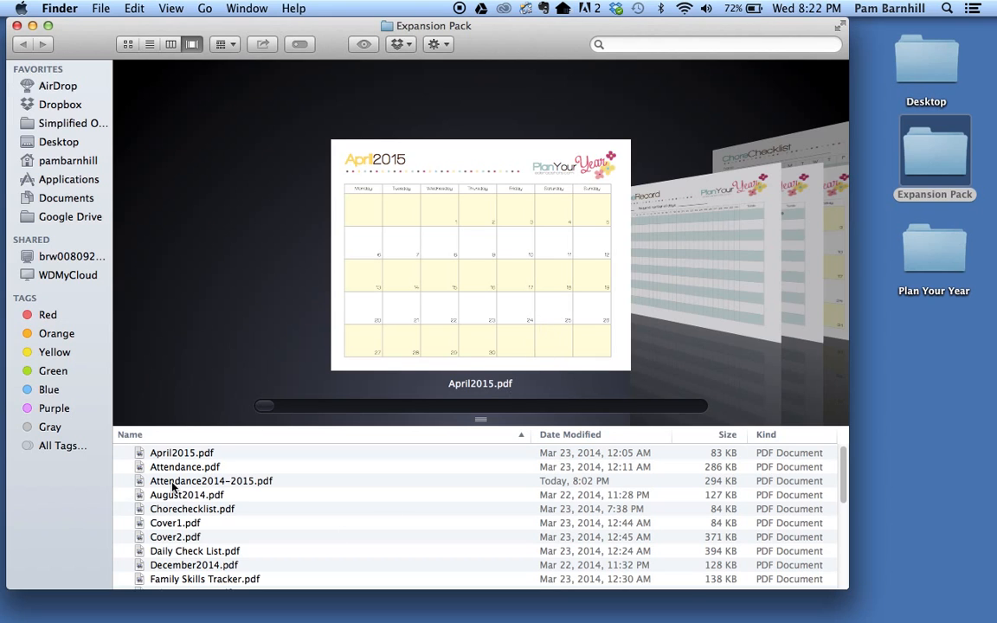
{"action": "left_click", "coordinate": [192, 509]}
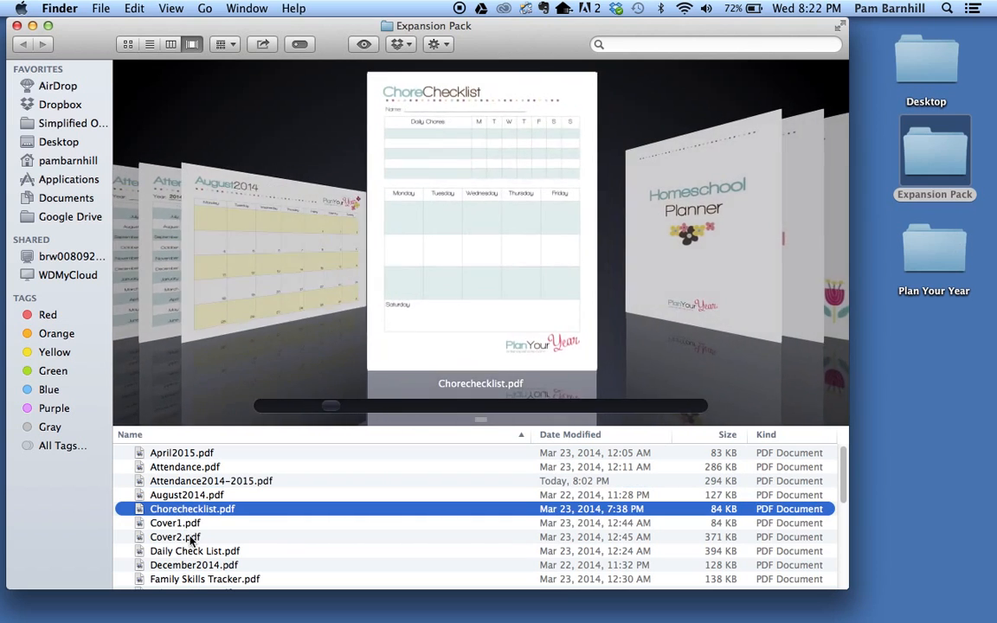
{"action": "left_click", "coordinate": [194, 565]}
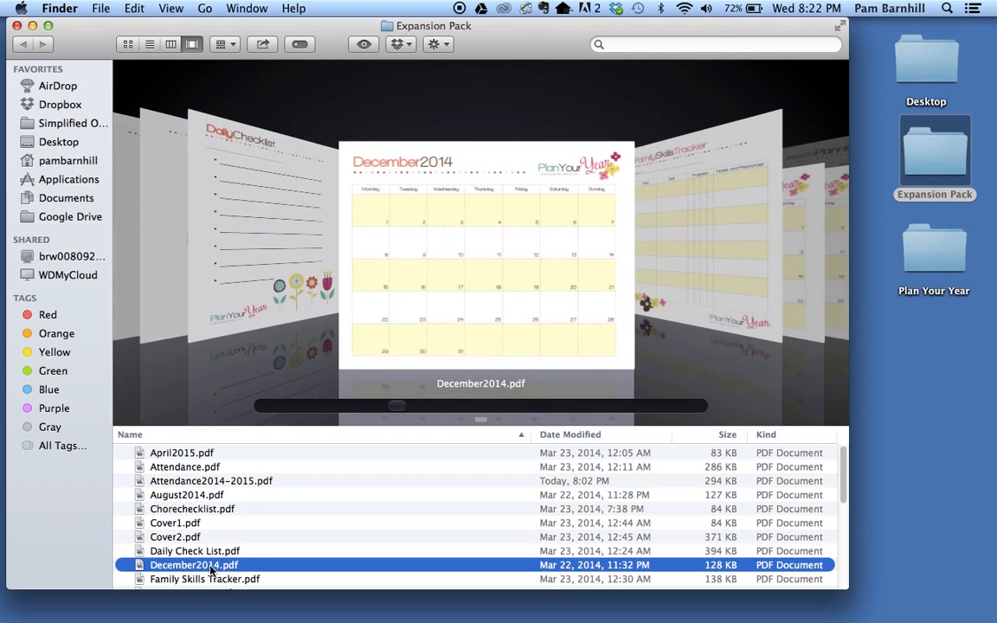
{"action": "left_click", "coordinate": [205, 578]}
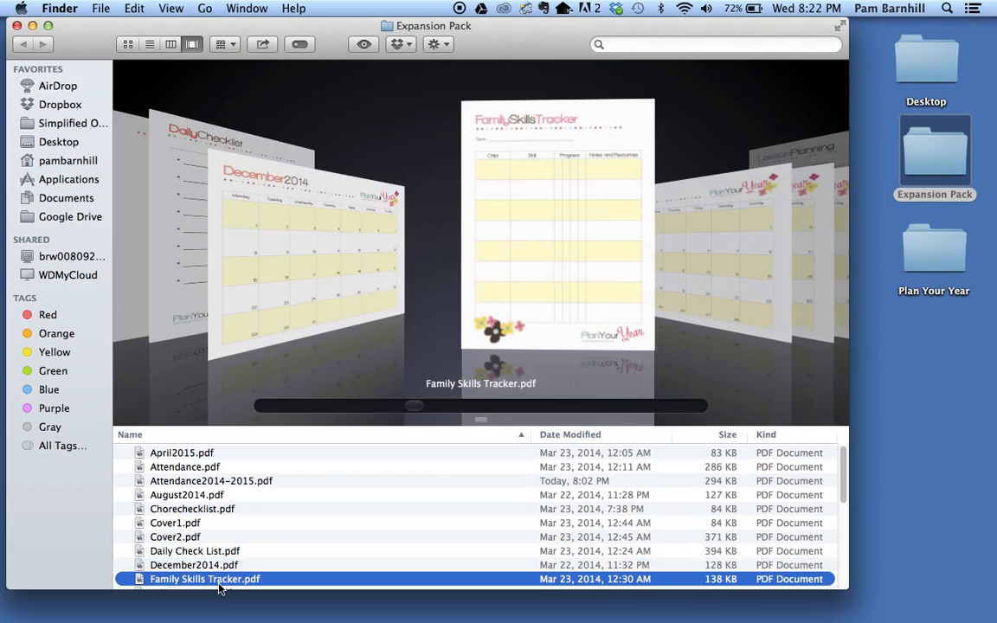
{"action": "left_click", "coordinate": [175, 537]}
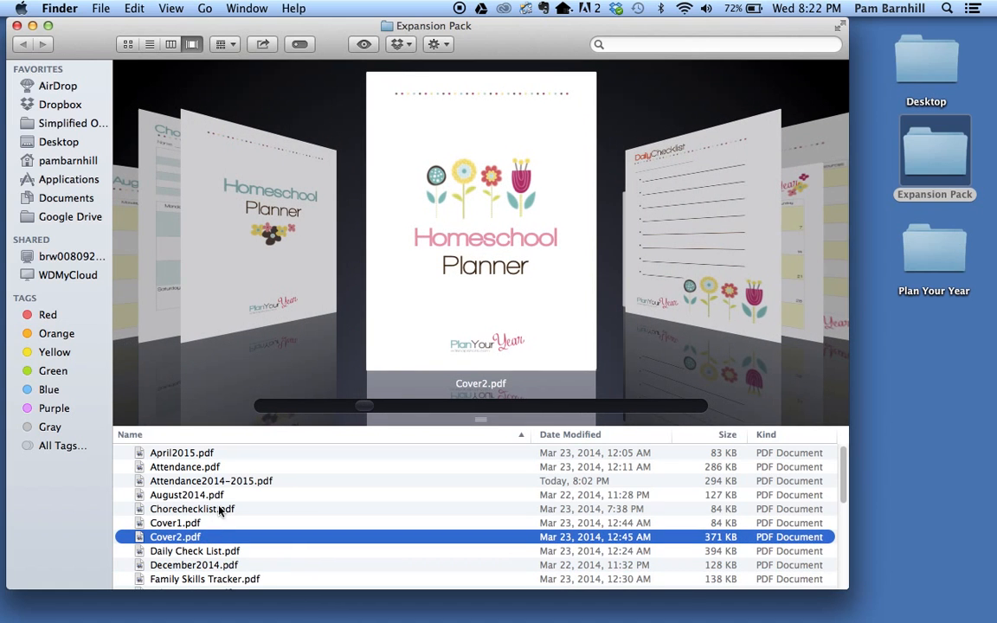
{"action": "left_click", "coordinate": [191, 510]}
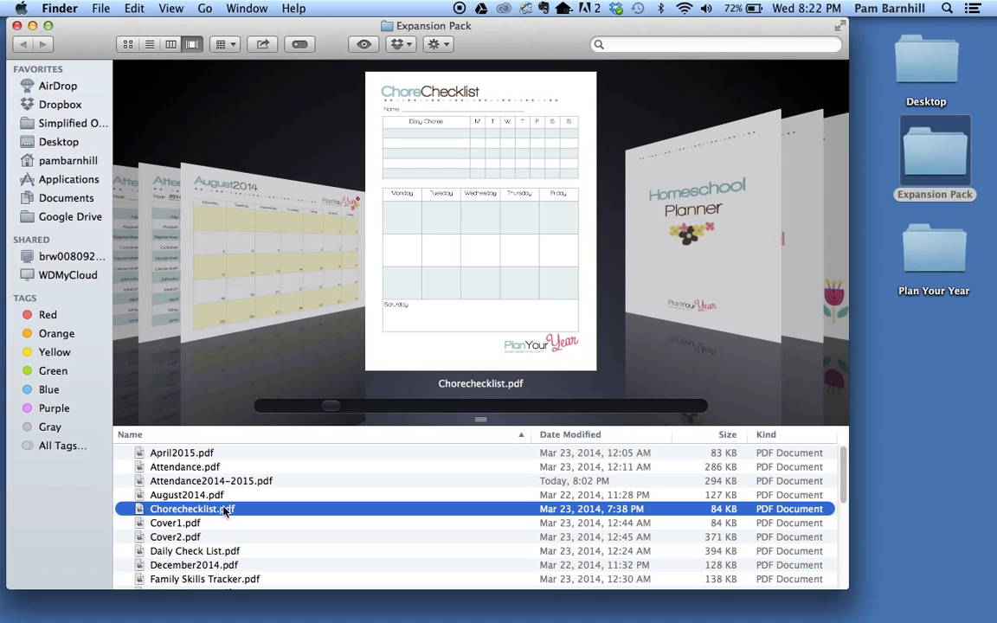
{"action": "mouse_move", "coordinate": [211, 475]}
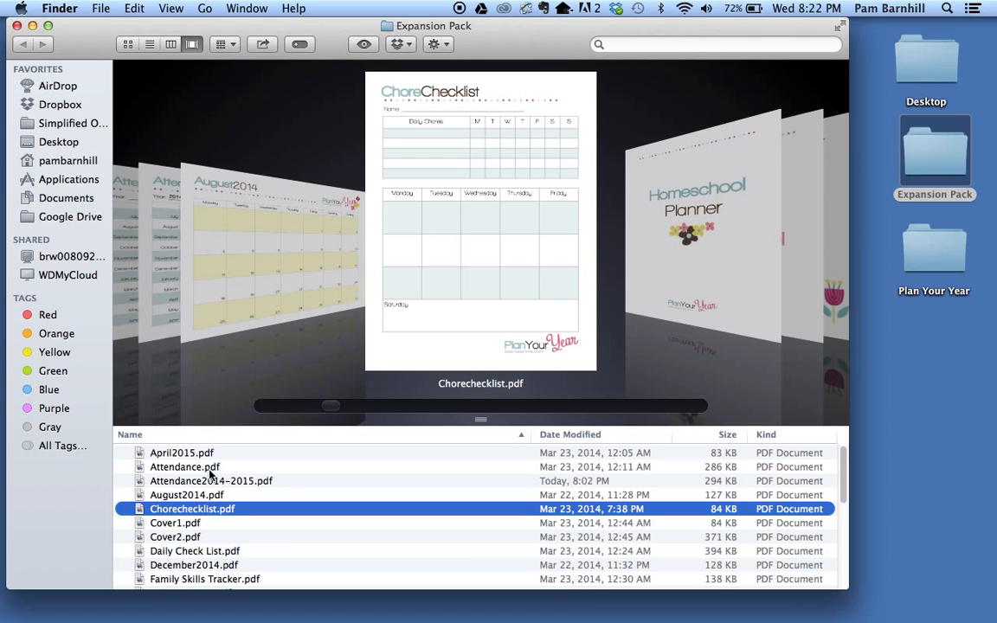
{"action": "mouse_move", "coordinate": [700, 595]}
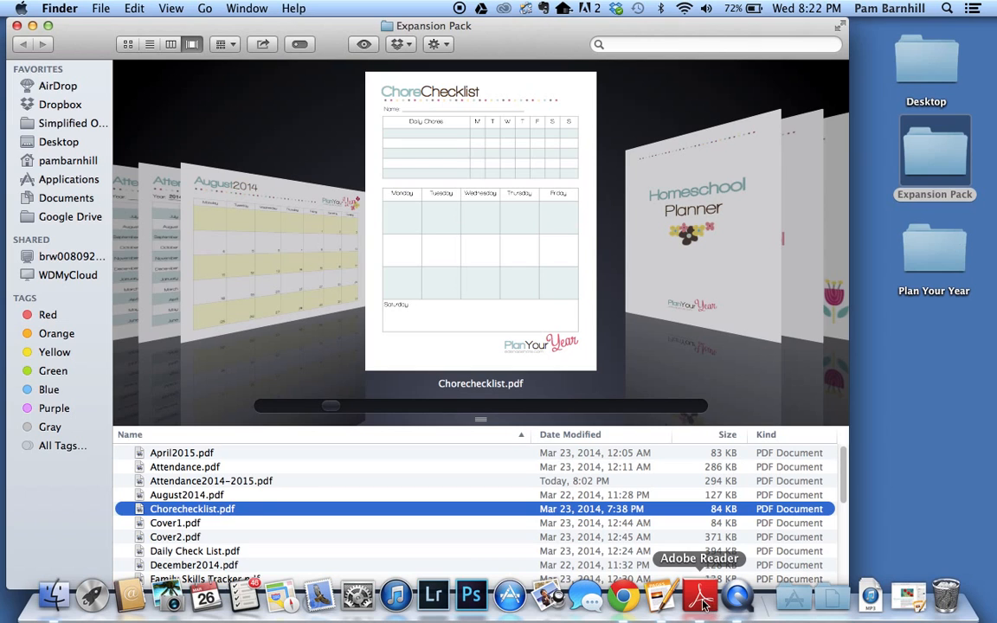
Return to Adobe Reader and open Attendance.pdf from the Expansion Pack folder.
{"action": "left_click", "coordinate": [700, 595]}
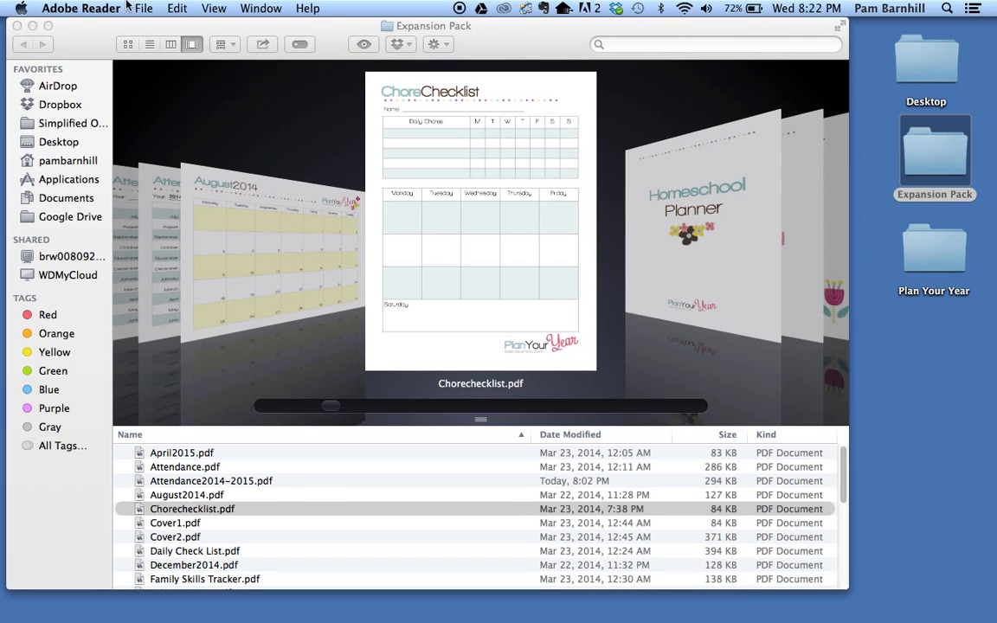
{"action": "left_click", "coordinate": [144, 7]}
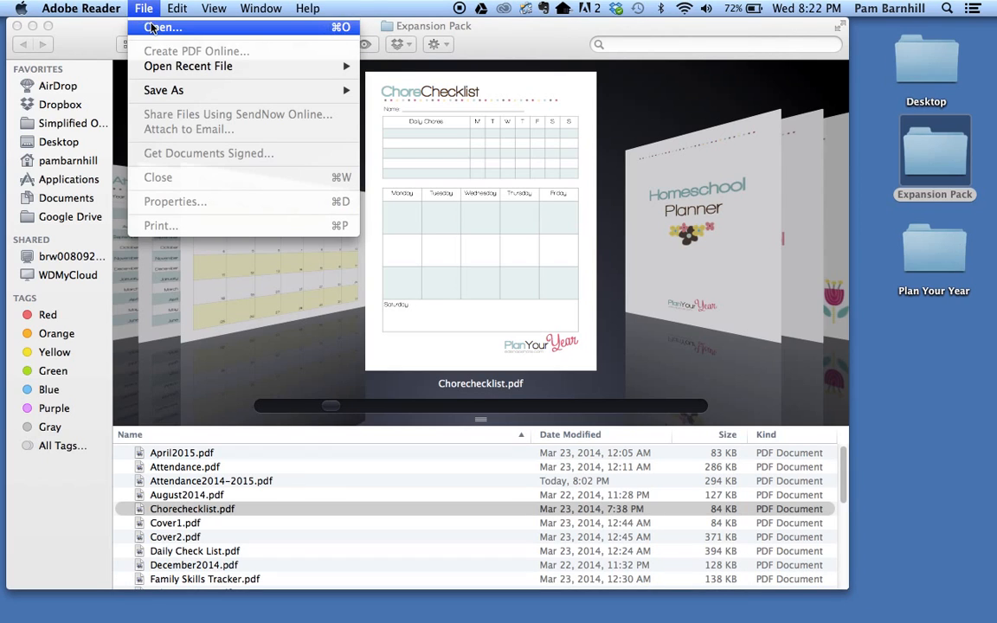
{"action": "left_click", "coordinate": [163, 27]}
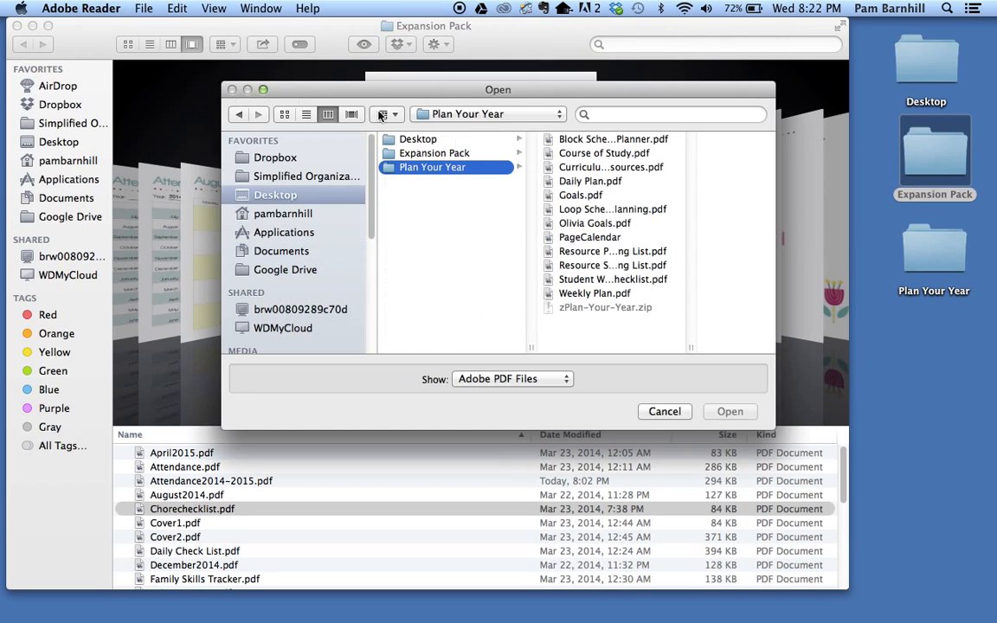
{"action": "left_click", "coordinate": [435, 152]}
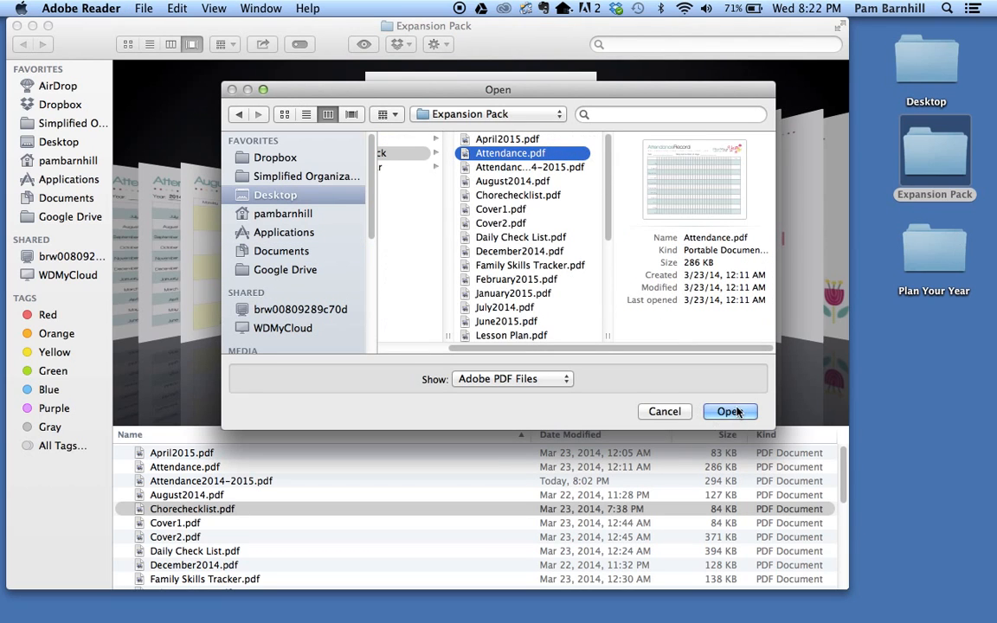
{"action": "left_click", "coordinate": [730, 413]}
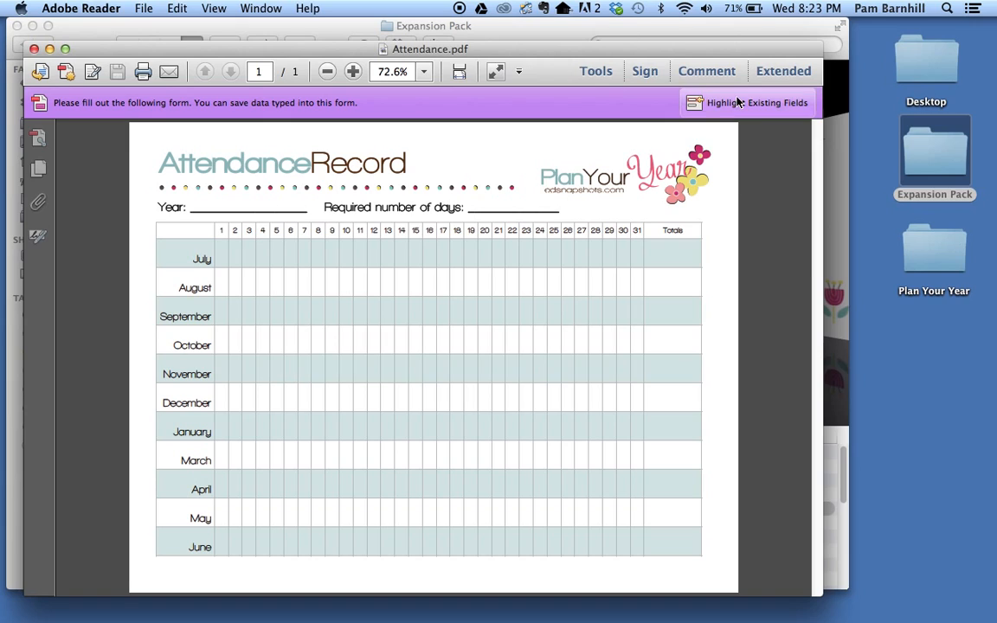
Enter the year 2014-2105 and 160 required days, correcting the mistyped 170.
{"action": "left_click", "coordinate": [747, 102]}
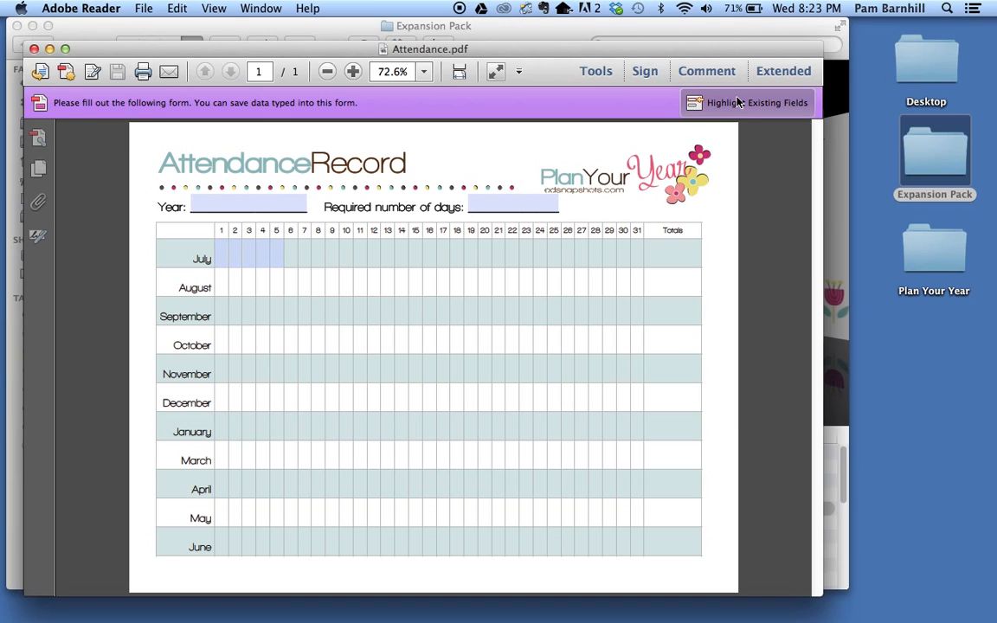
{"action": "left_click", "coordinate": [748, 102]}
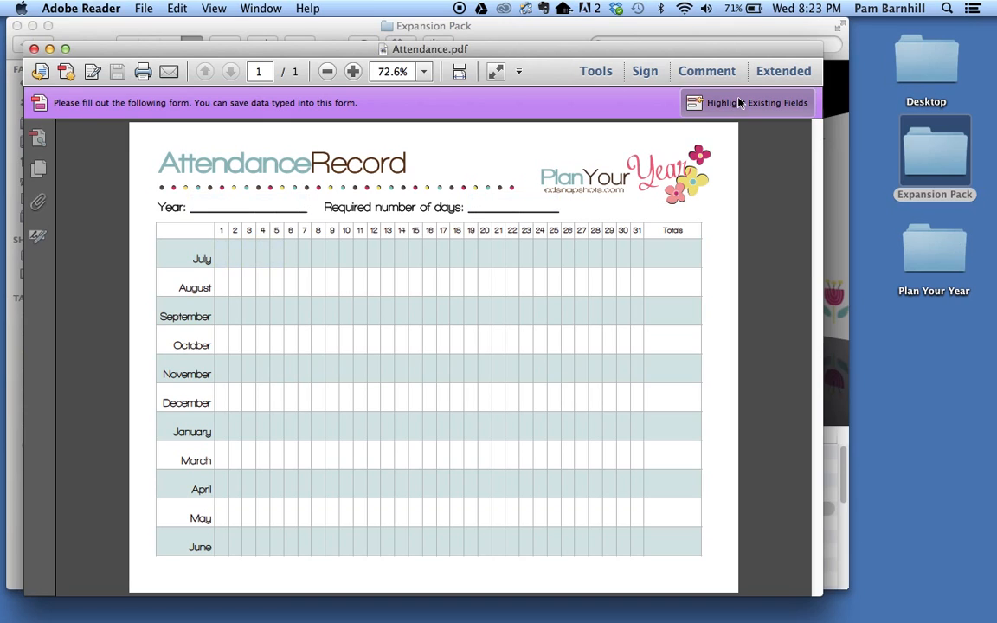
{"action": "left_click", "coordinate": [748, 102]}
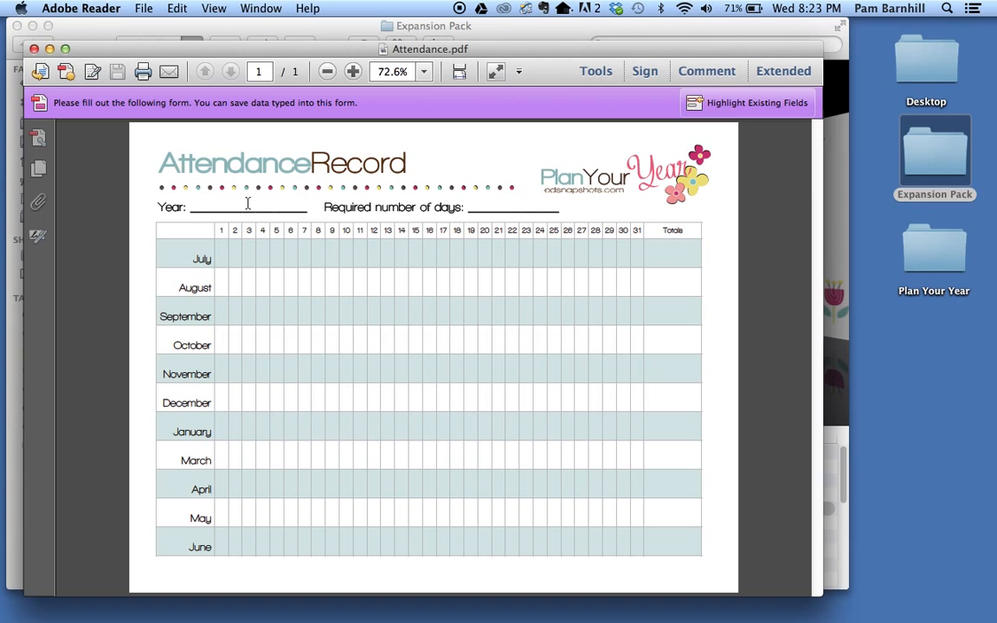
{"action": "type", "text": "2"}
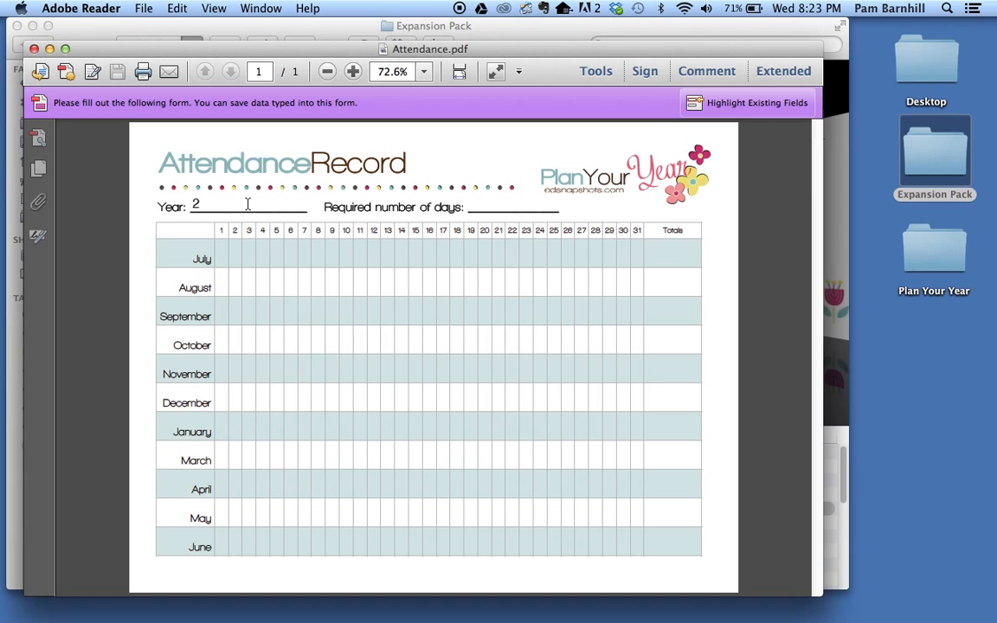
{"action": "type", "text": "014-2105"}
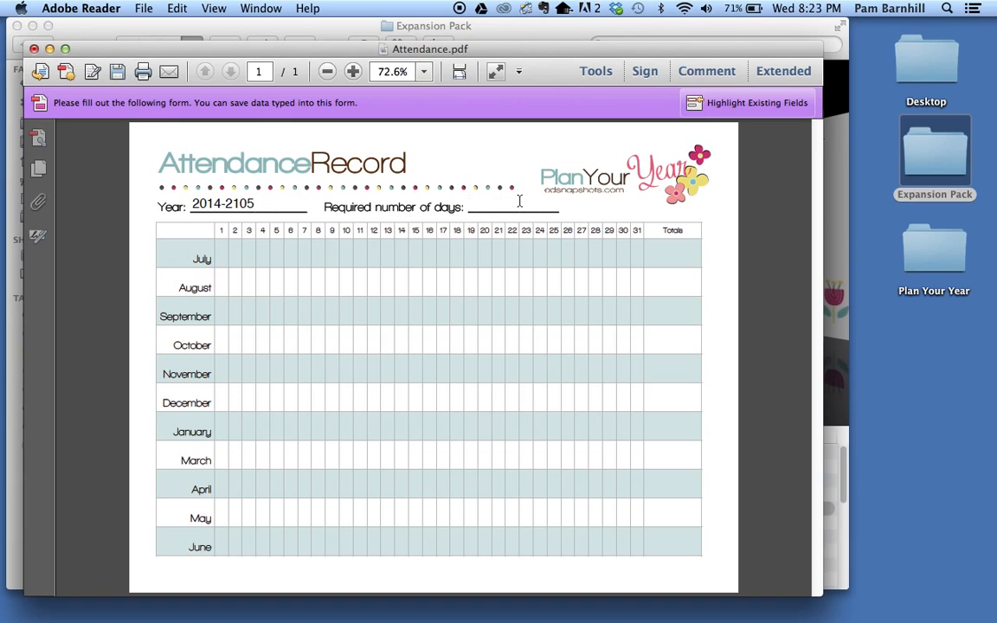
{"action": "type", "text": "170"}
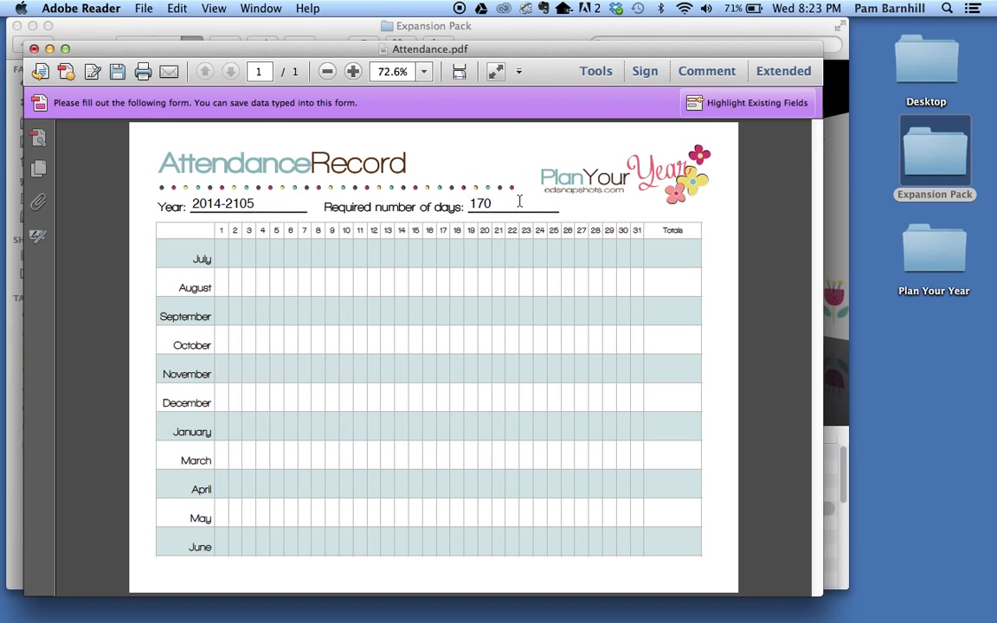
{"action": "key", "text": "Backspace"}
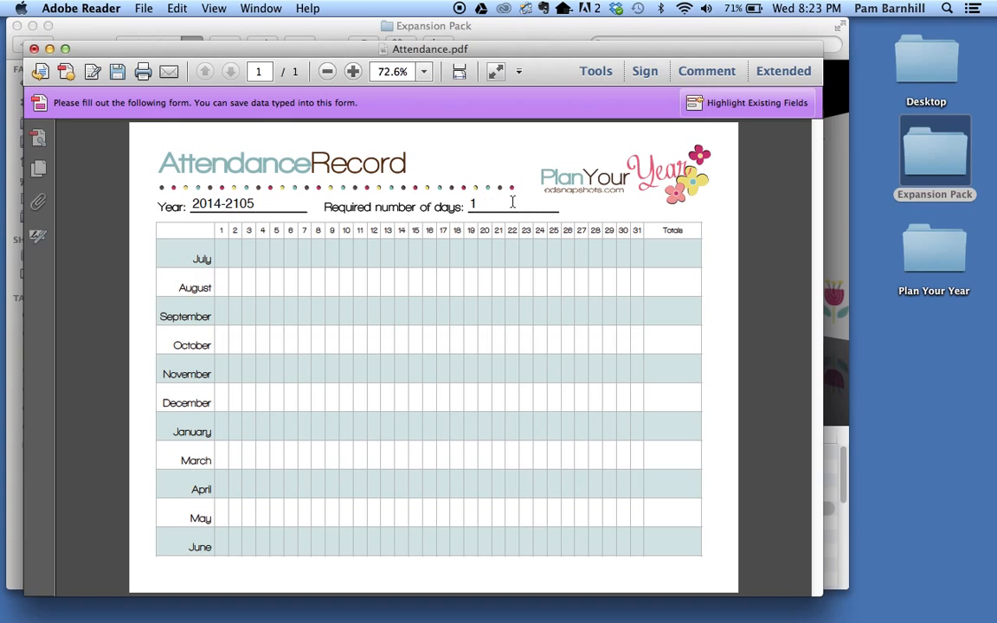
{"action": "type", "text": "60"}
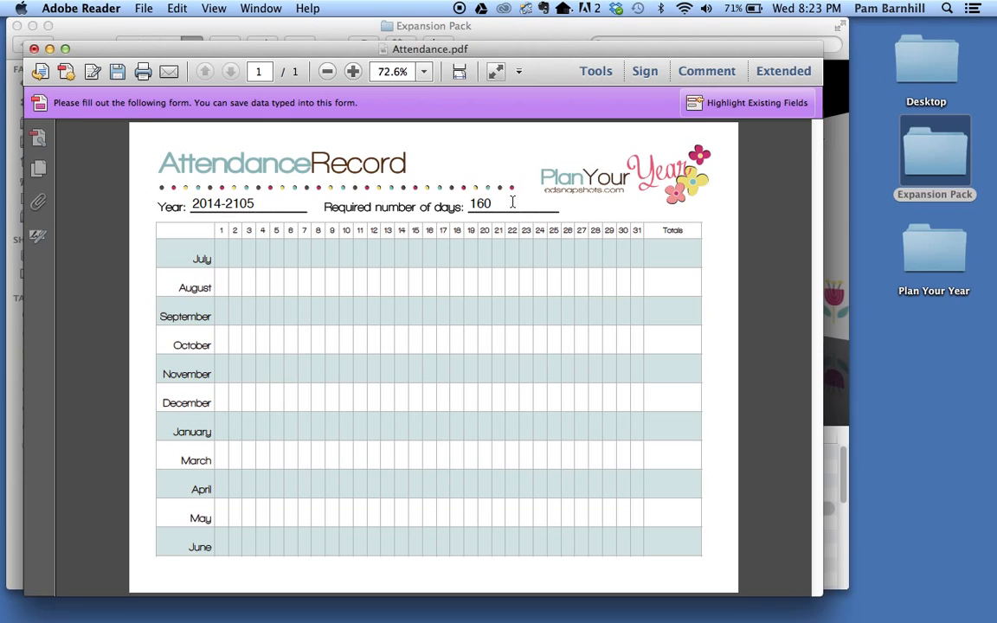
{"action": "mouse_move", "coordinate": [291, 244]}
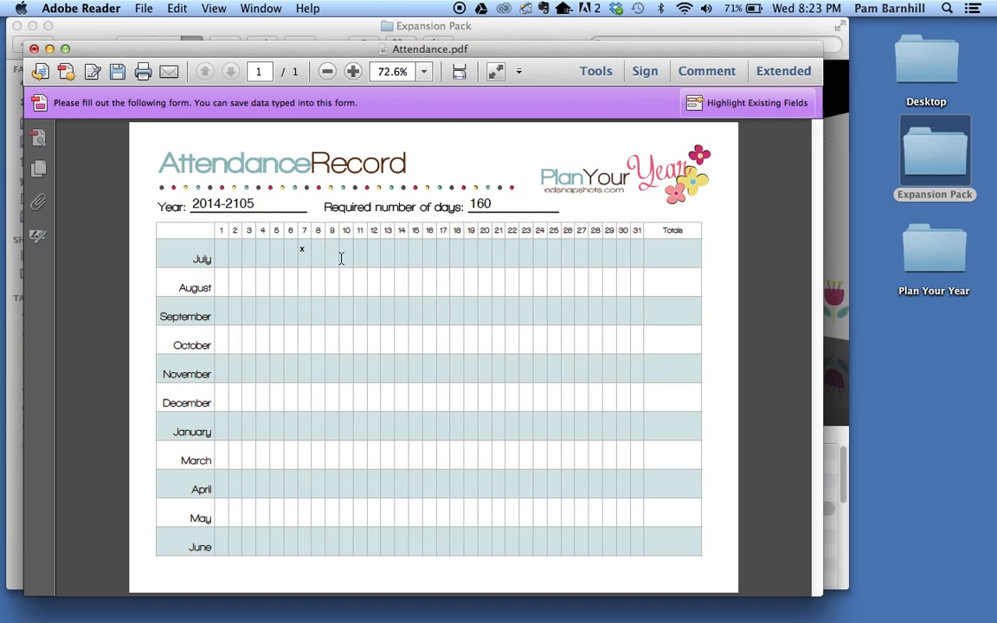
Mark early July days with x and enter July's total of 20.
{"action": "type", "text": "x"}
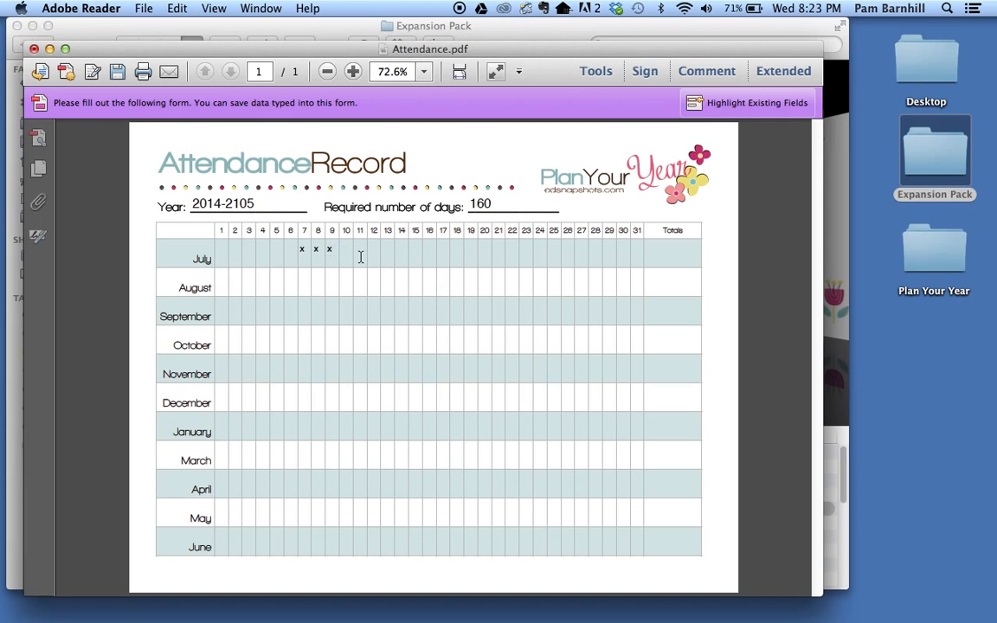
{"action": "type", "text": "x"}
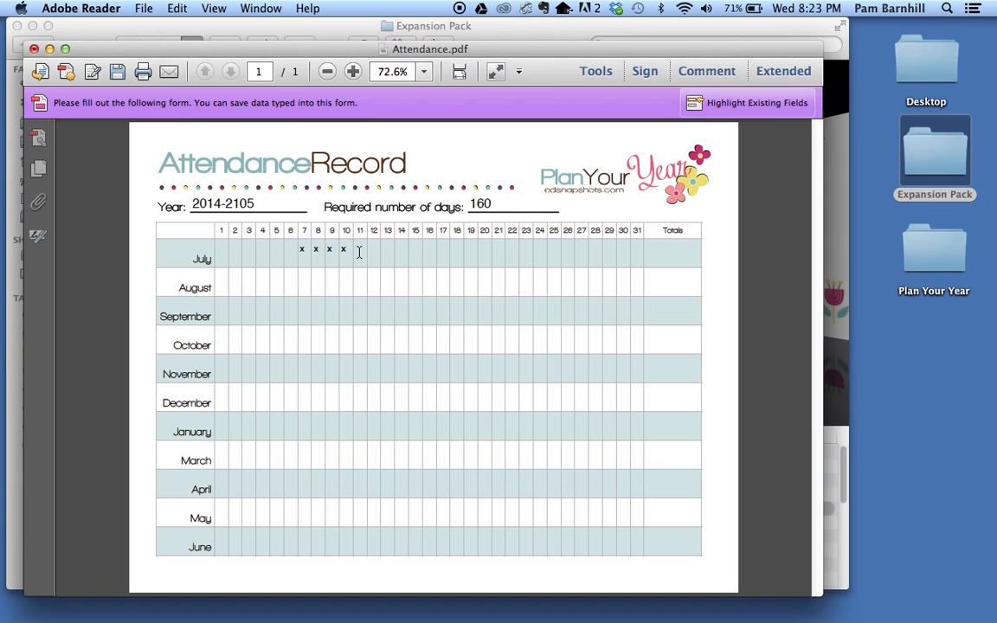
{"action": "type", "text": "x"}
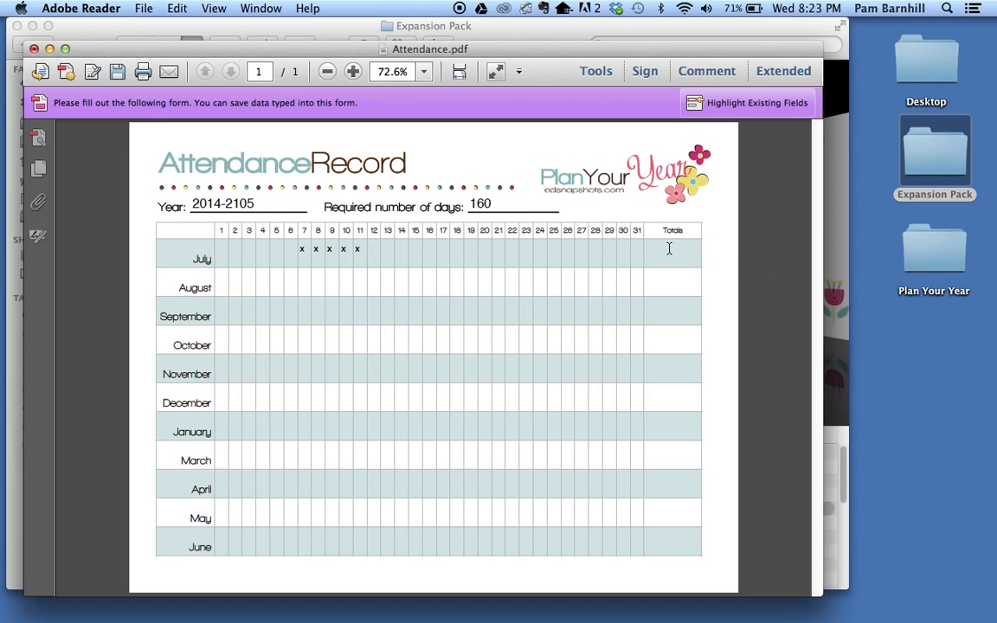
{"action": "left_click", "coordinate": [648, 249]}
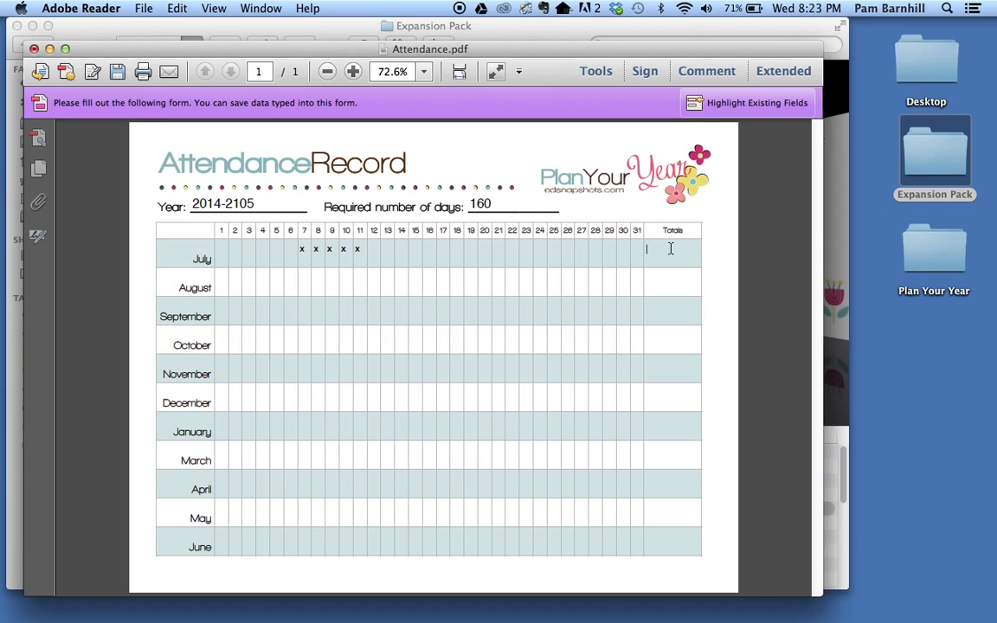
{"action": "type", "text": "20"}
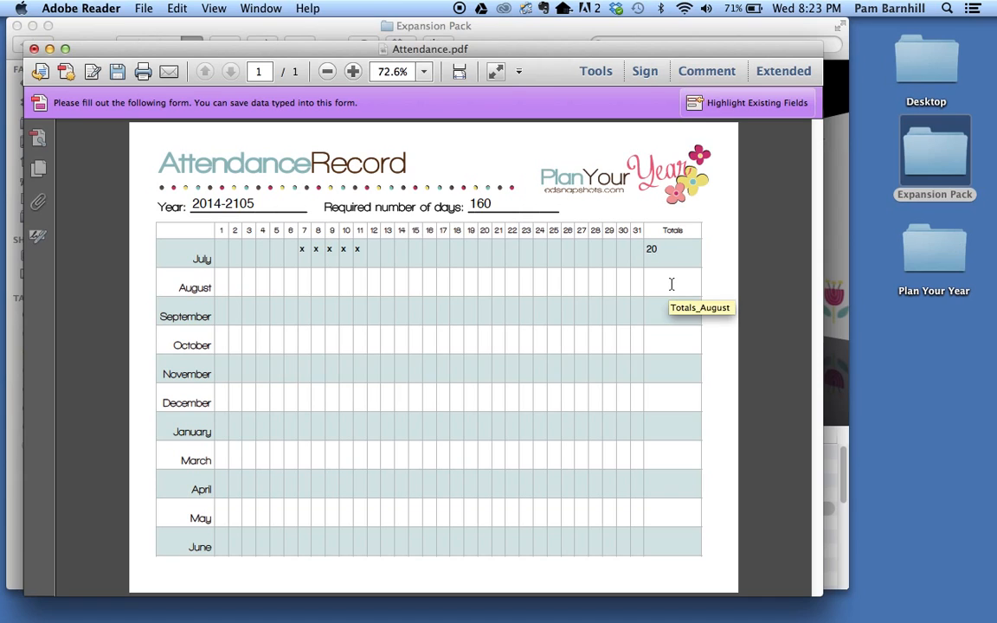
{"action": "mouse_move", "coordinate": [425, 111]}
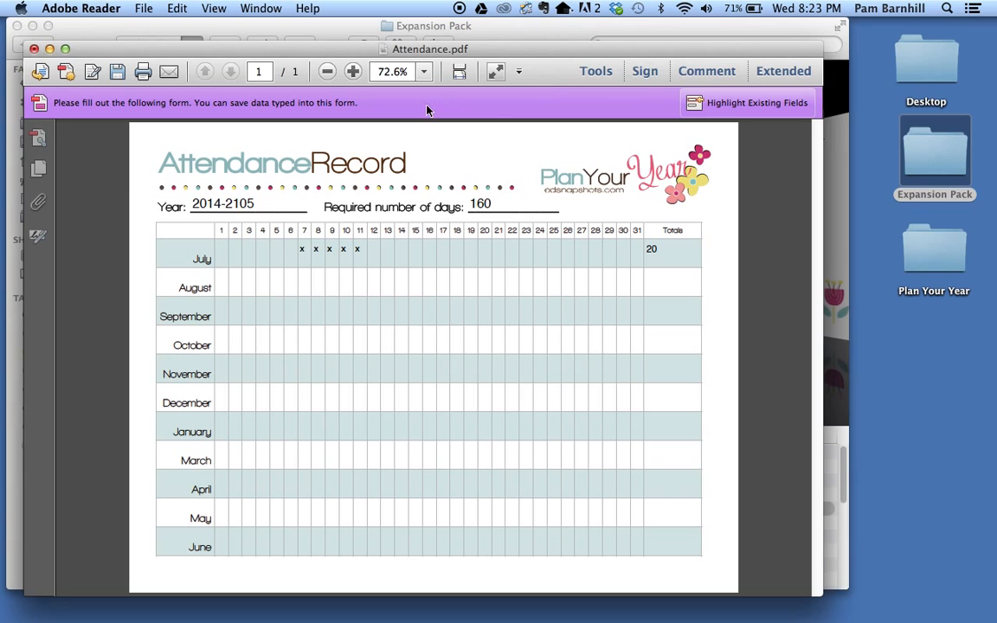
Save the filled form as a new PDF copy named Attendance2014School Year.
{"action": "left_click", "coordinate": [143, 7]}
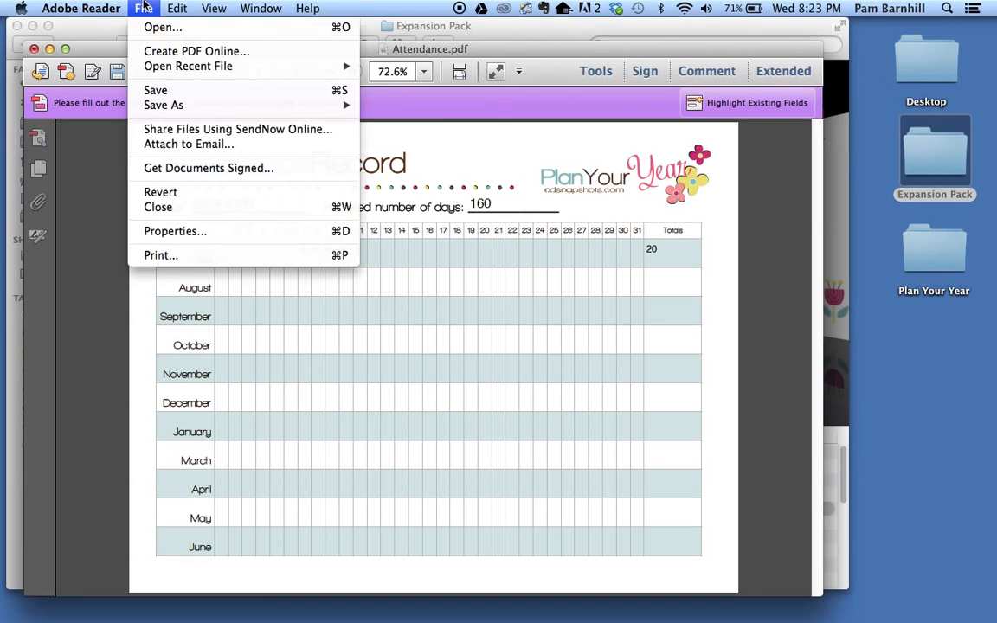
{"action": "mouse_move", "coordinate": [163, 106]}
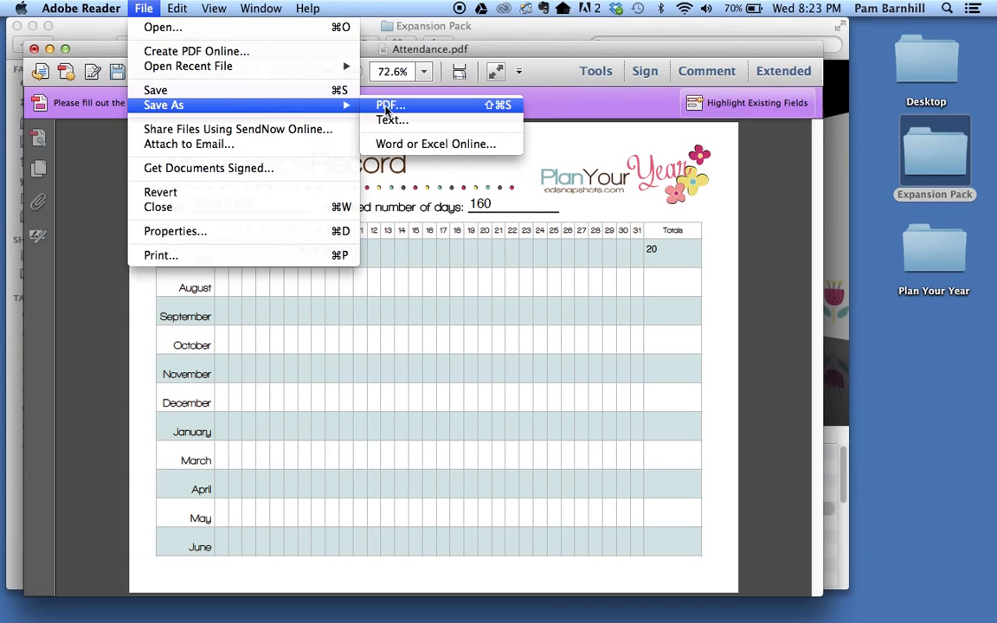
{"action": "left_click", "coordinate": [390, 106]}
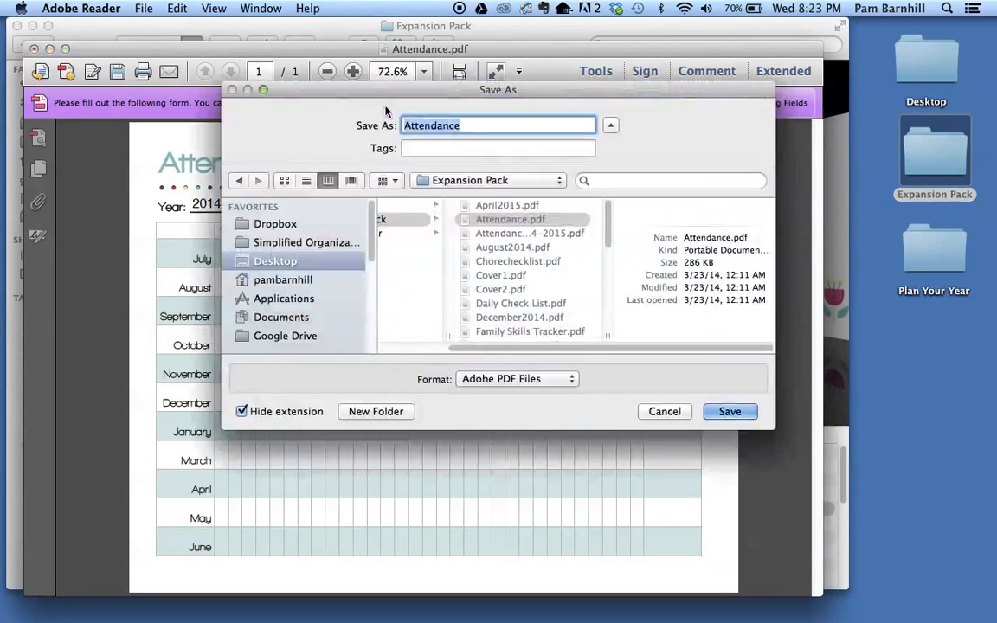
{"action": "left_click", "coordinate": [483, 124]}
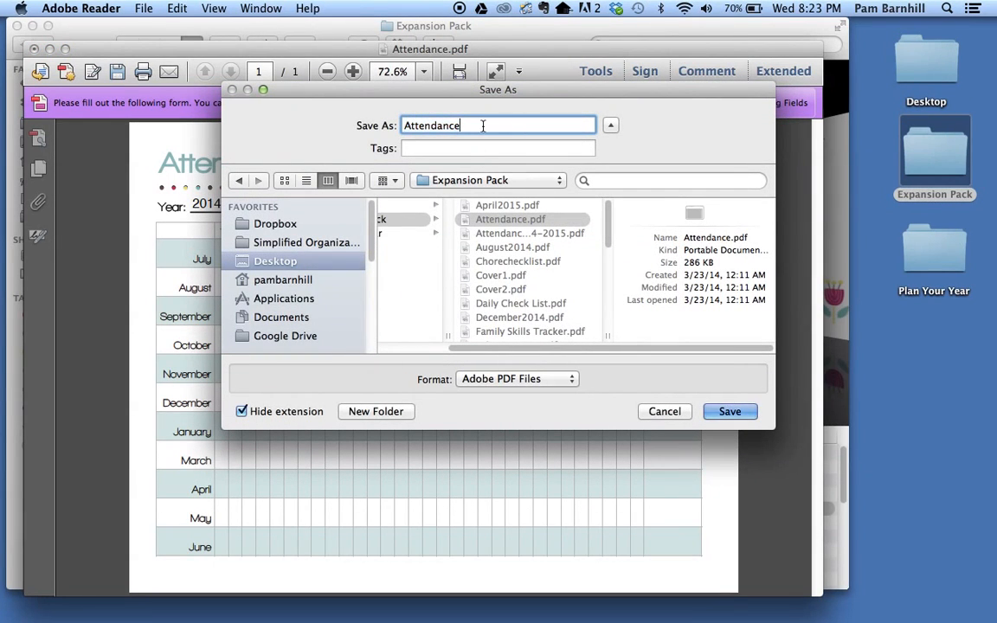
{"action": "type", "text": "2014"}
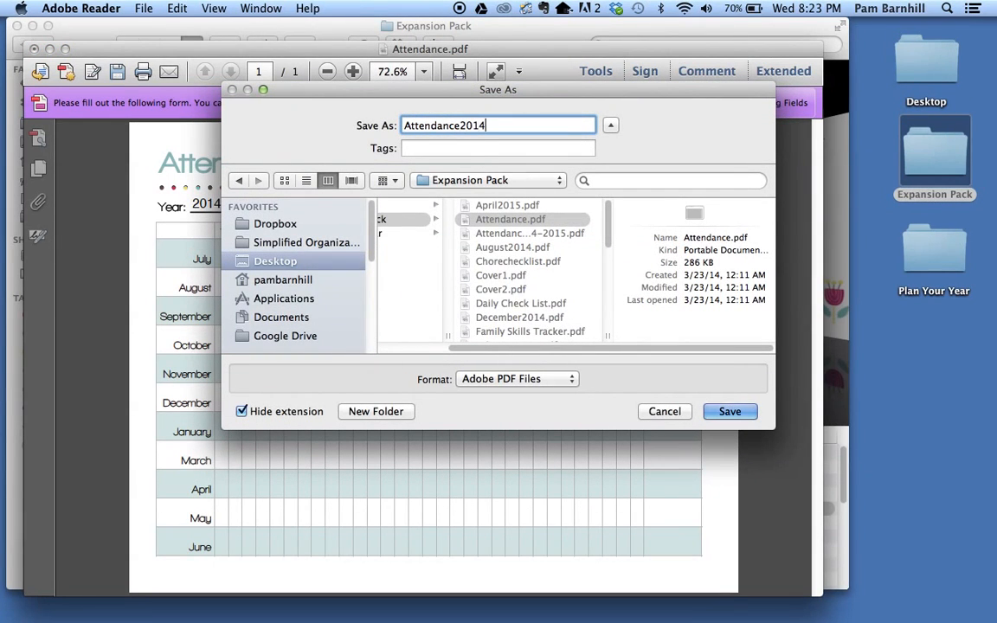
{"action": "type", "text": "School"}
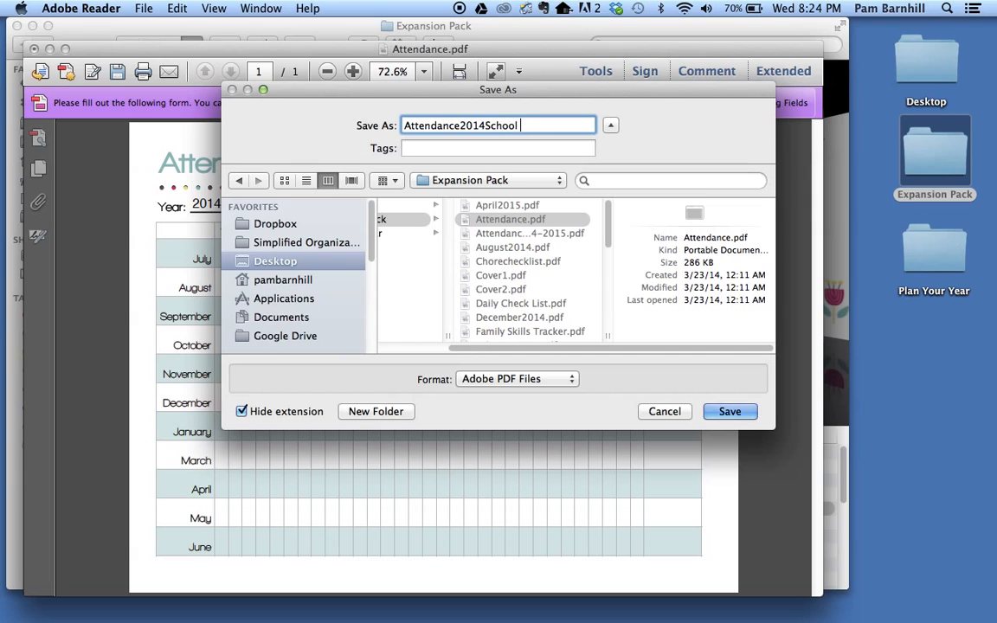
{"action": "type", "text": "Year"}
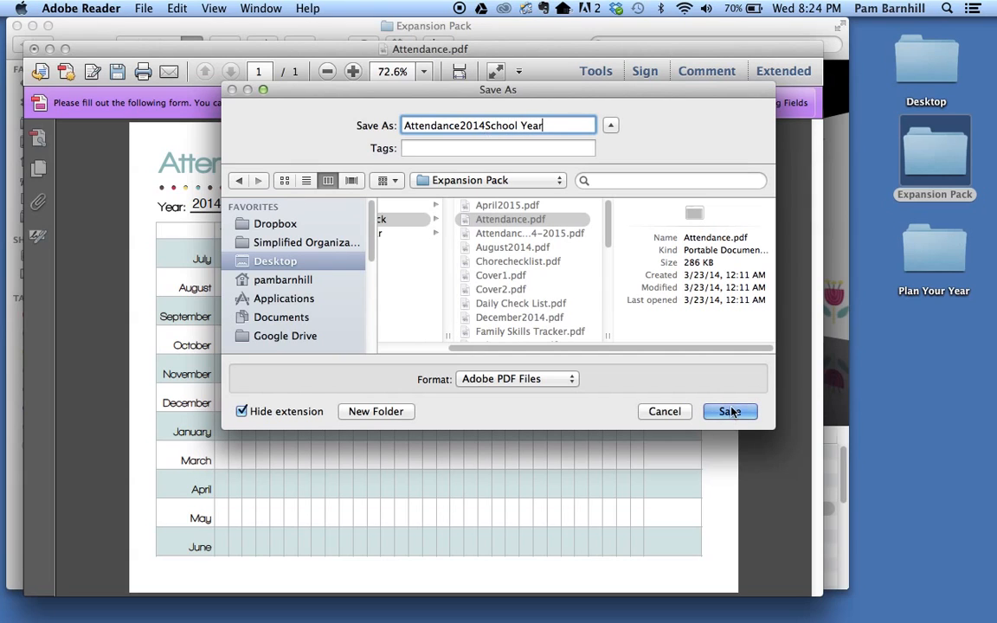
{"action": "left_click", "coordinate": [729, 412]}
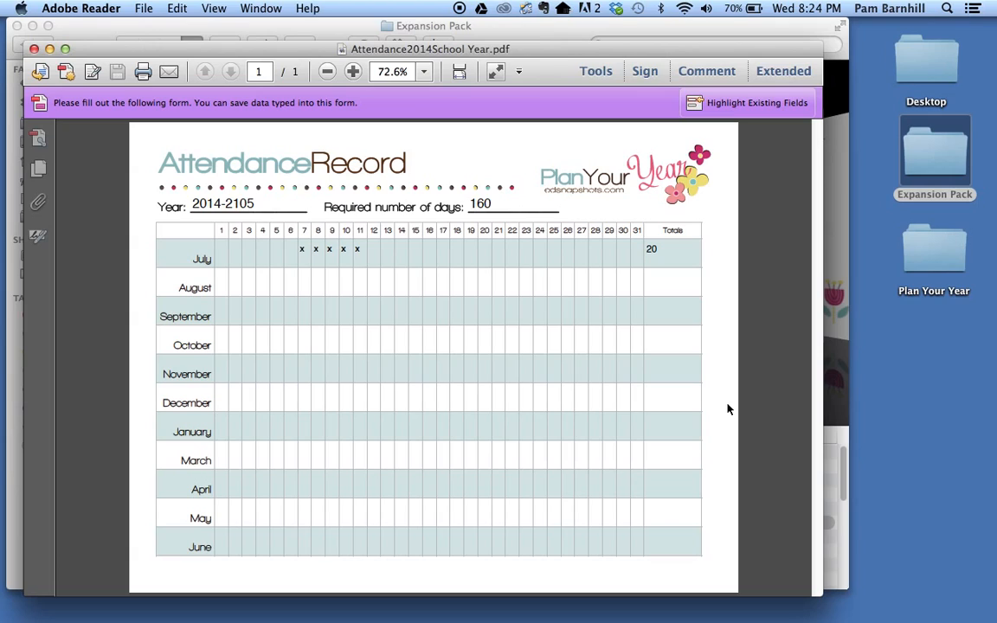
{"action": "mouse_move", "coordinate": [488, 242]}
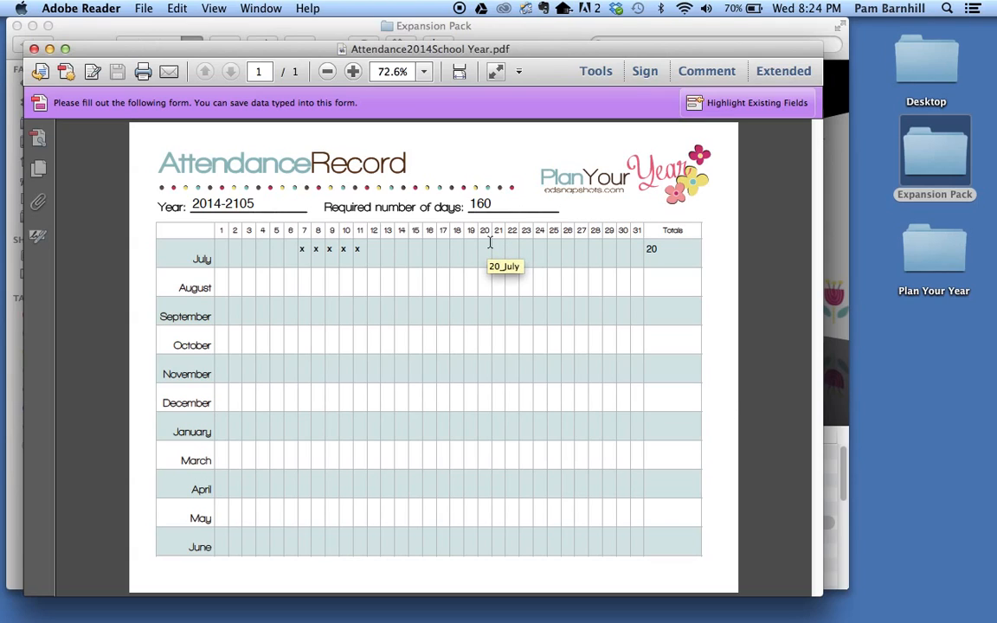